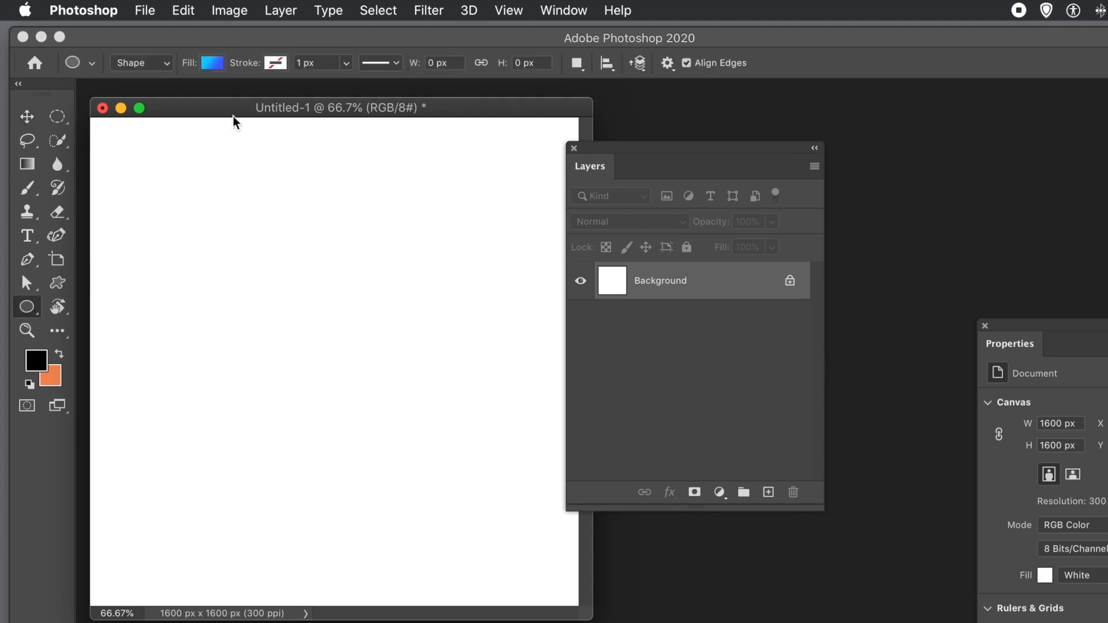
- Draw a large gradient ellipse shape layer and a smaller circle inside it
click(139, 63)
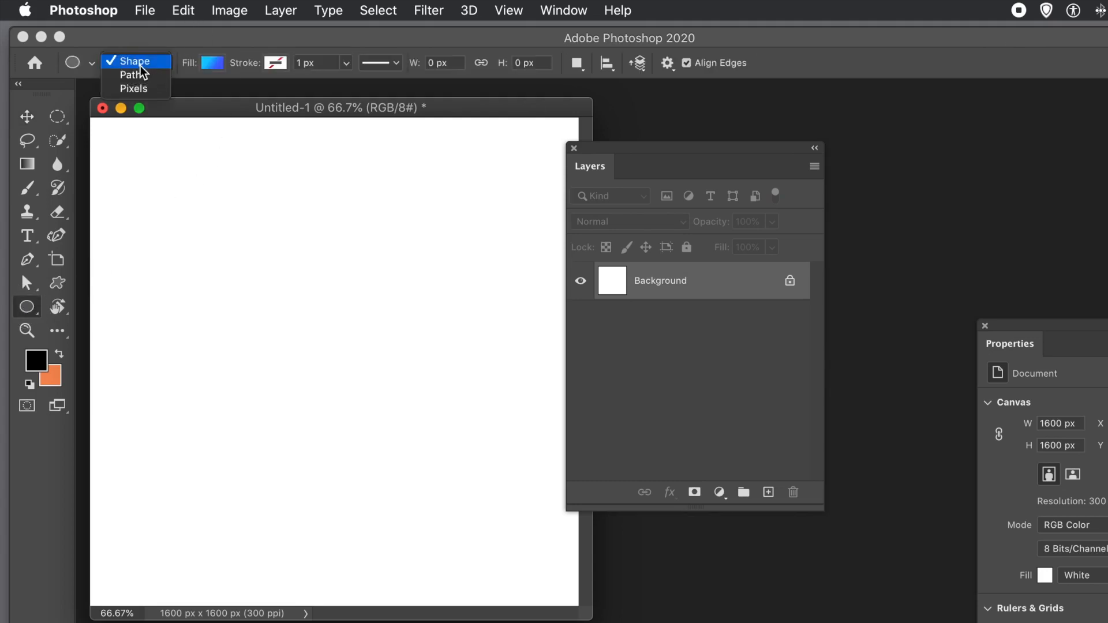
click(133, 61)
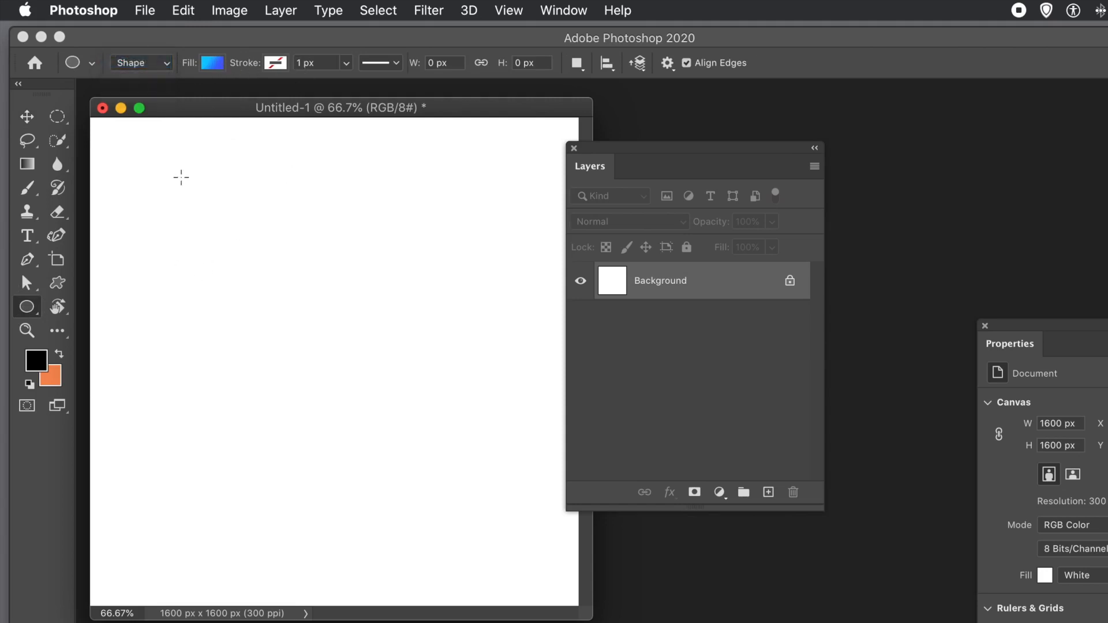
drag(181, 178, 429, 460)
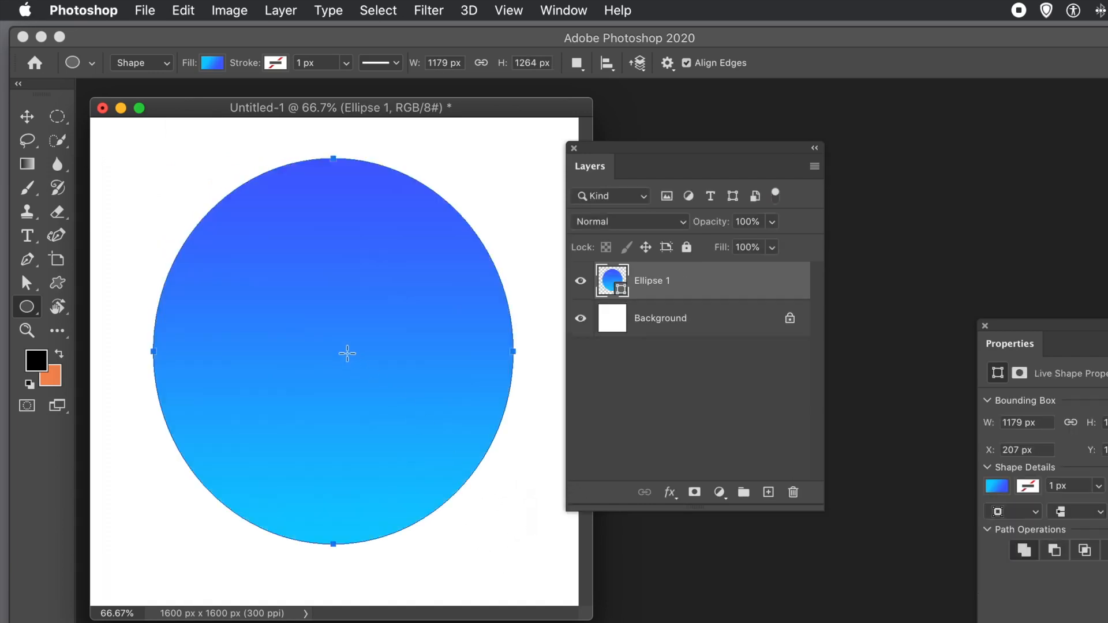
mouse_move(256, 269)
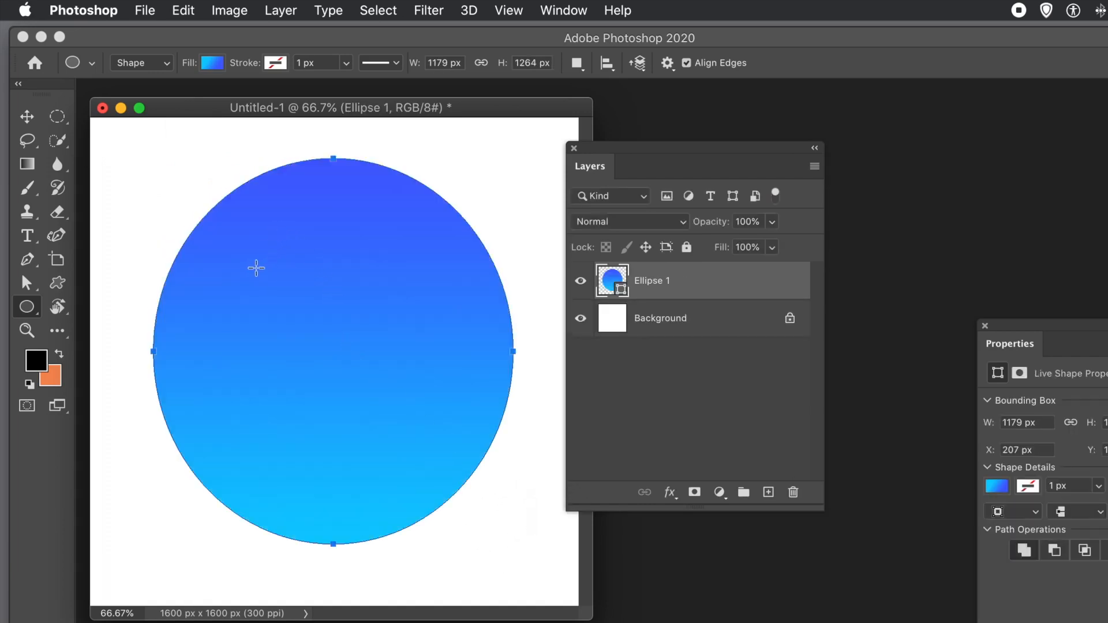
drag(256, 268, 422, 435)
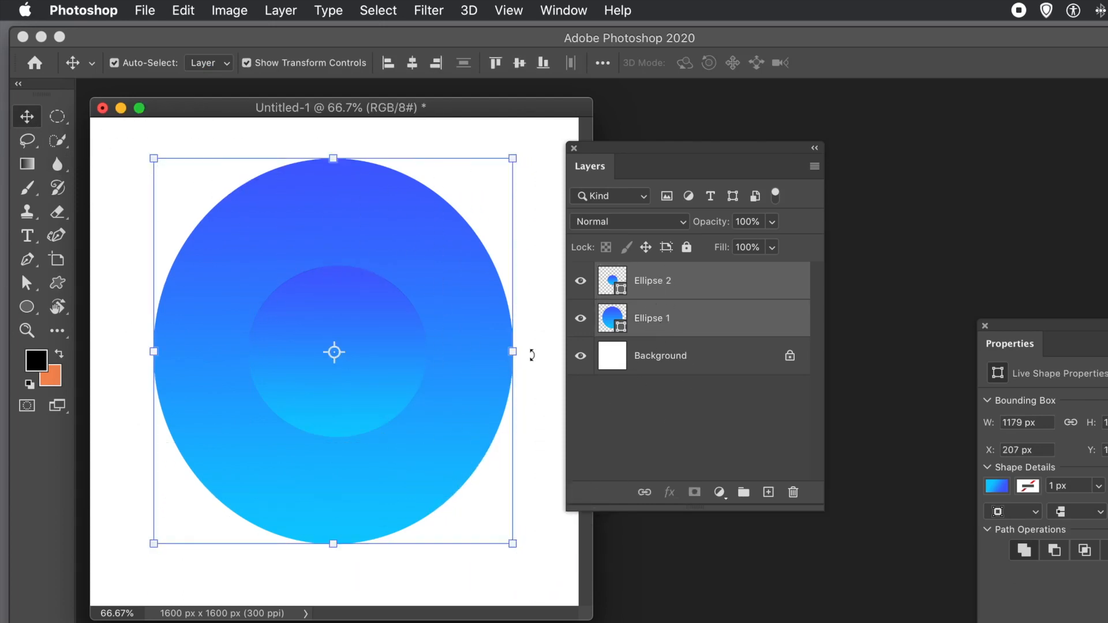
mouse_move(307, 10)
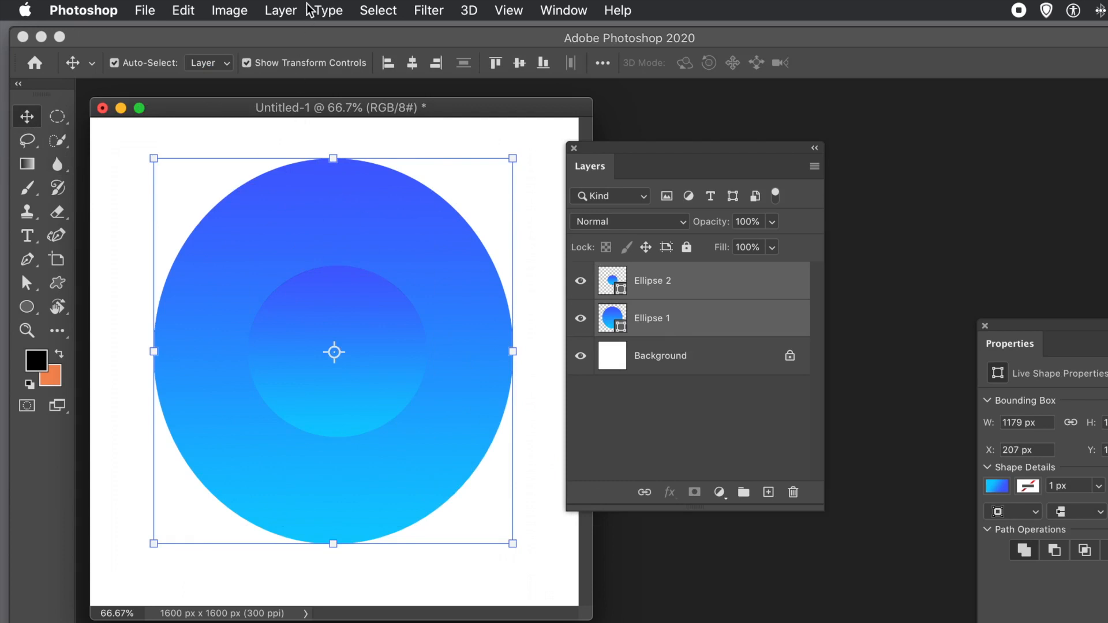
mouse_move(282, 11)
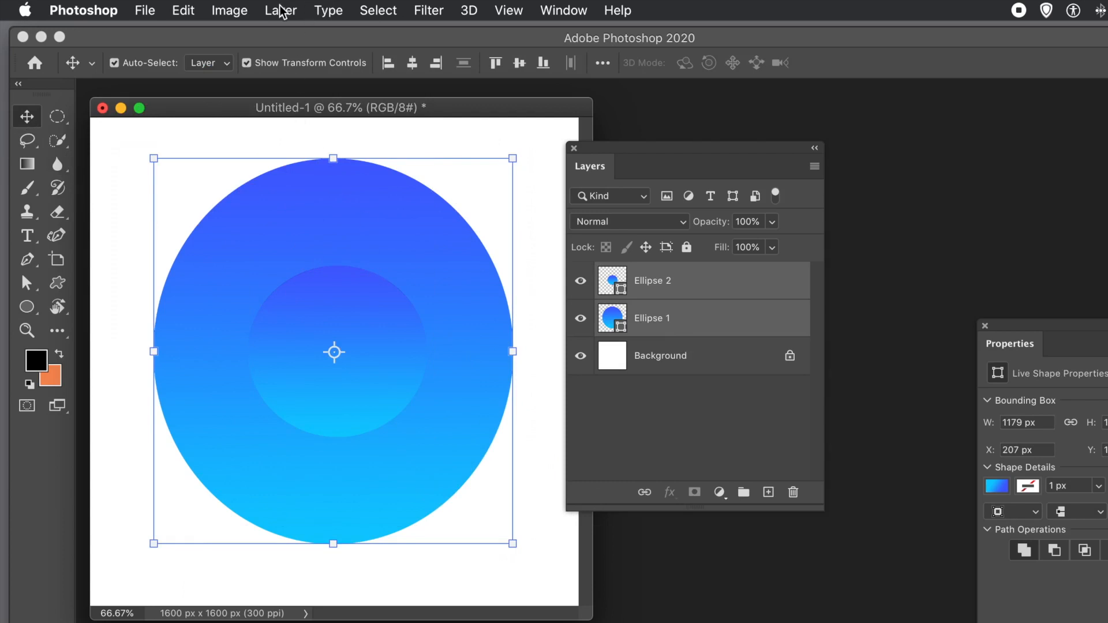
- Subtract the front circle from the back circle via Combine Shapes > Subtract Front Shape
click(280, 10)
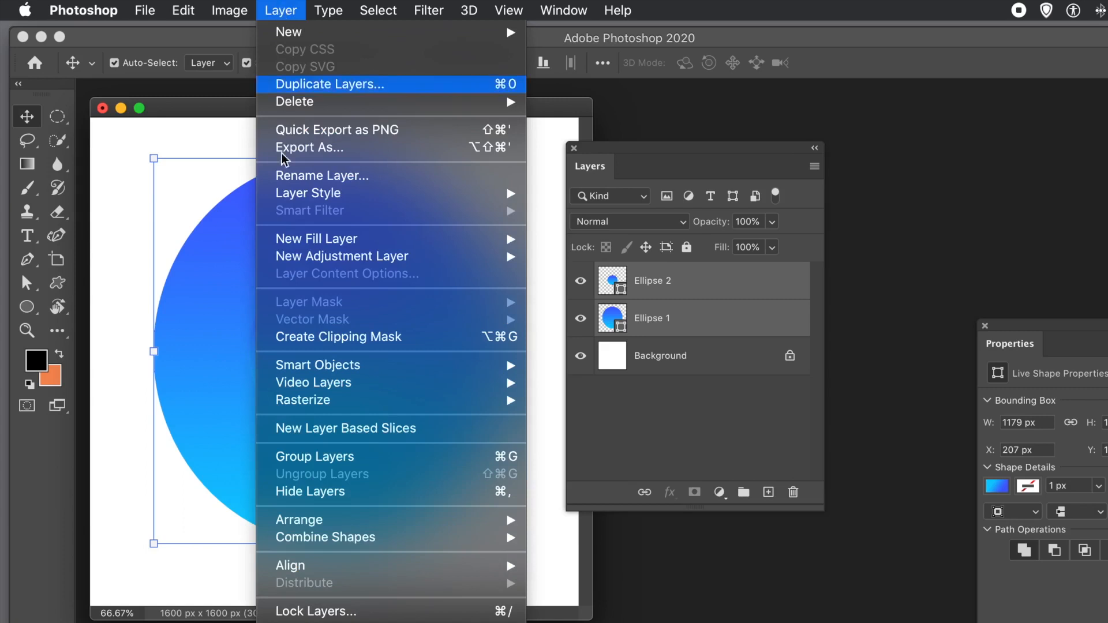
mouse_move(324, 536)
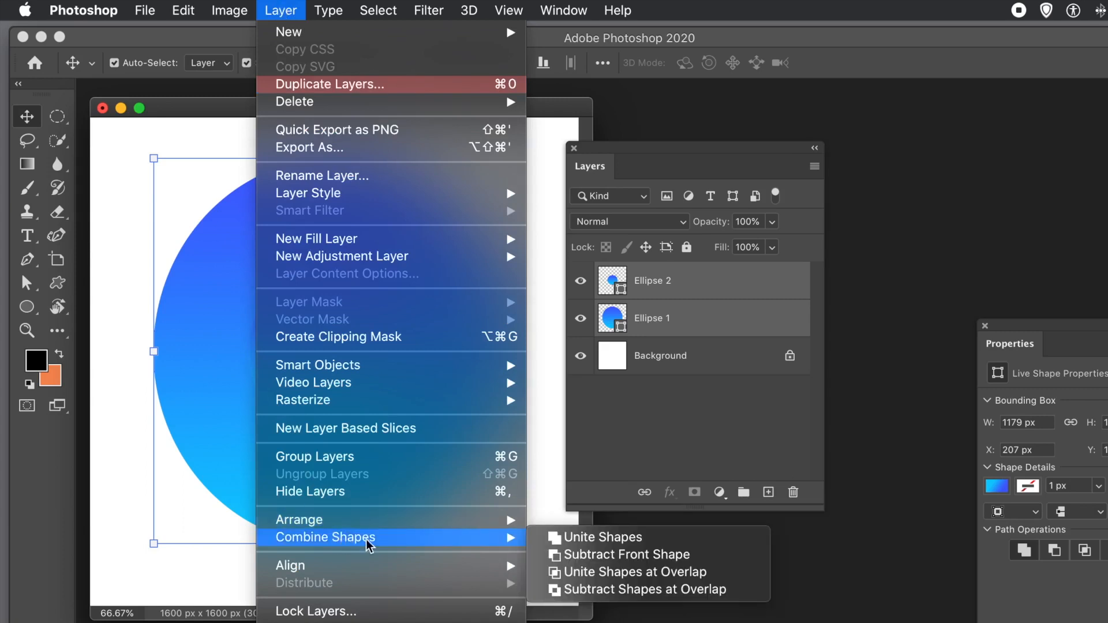
mouse_move(591, 555)
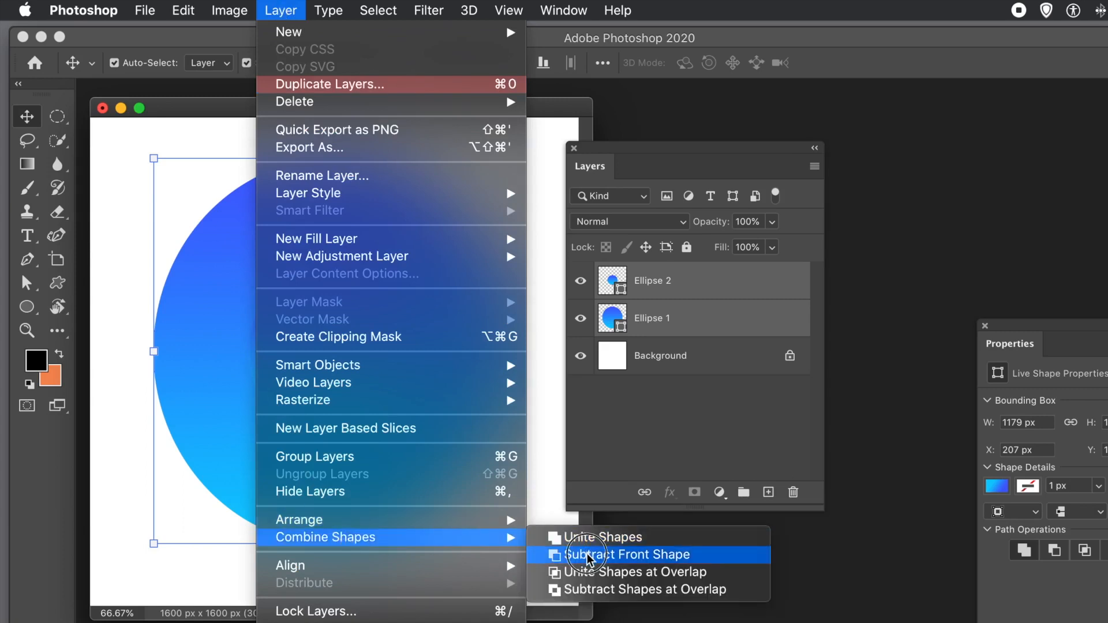
click(615, 554)
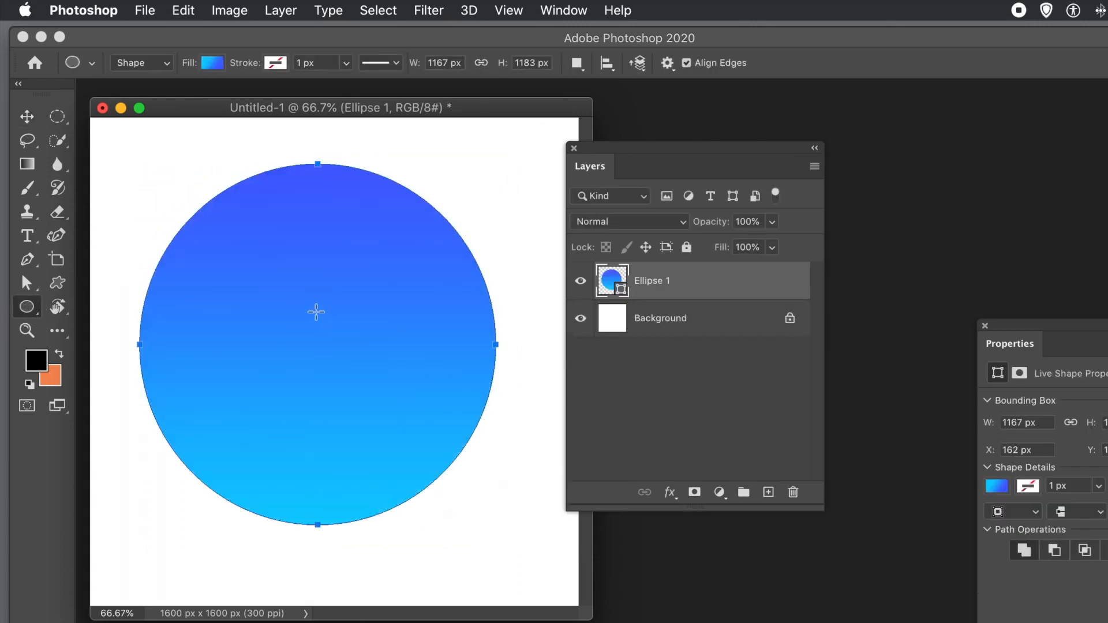
- Draw a smaller circle in the lower half of the large one and select both layers
drag(317, 313, 439, 466)
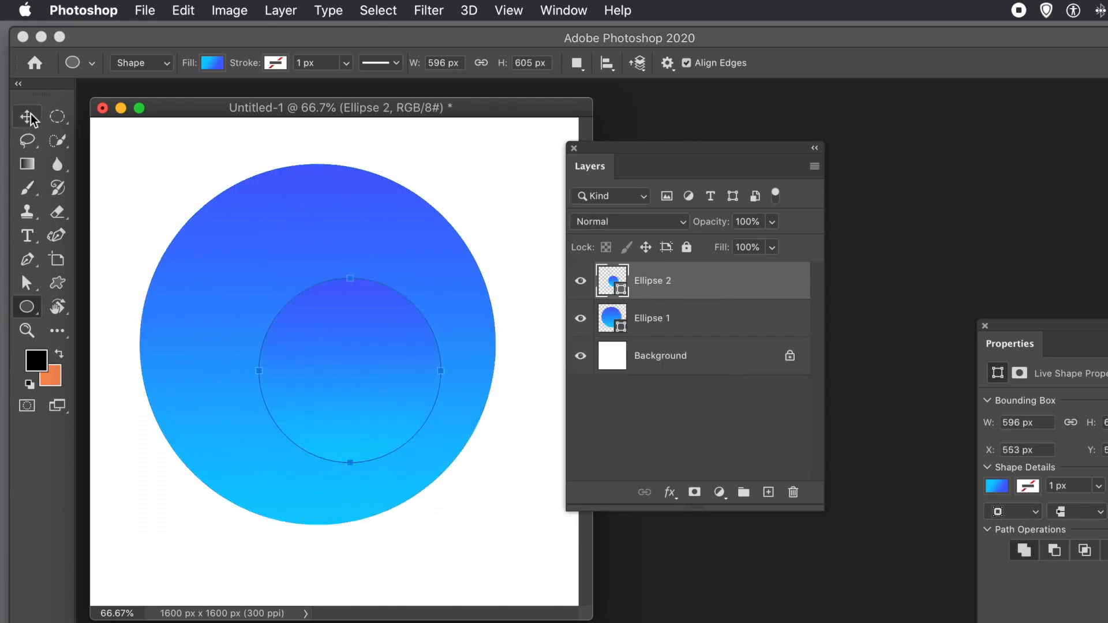
mouse_move(723, 300)
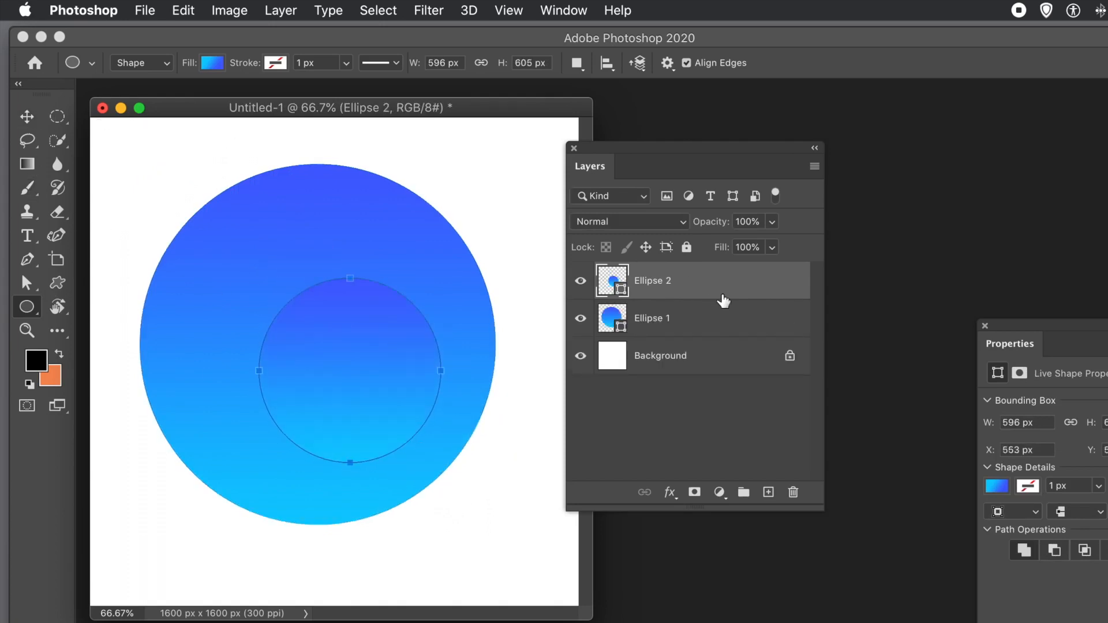
click(665, 318)
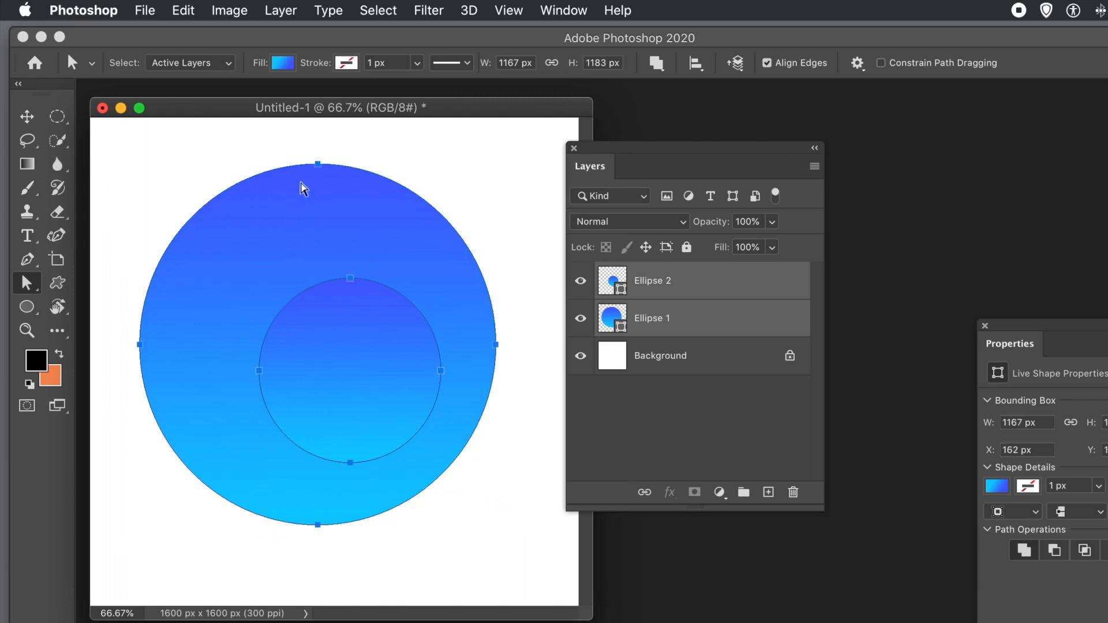
mouse_move(442, 438)
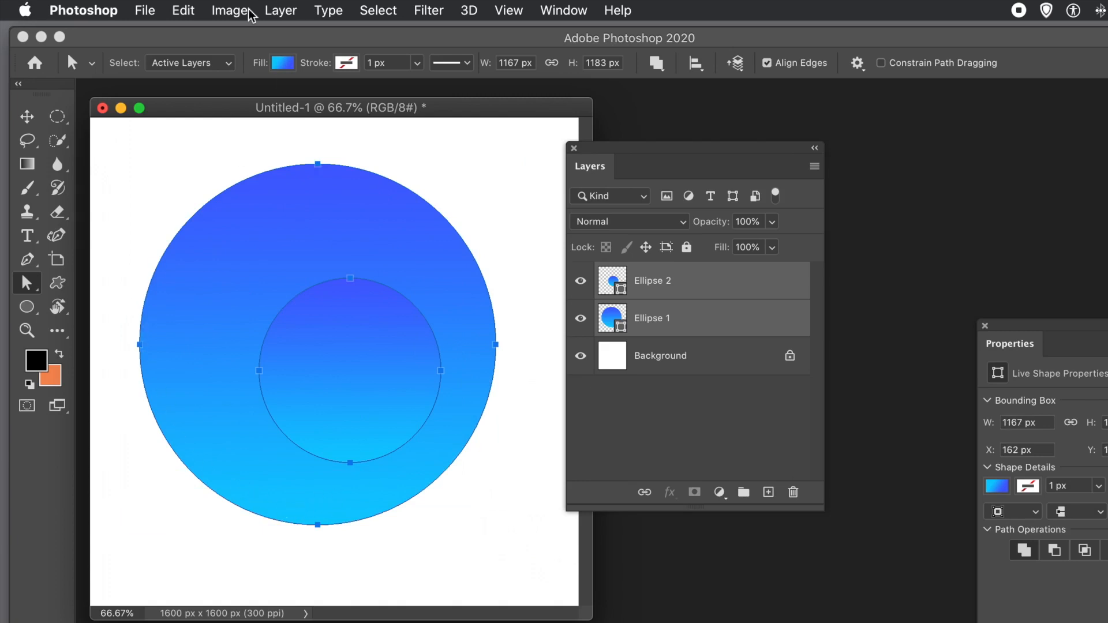
mouse_move(269, 13)
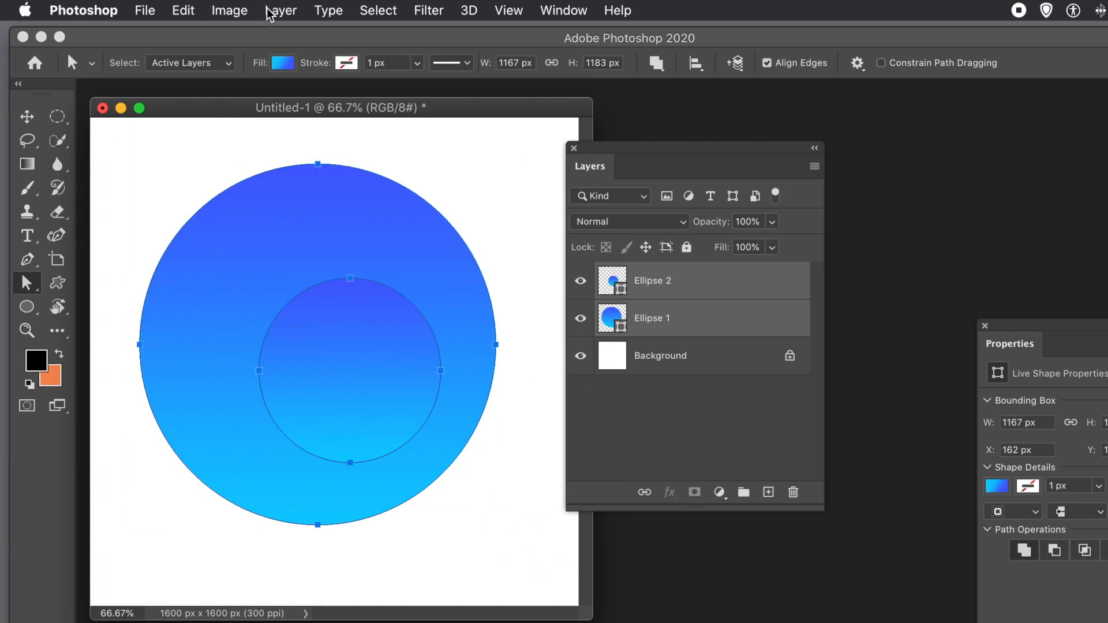
mouse_move(274, 14)
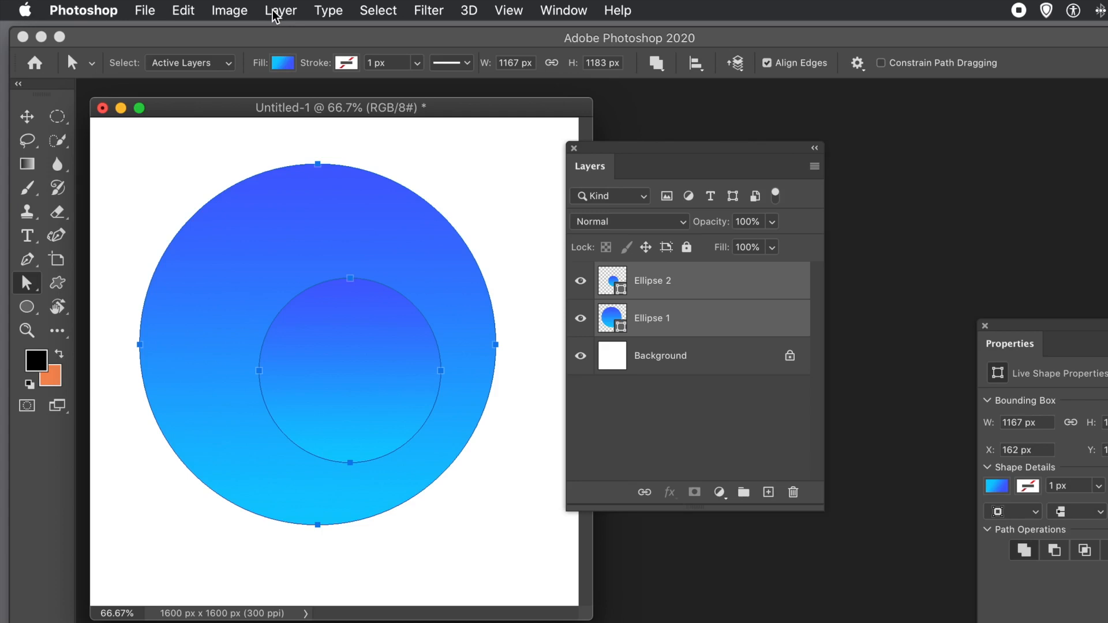
- Apply Subtract Front Shape to cut the smaller circle out of the large one
click(281, 10)
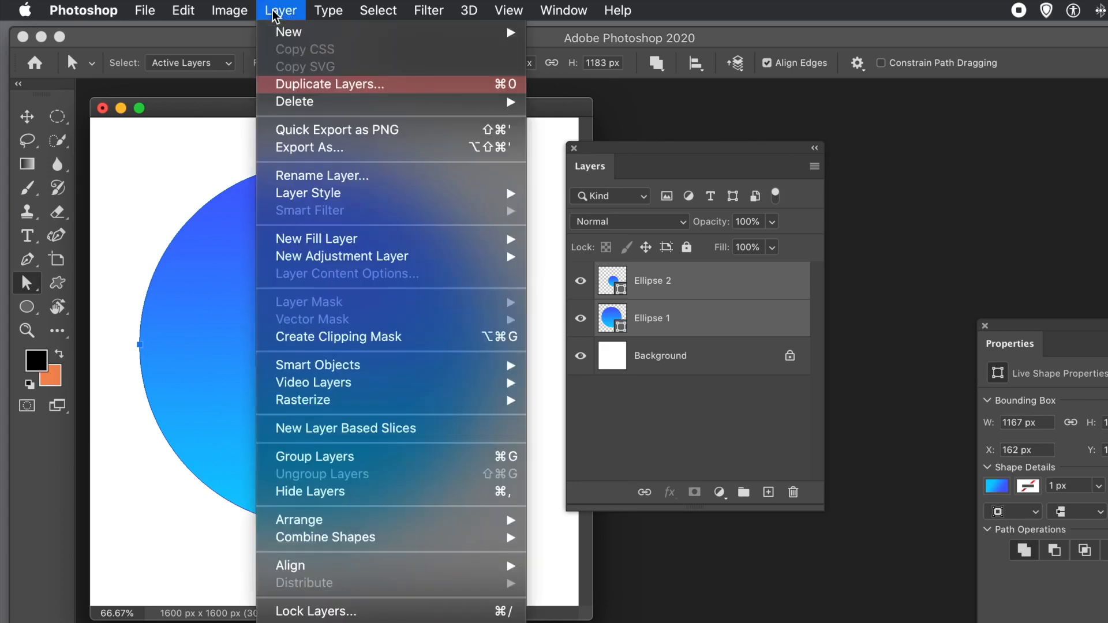
mouse_move(325, 538)
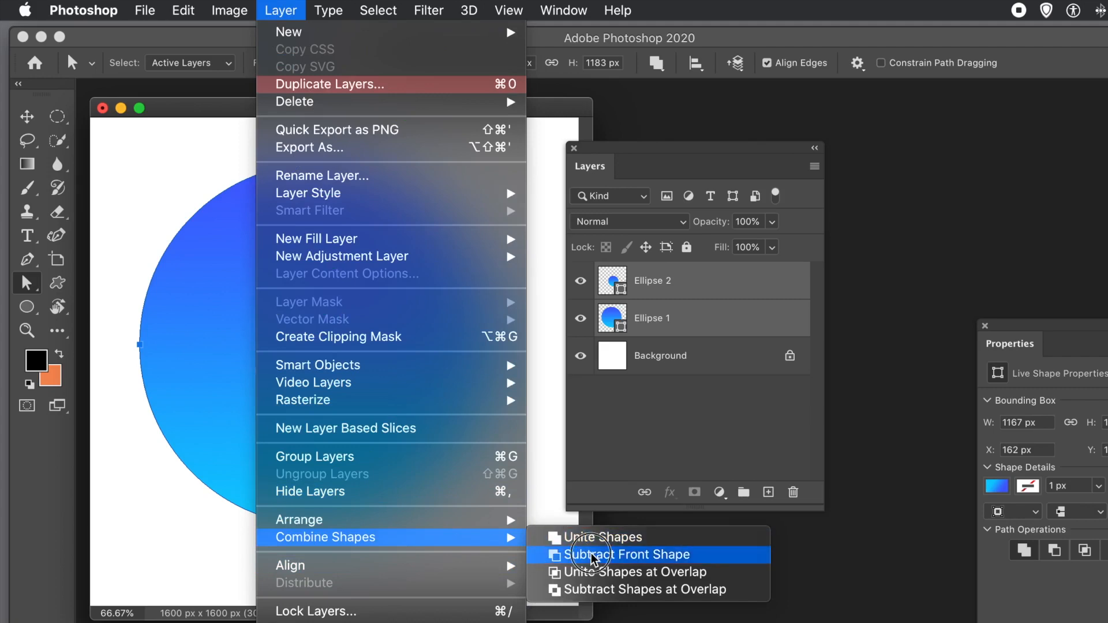
click(619, 554)
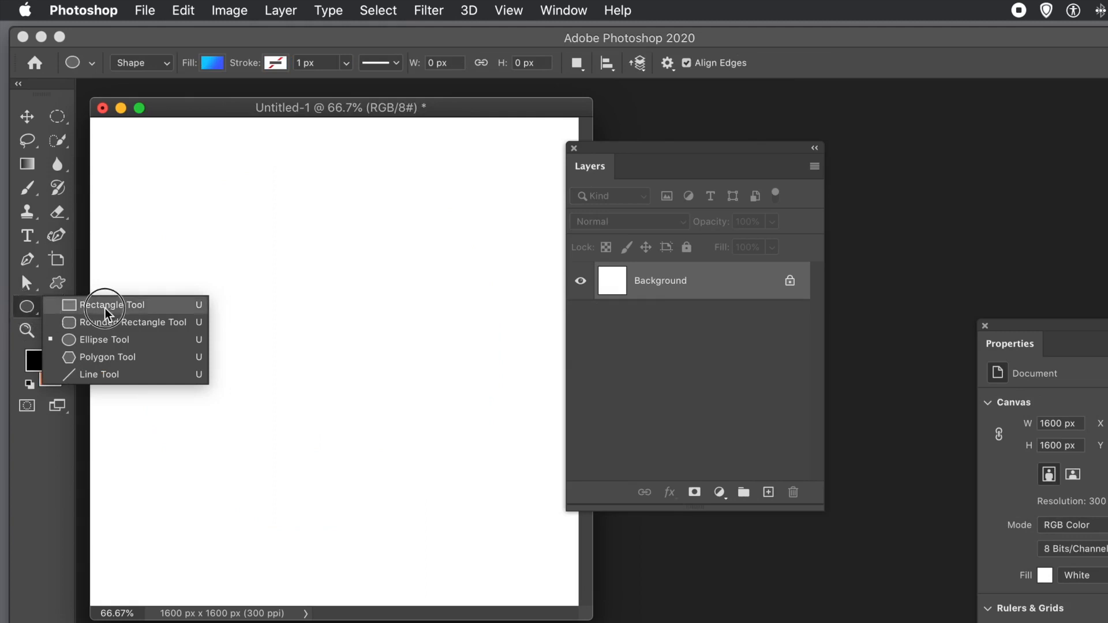
- Draw a large gradient square with a smaller square inside, then select both layers
click(111, 305)
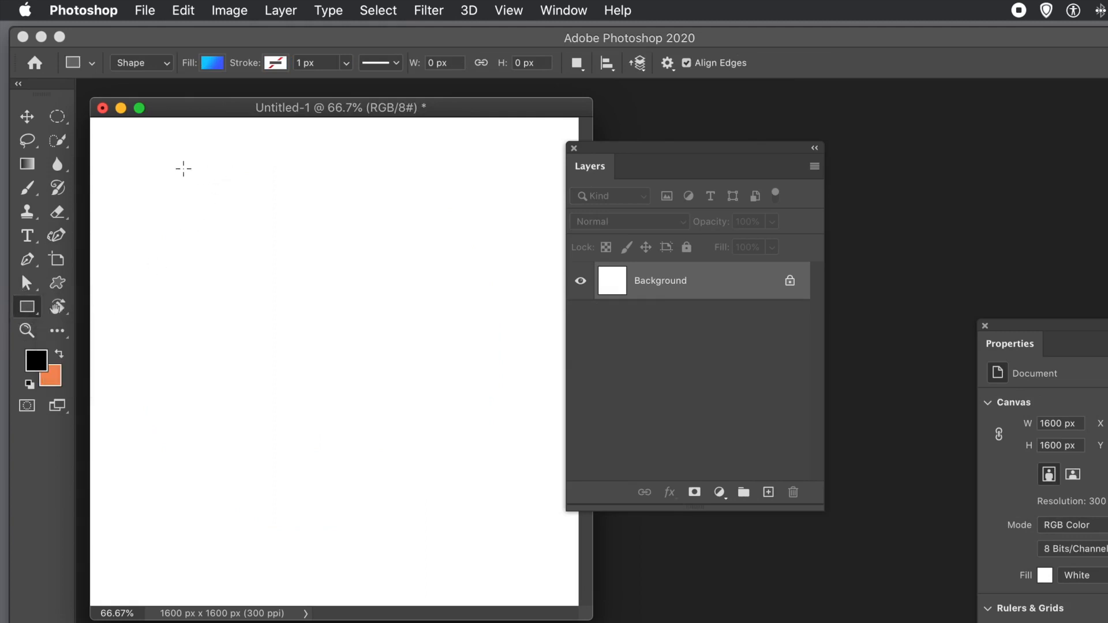
drag(182, 185, 463, 527)
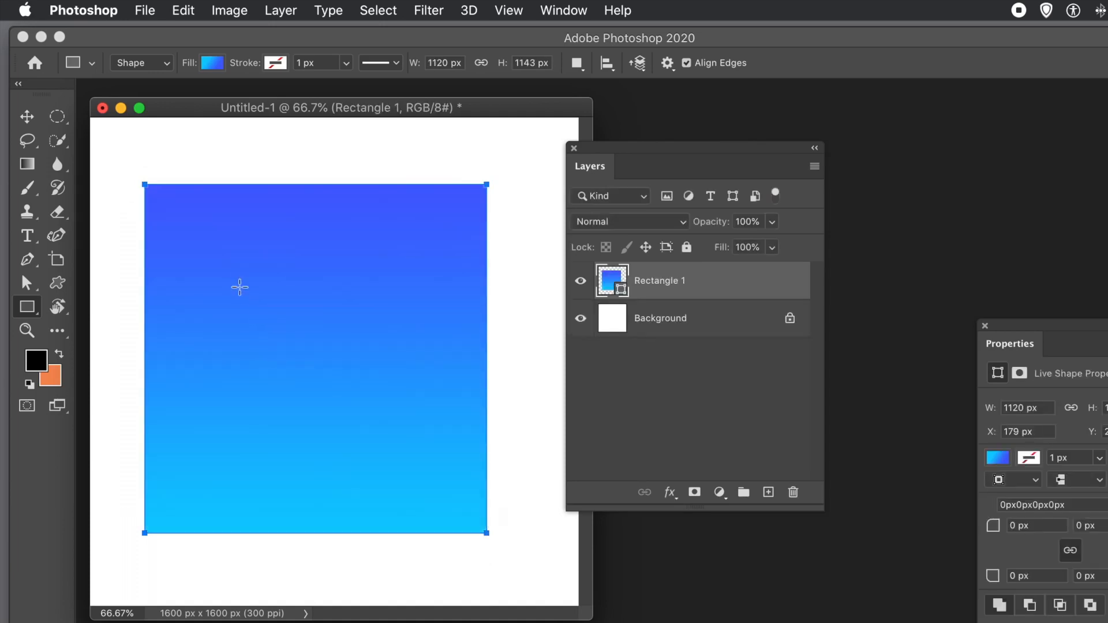
drag(250, 288, 413, 452)
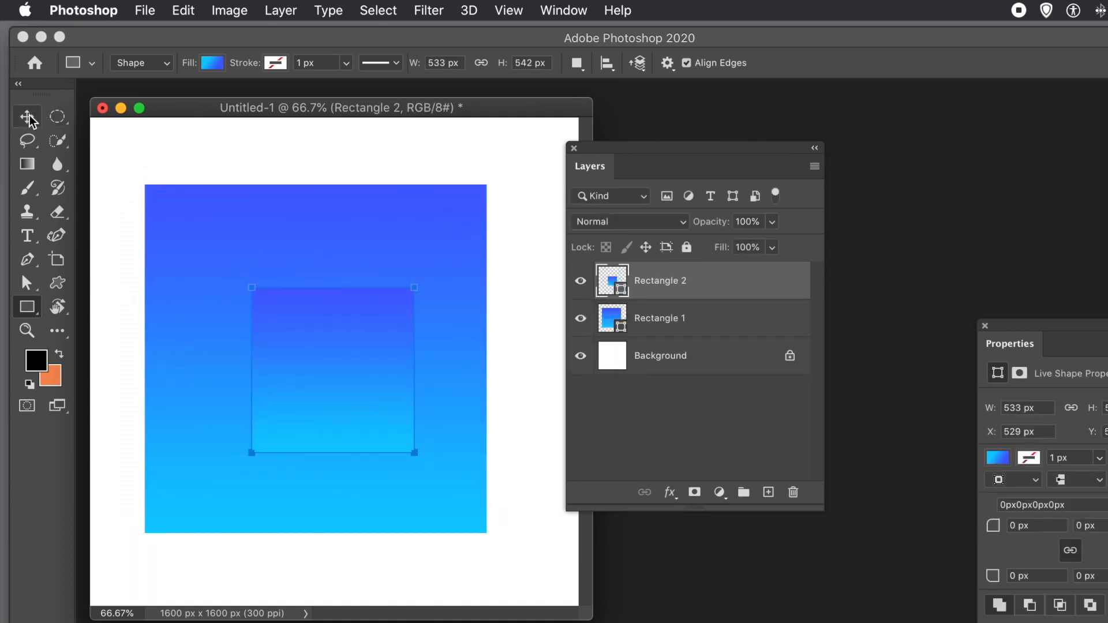
click(27, 116)
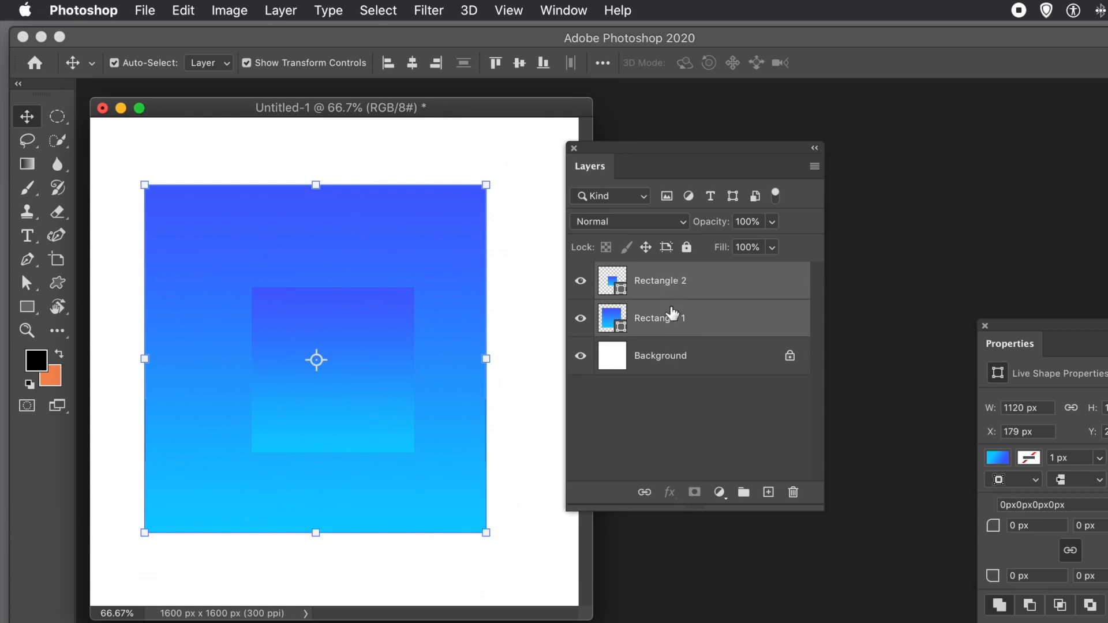
mouse_move(678, 277)
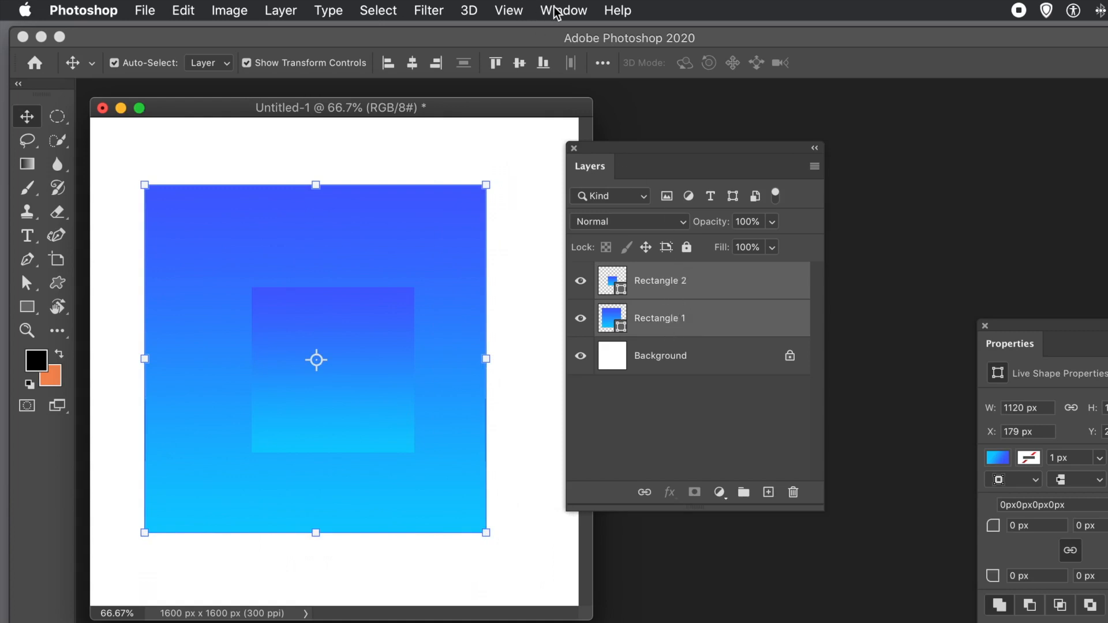
- Subtract the inner square from the gradient square, leaving a white square hole
click(563, 10)
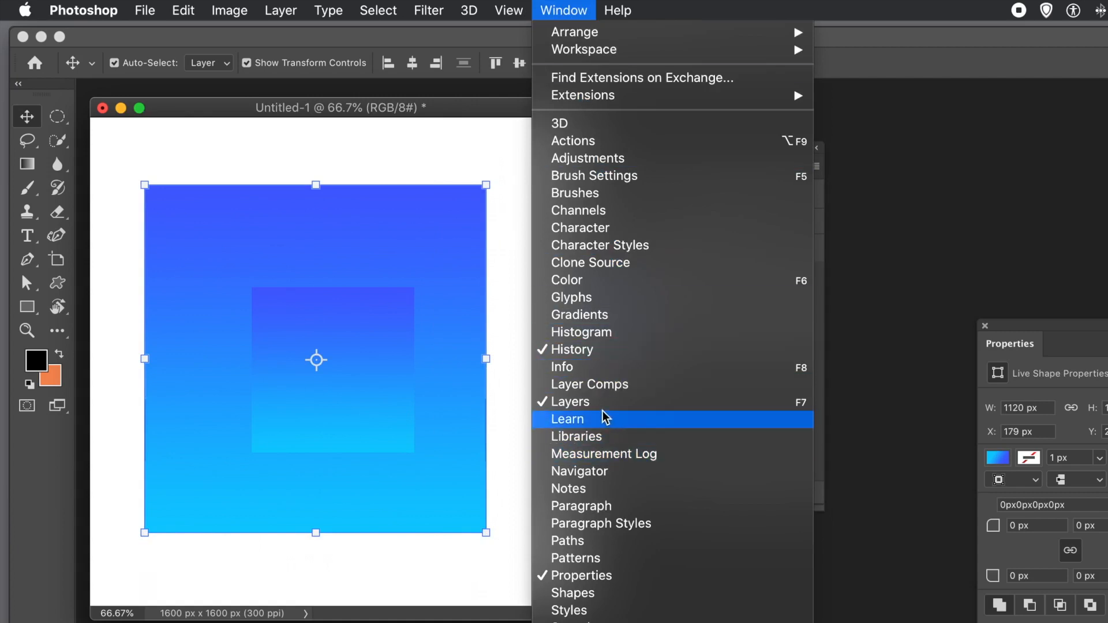
mouse_move(502, 130)
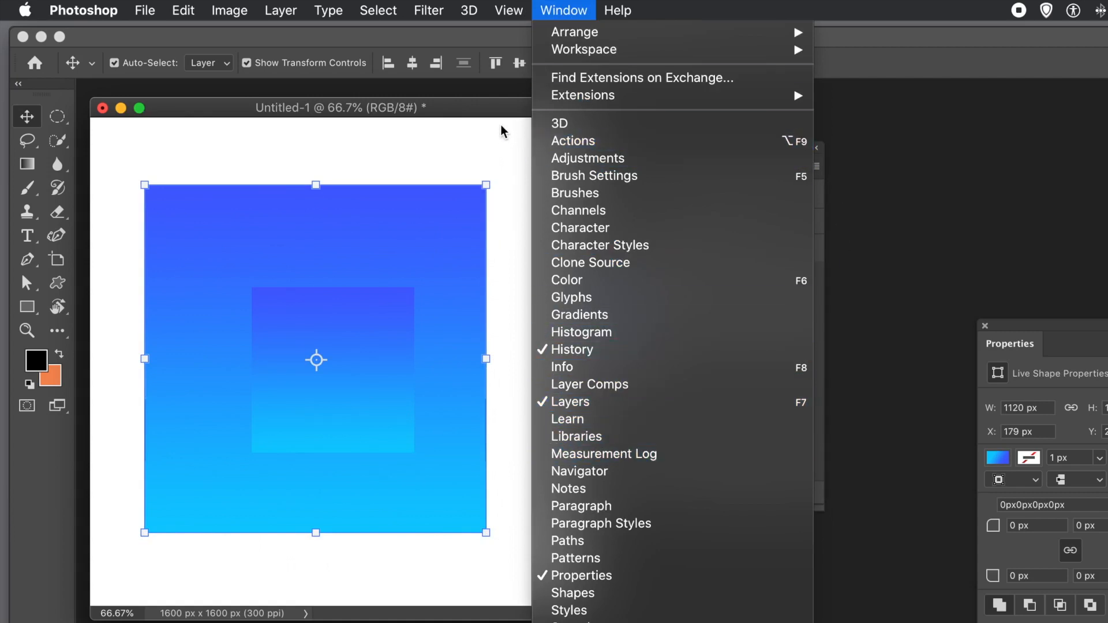
click(570, 402)
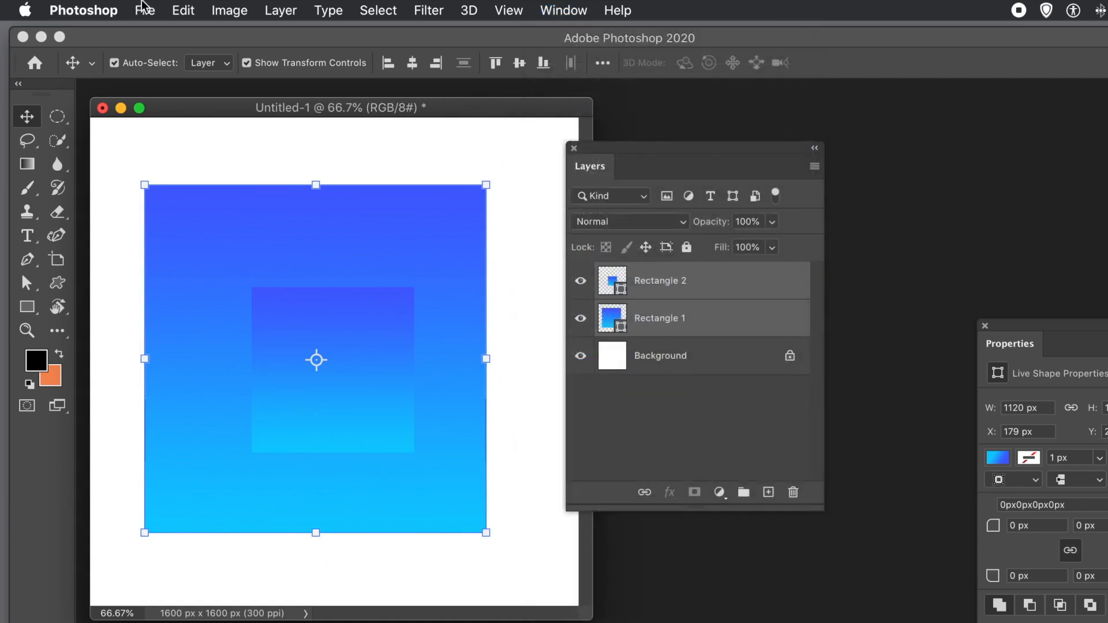
mouse_move(282, 11)
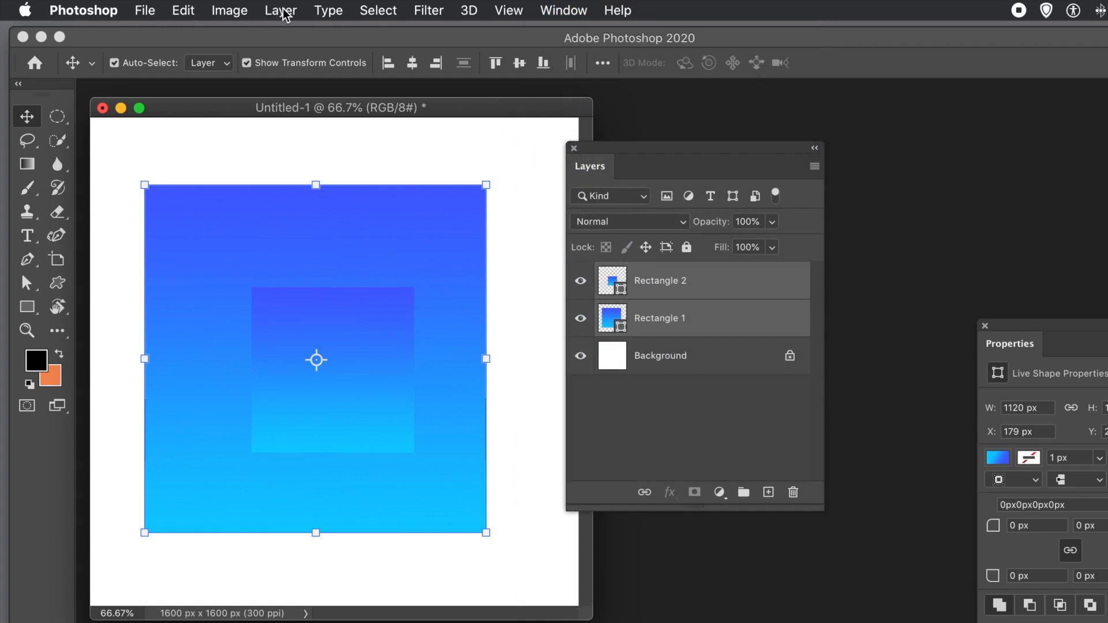
click(279, 11)
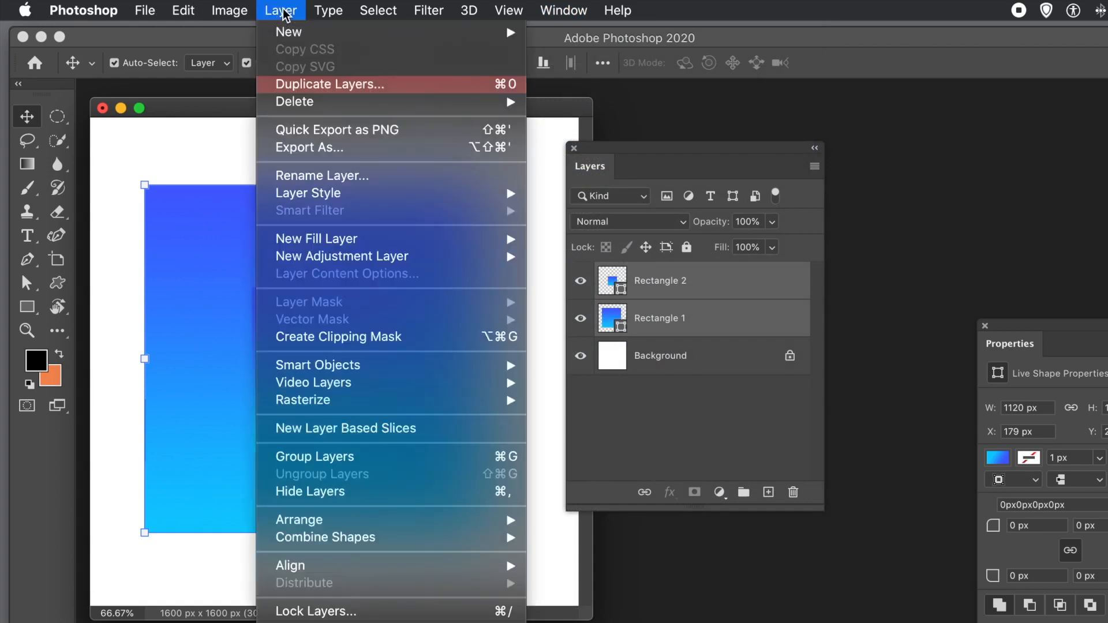
mouse_move(326, 536)
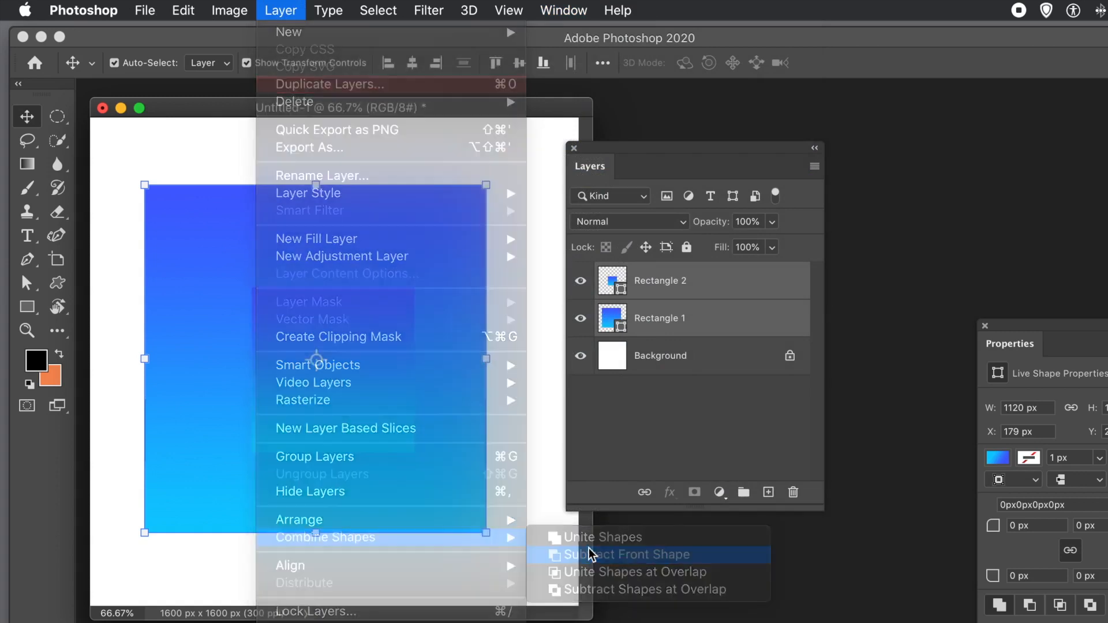
click(629, 554)
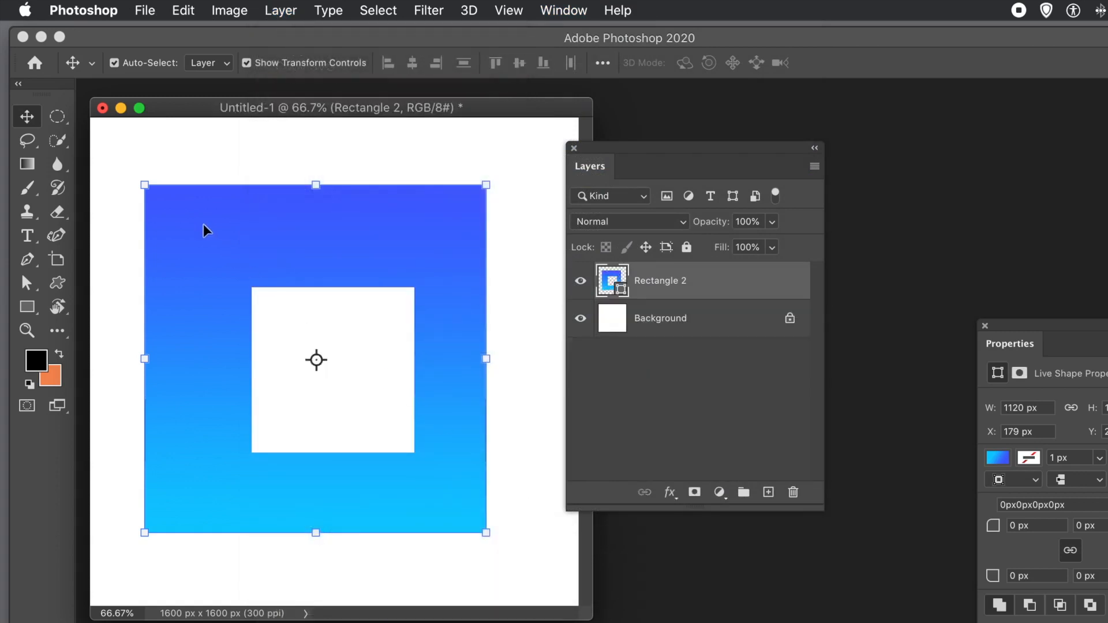
- Draw a small rectangle near the top-left corner and subtract it as a hole
click(26, 307)
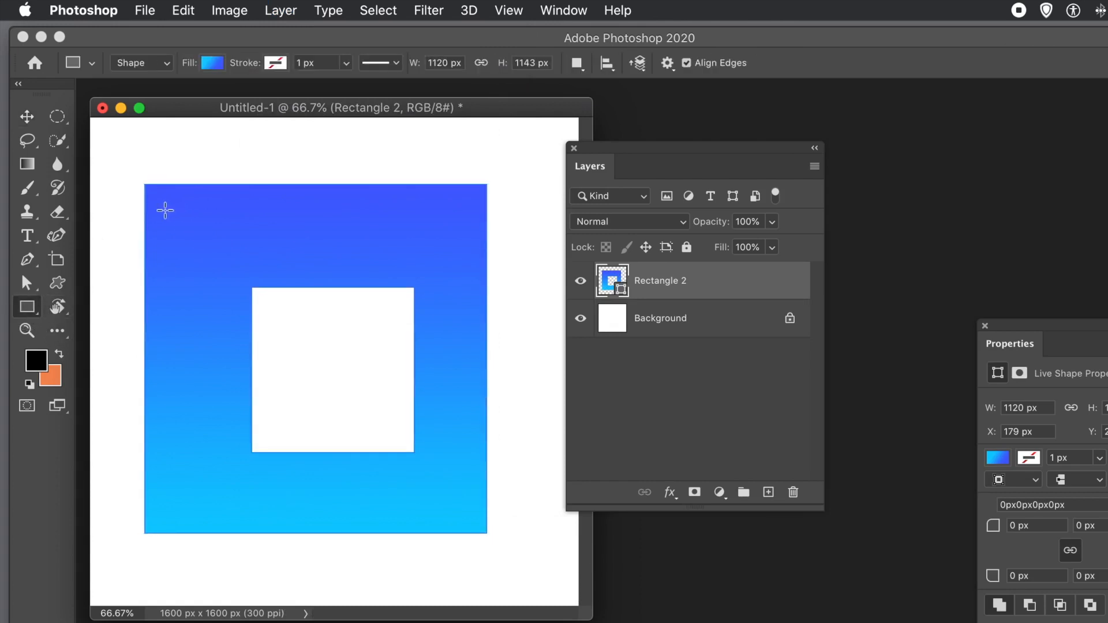
drag(167, 210, 237, 296)
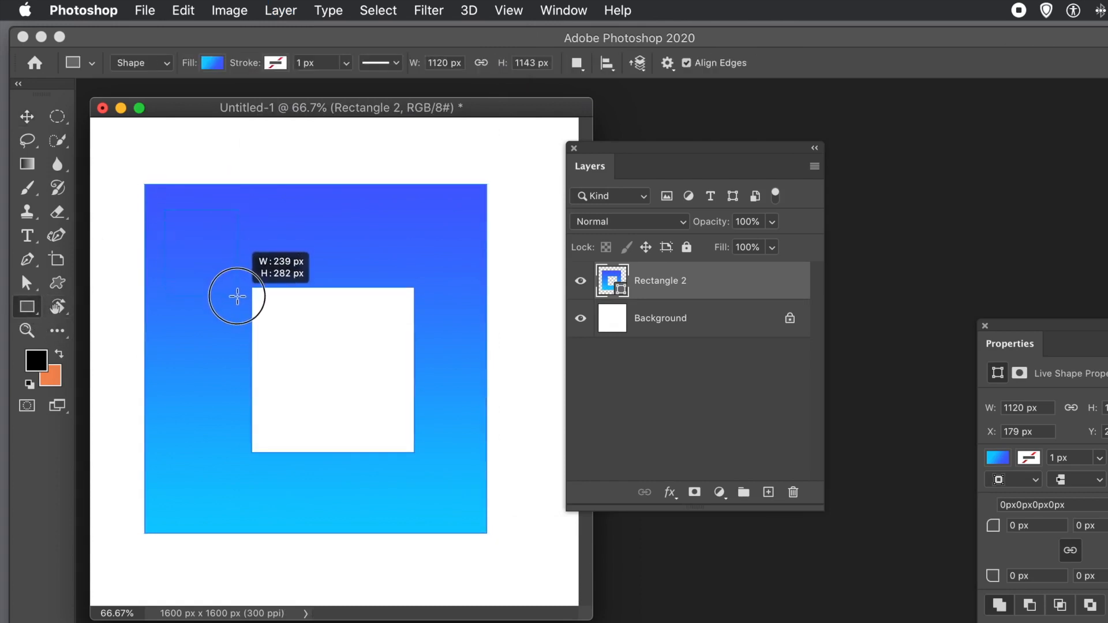
drag(168, 213, 238, 296)
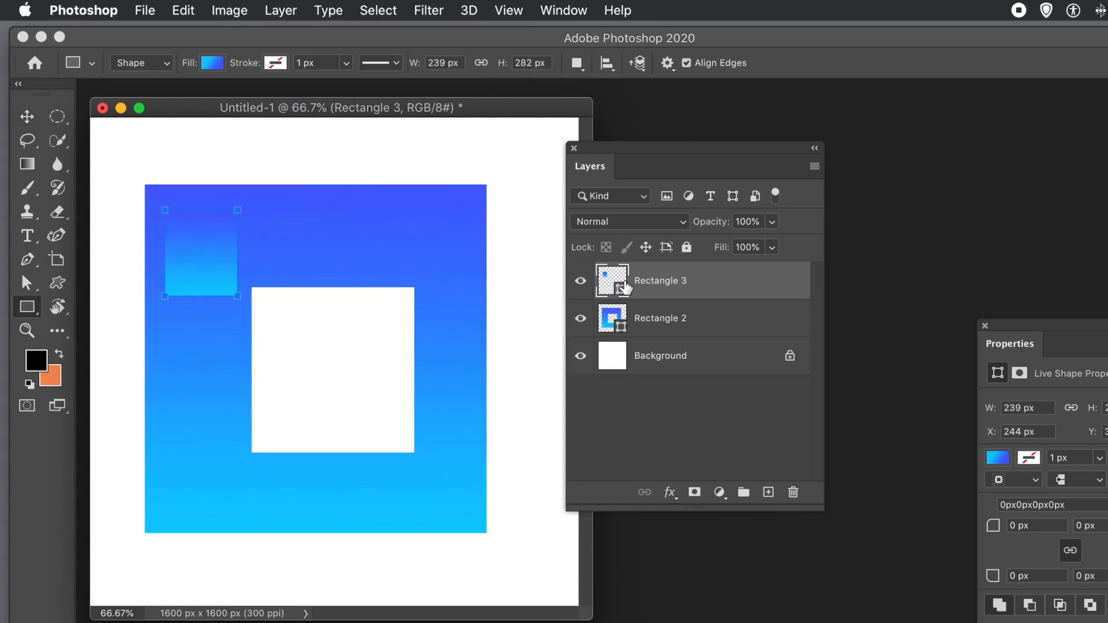
click(660, 319)
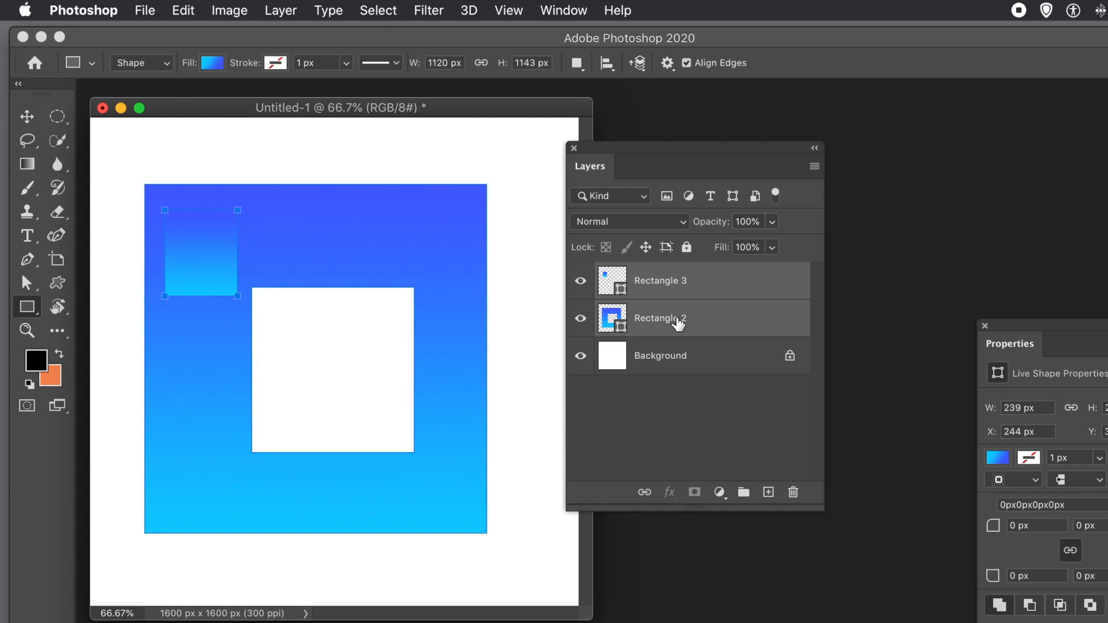
mouse_move(318, 55)
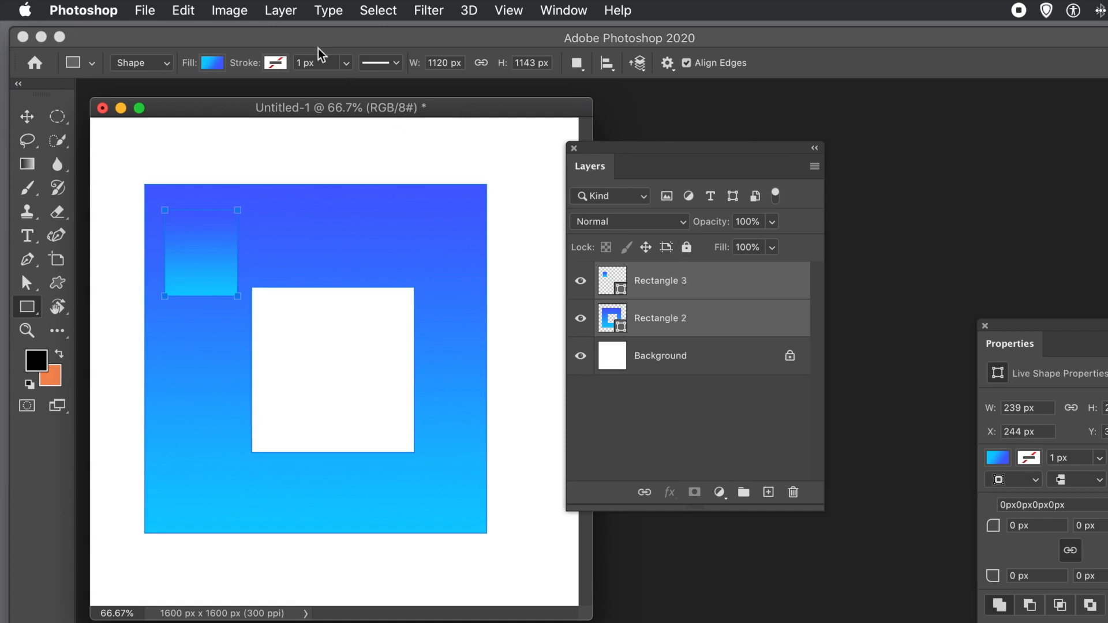
click(279, 10)
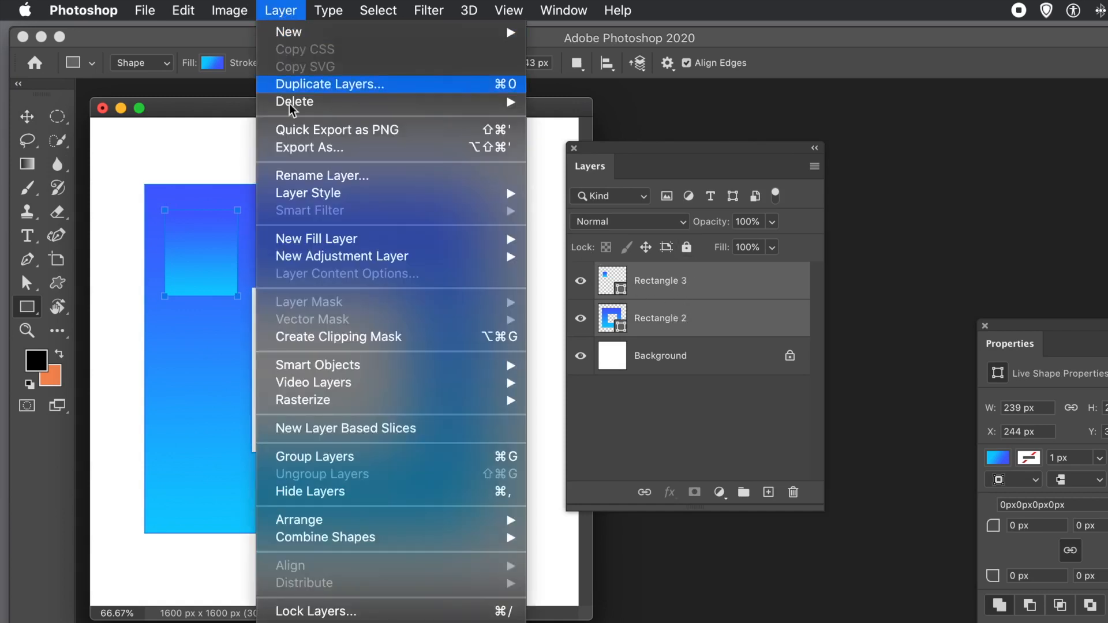
mouse_move(325, 538)
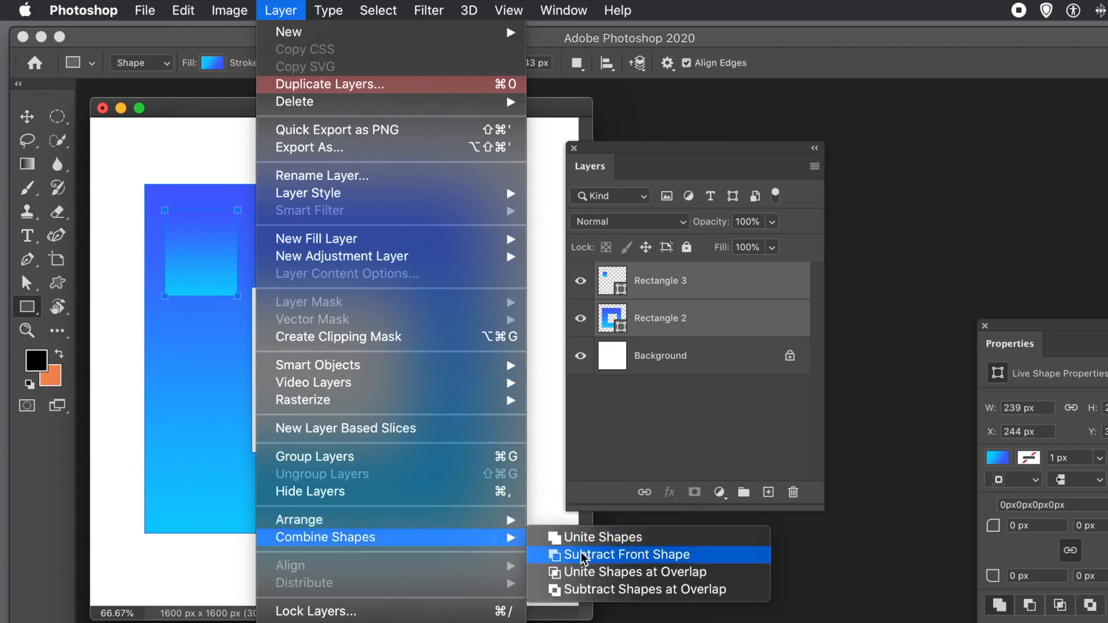
click(619, 553)
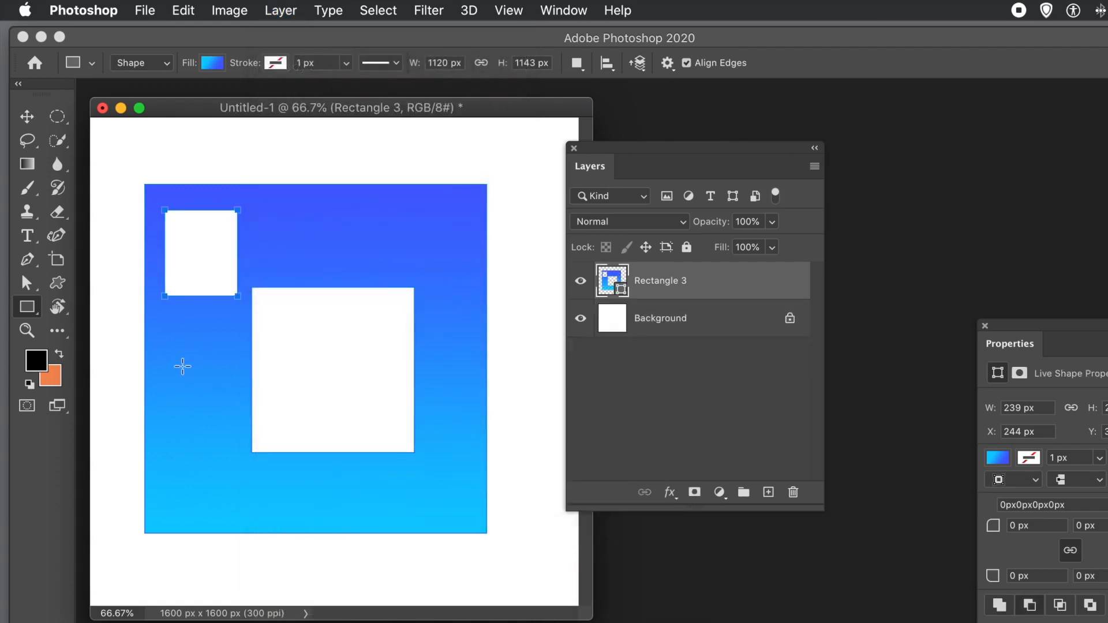
- Draw a small rectangle below the top-left hole and select it with the holed square
drag(164, 329, 223, 402)
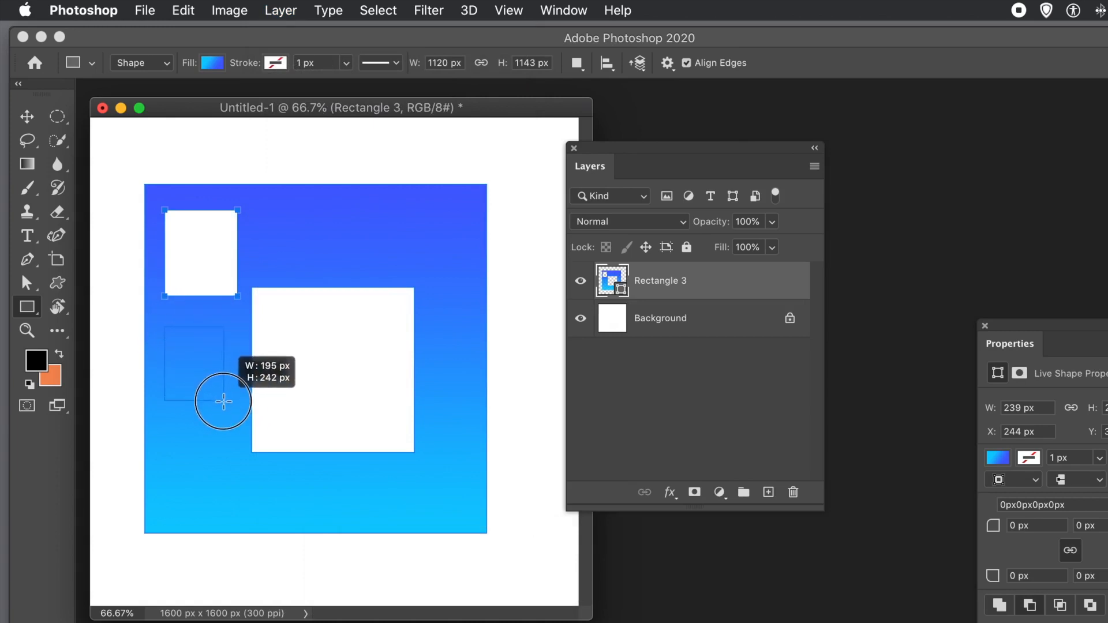
drag(164, 327, 233, 414)
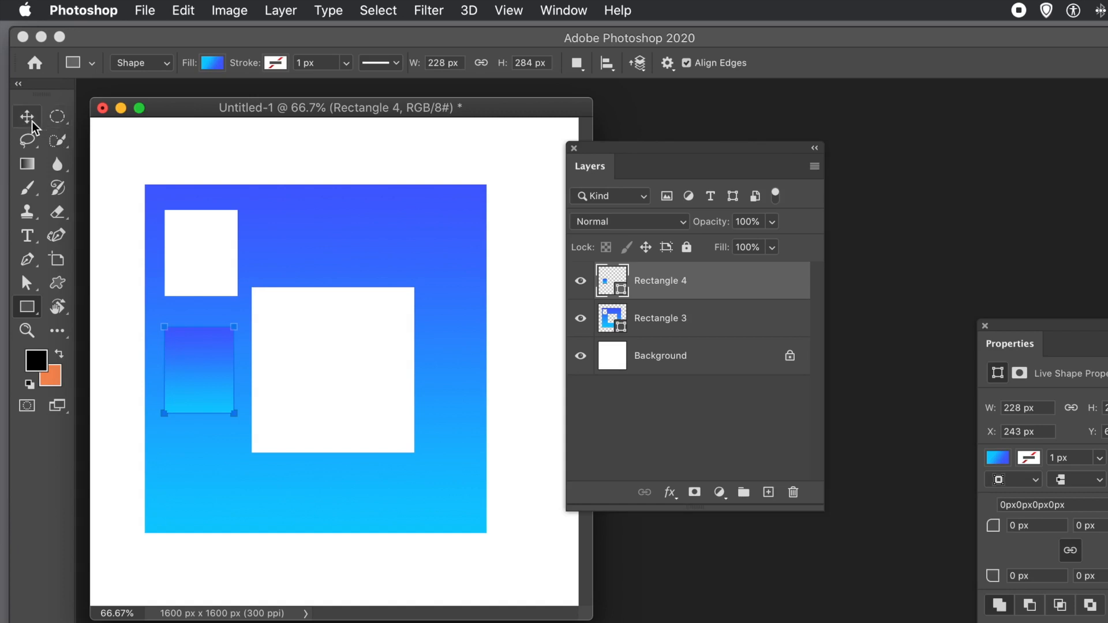
click(27, 115)
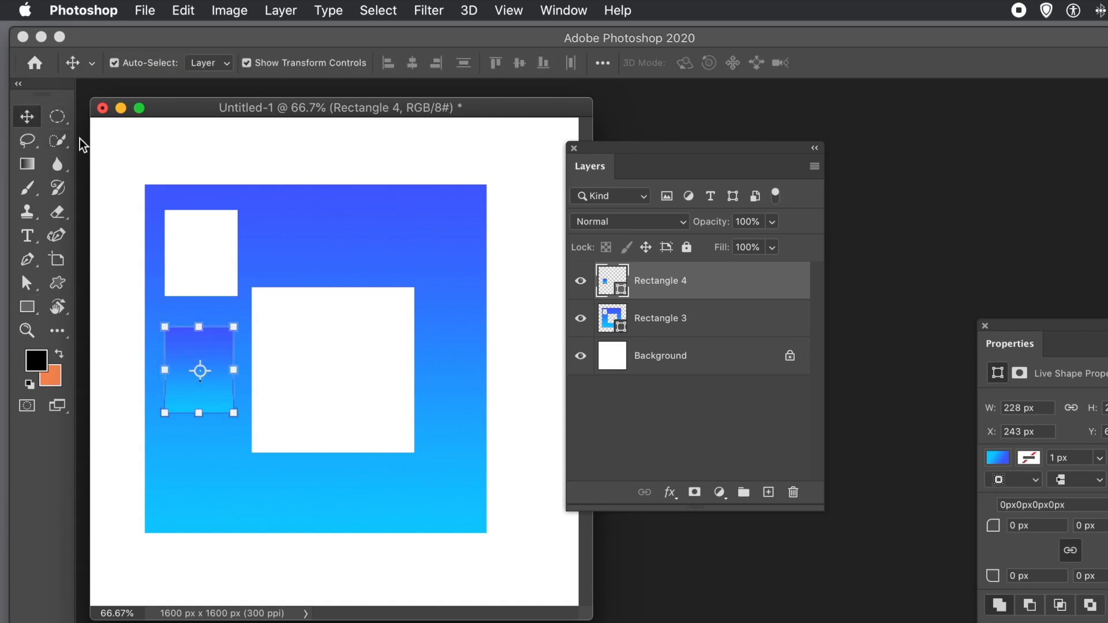
drag(232, 402, 521, 534)
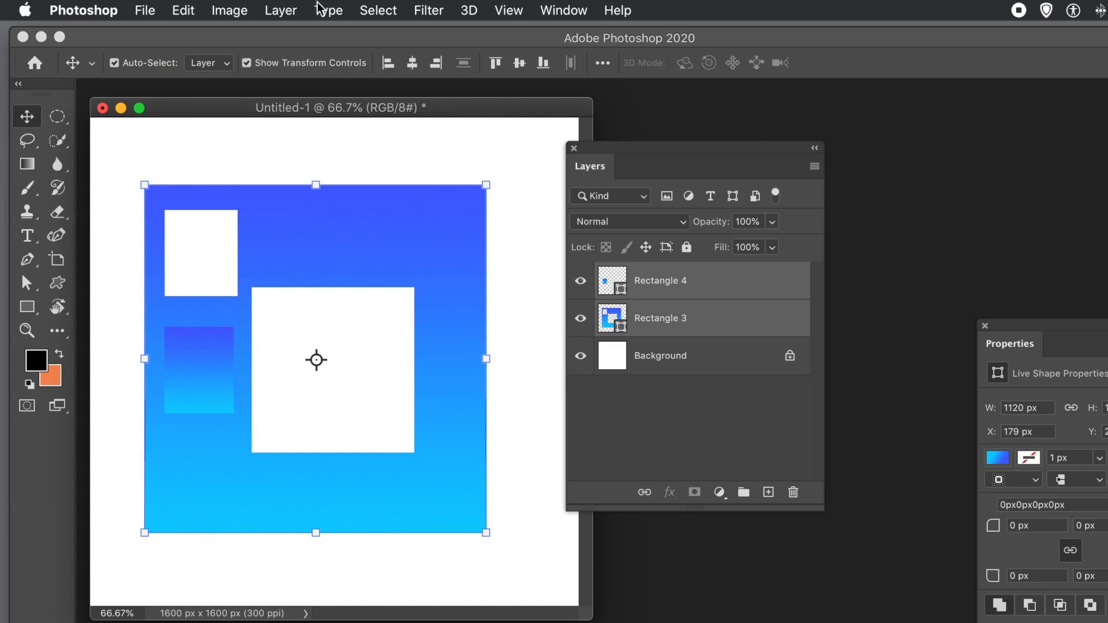
mouse_move(345, 79)
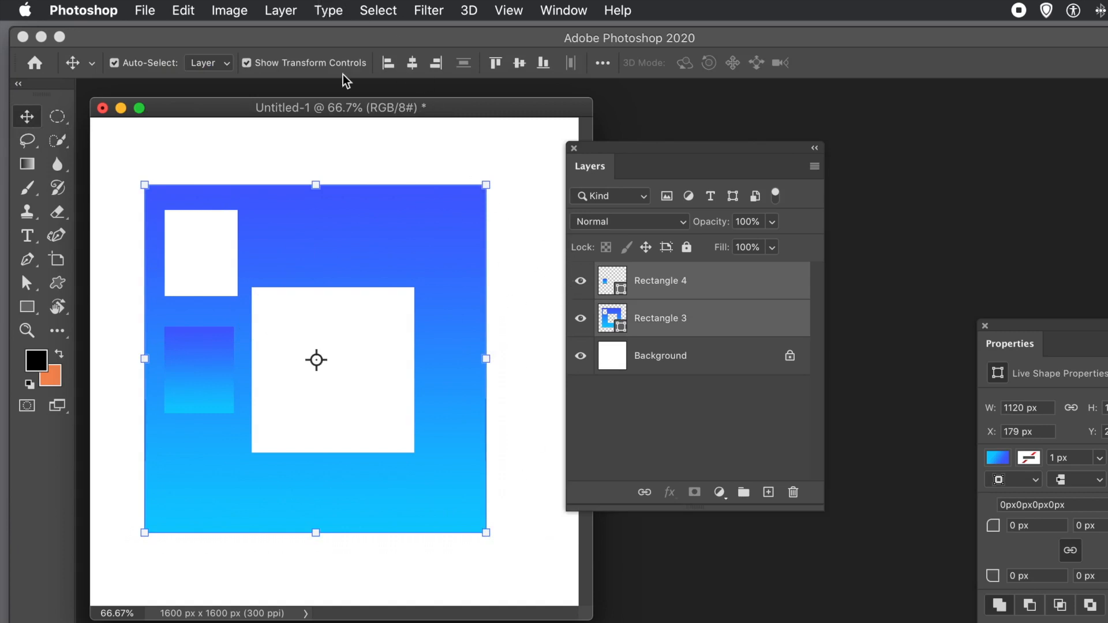
mouse_move(280, 12)
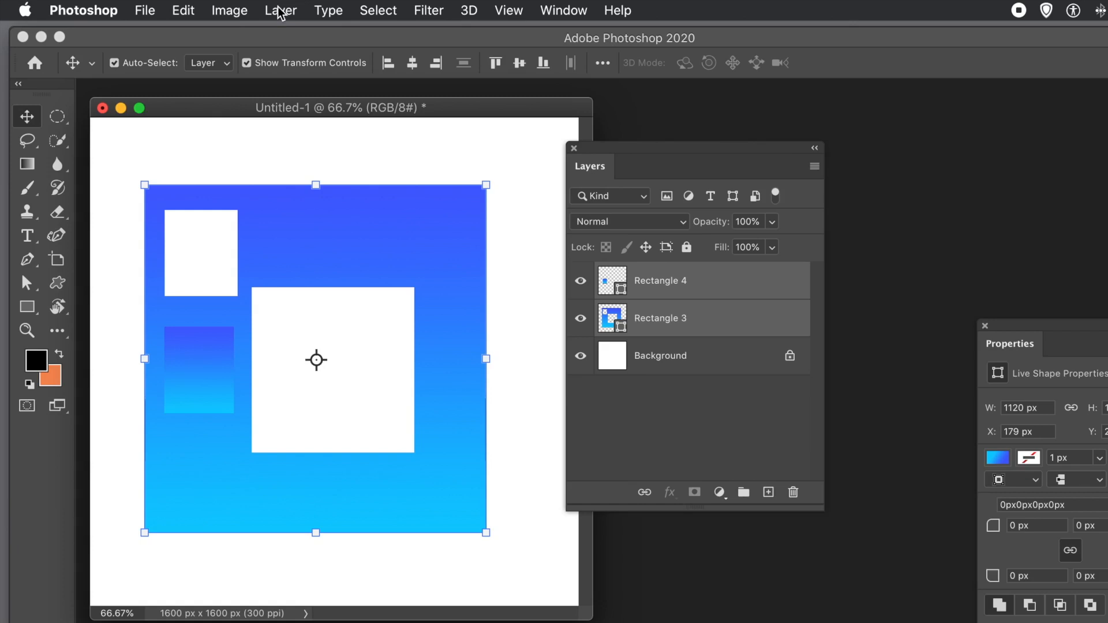
- Apply Subtract Front Shape to cut the lower-left rectangle out as another hole
click(279, 10)
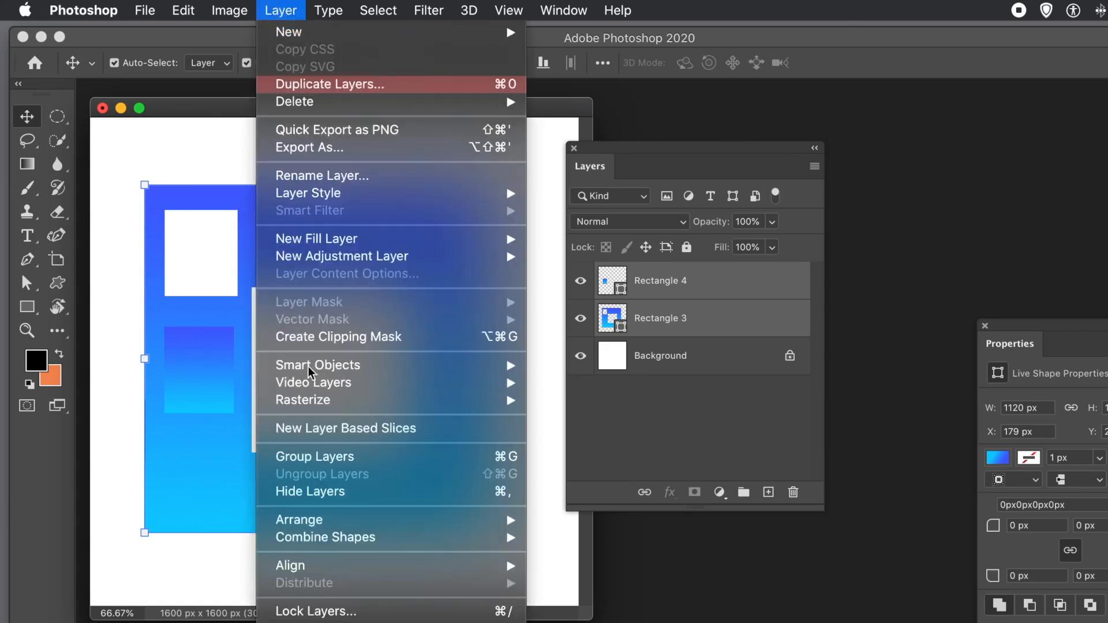
mouse_move(326, 538)
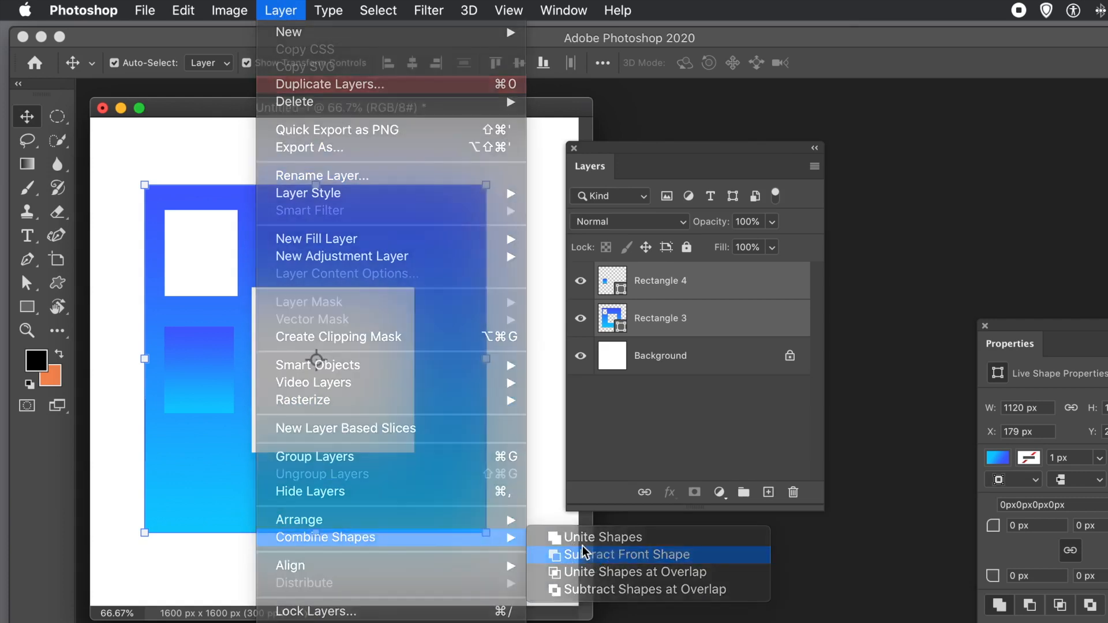
click(610, 555)
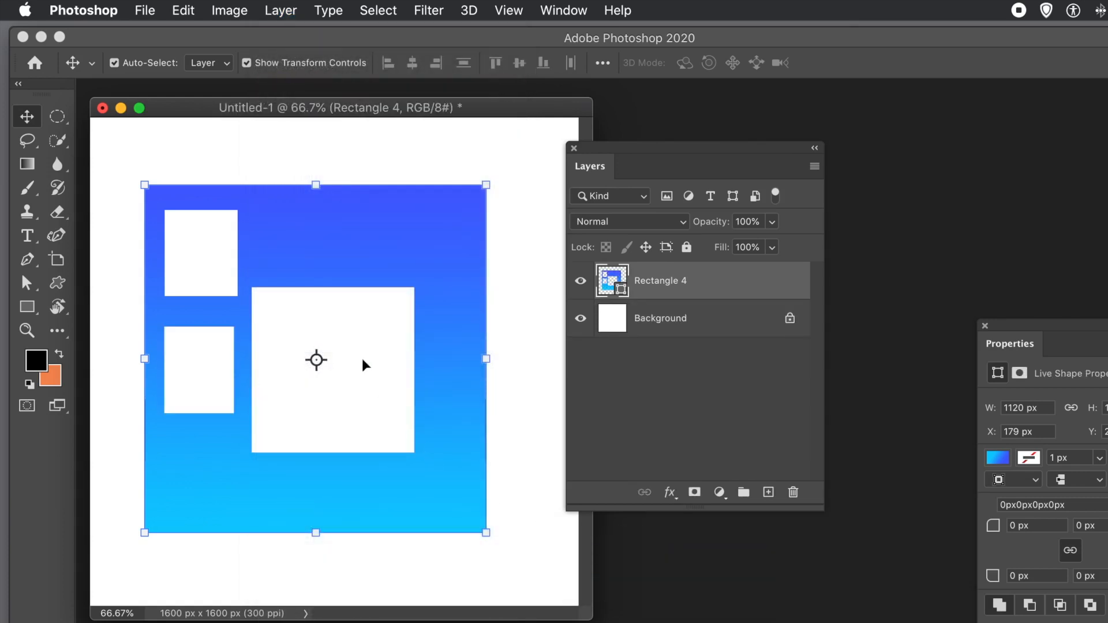
mouse_move(313, 301)
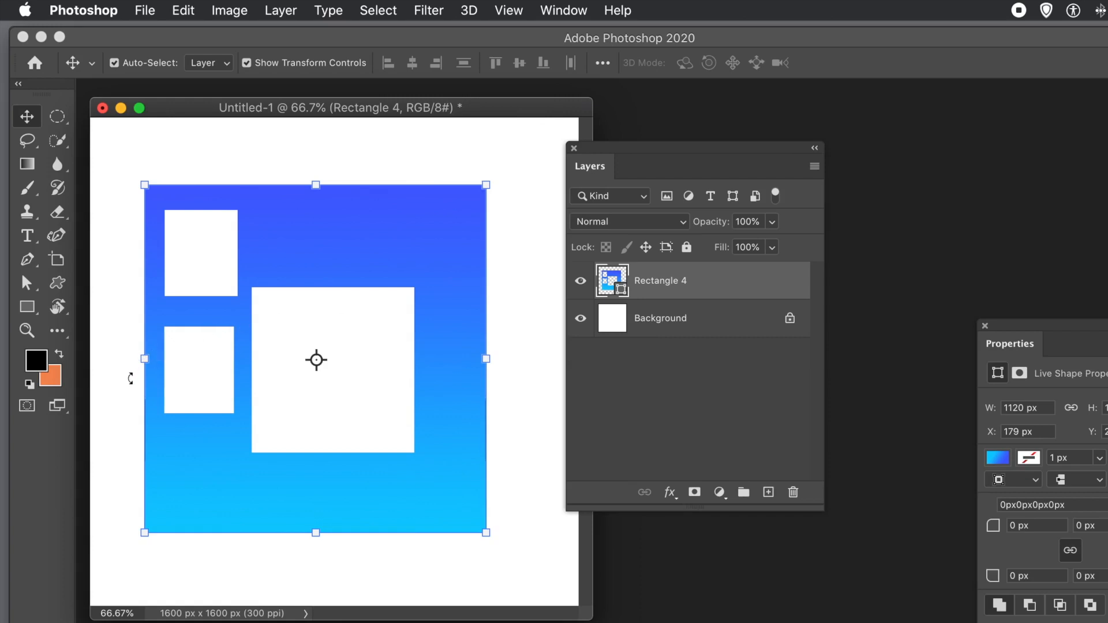
mouse_move(373, 145)
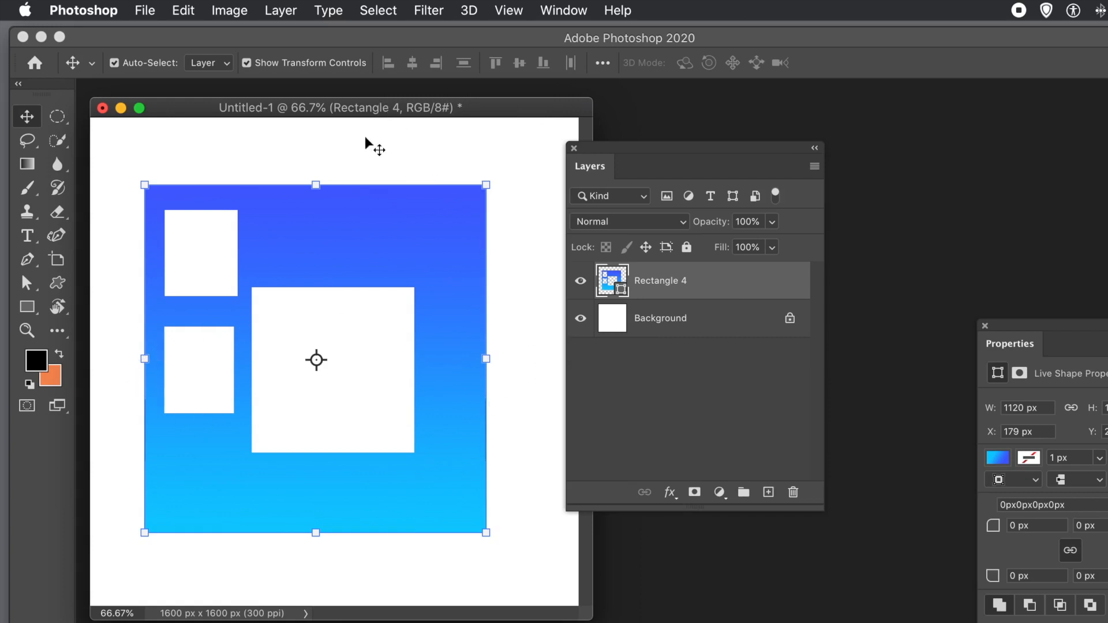
mouse_move(227, 375)
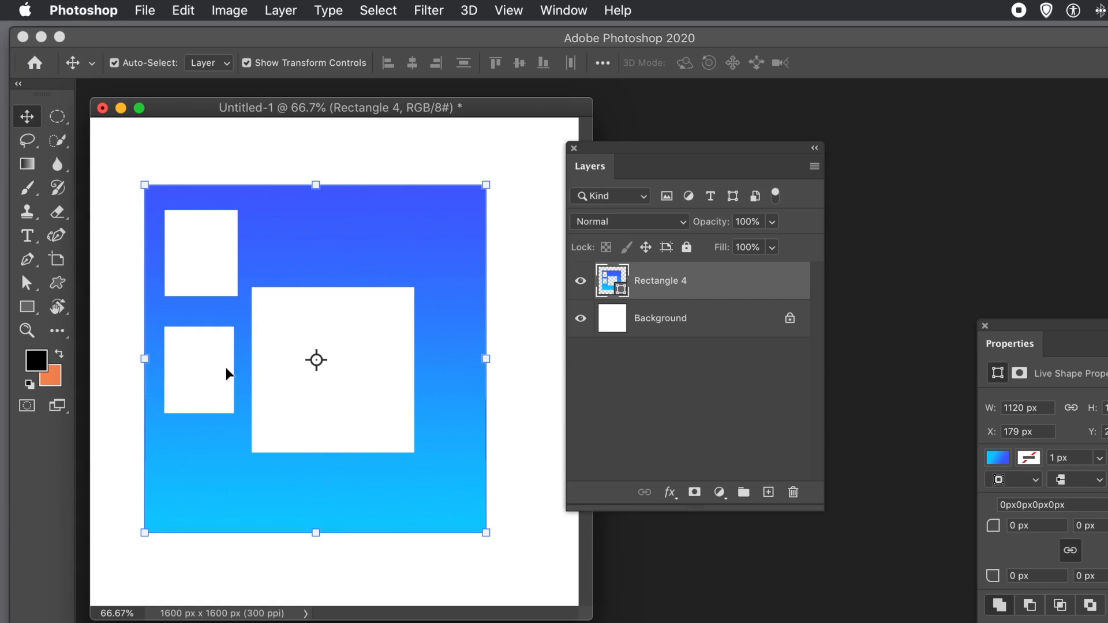
mouse_move(63, 344)
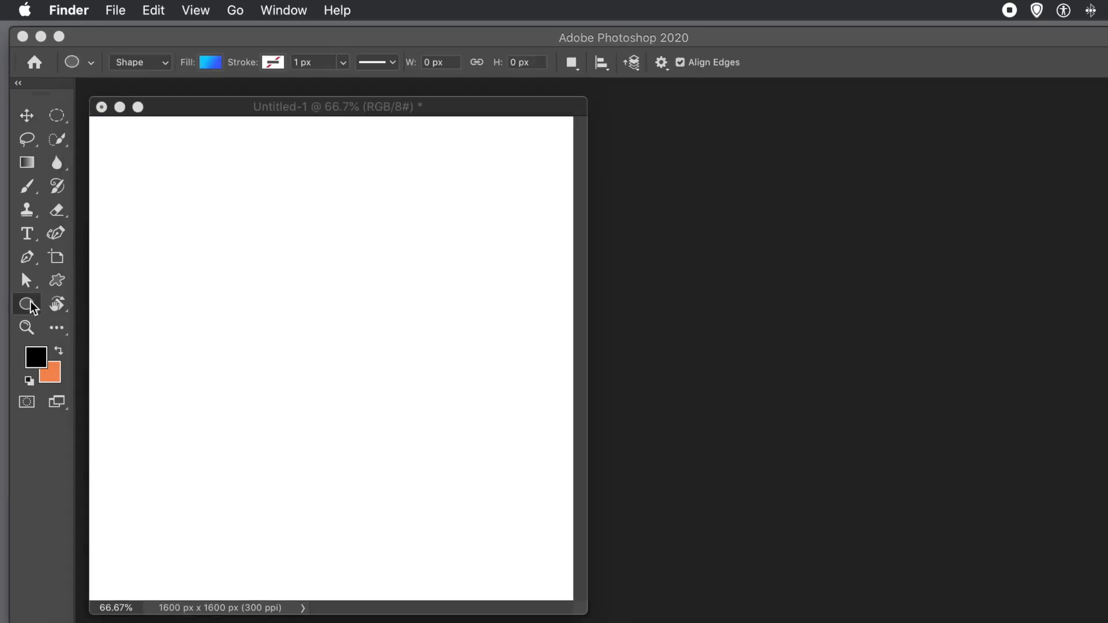
- Draw a large gradient rectangle covering most of the empty canvas
click(27, 304)
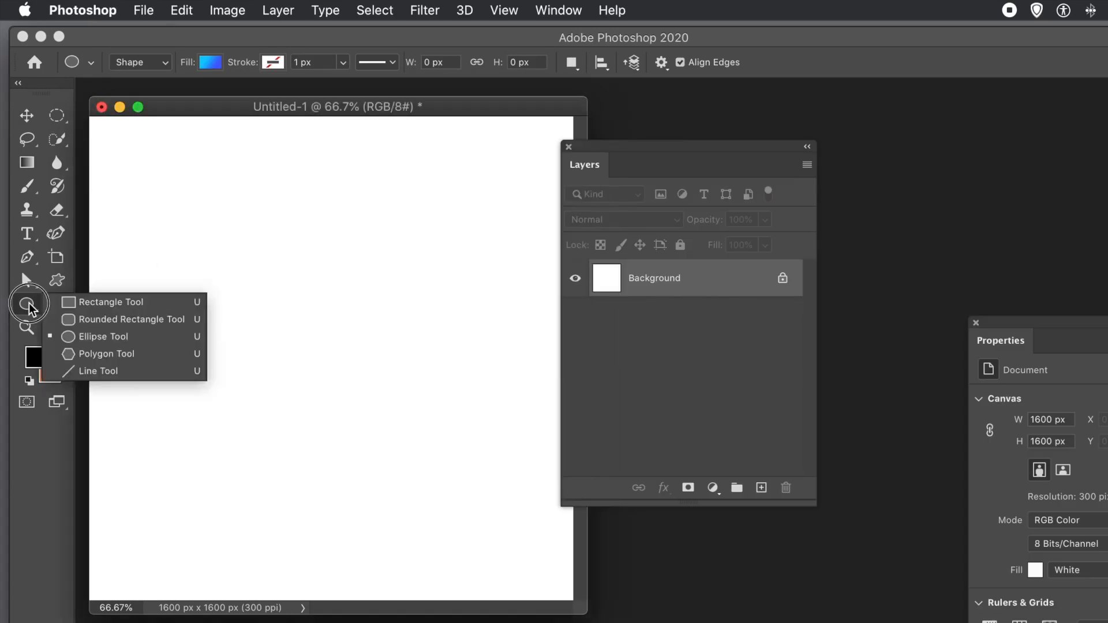
click(109, 301)
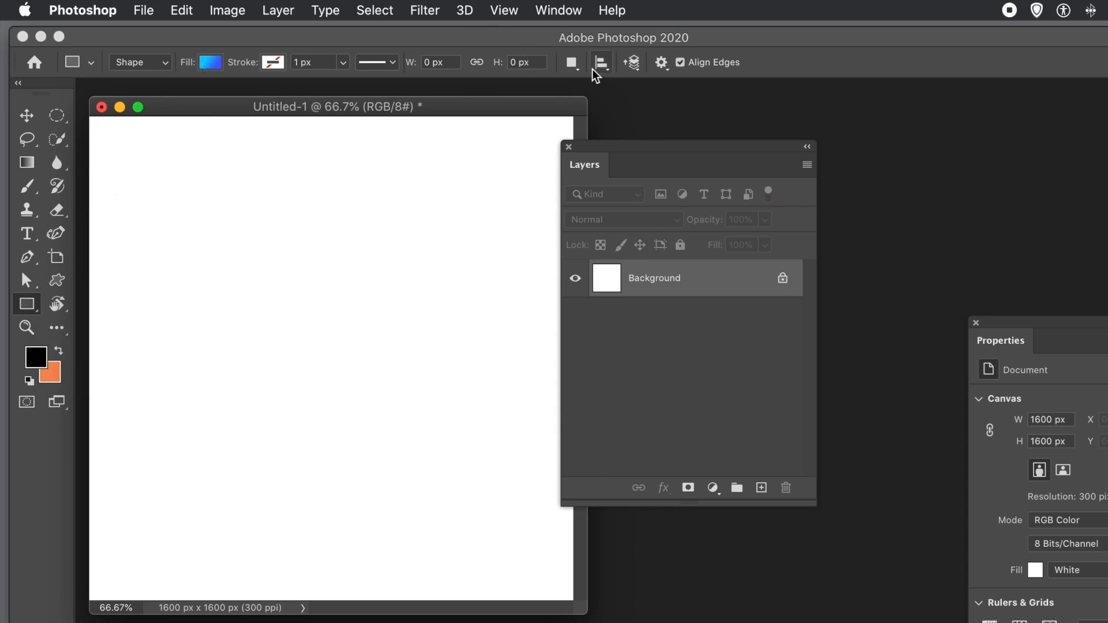
click(572, 62)
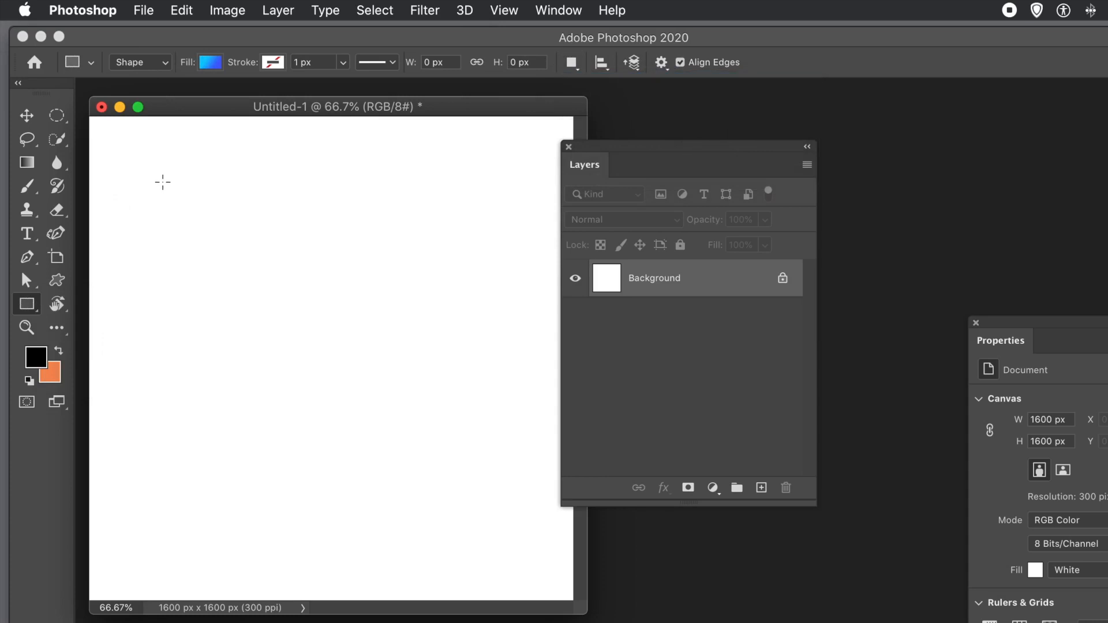
drag(161, 182, 483, 523)
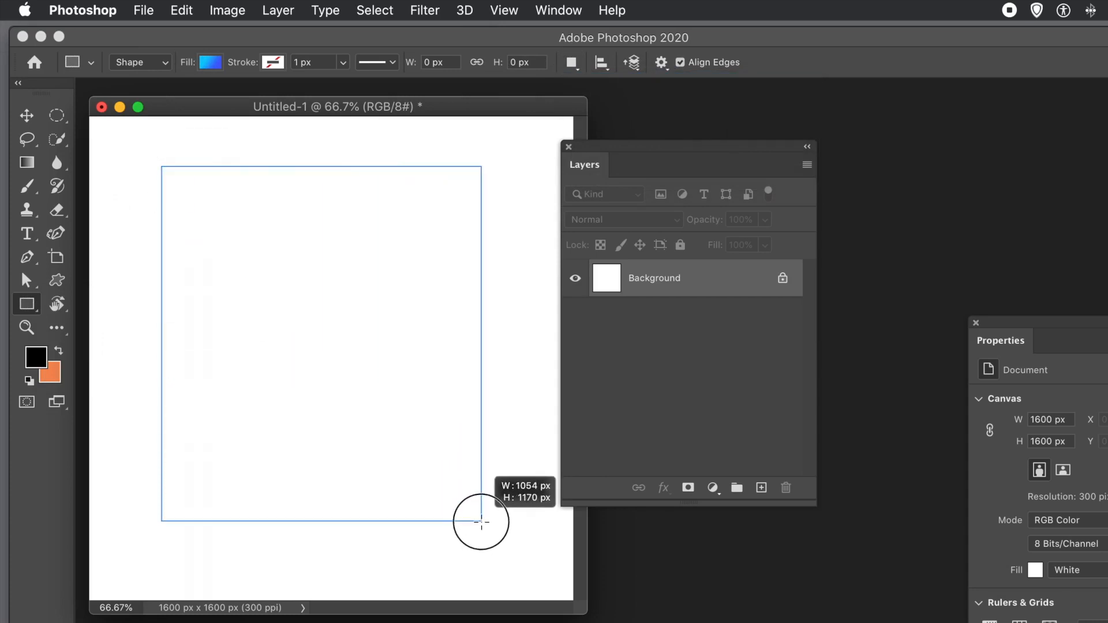
drag(161, 167, 480, 522)
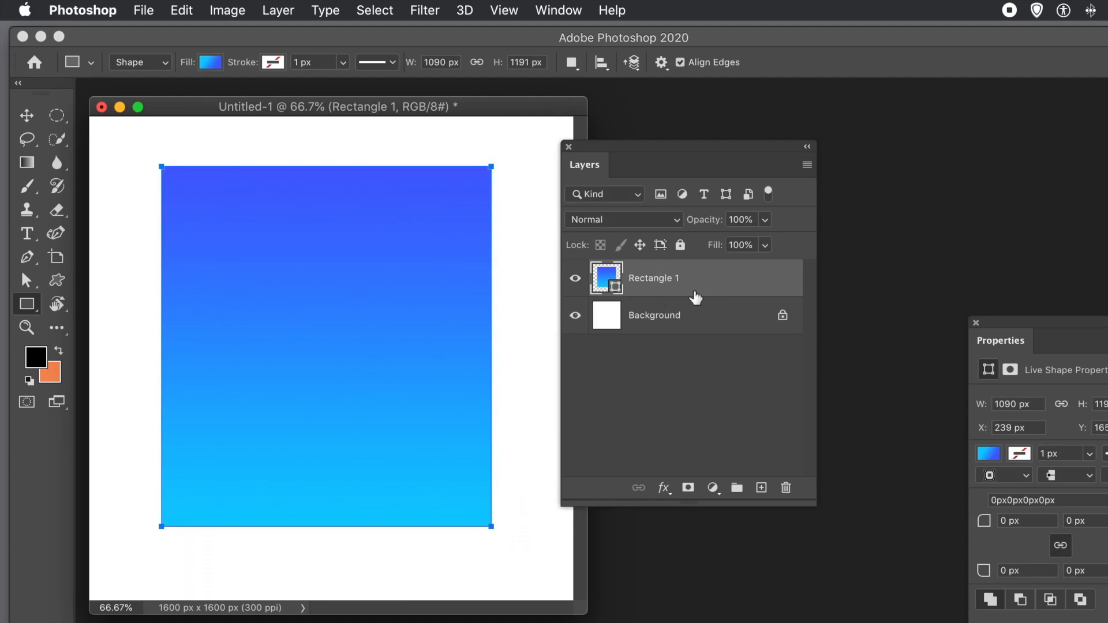
mouse_move(597, 292)
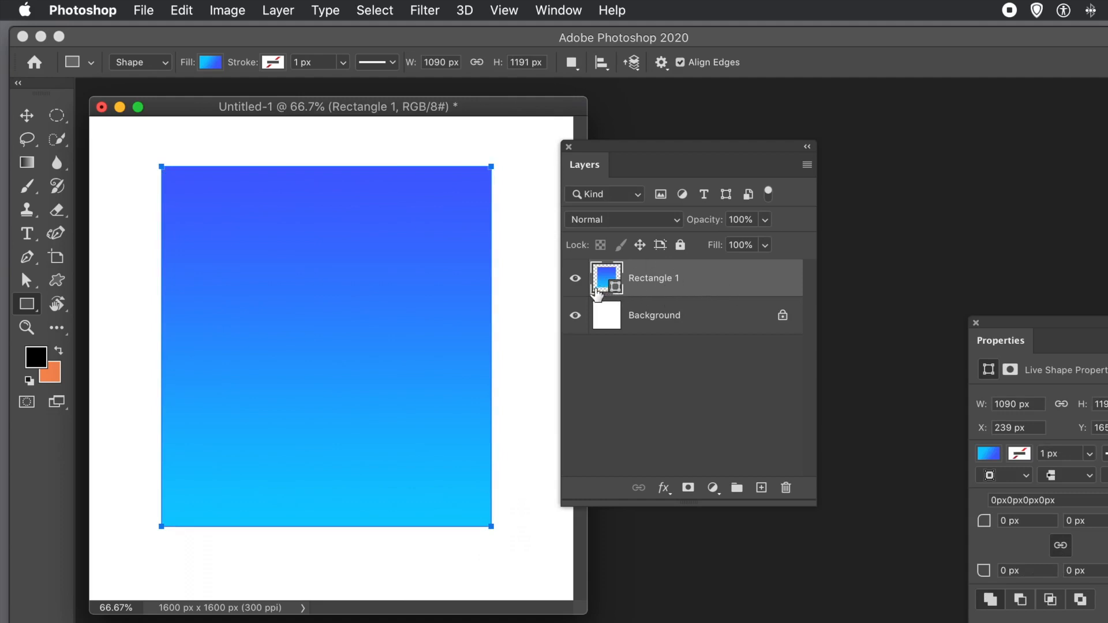
- Switch to the Move Tool with the gradient rectangle layer selected
click(26, 114)
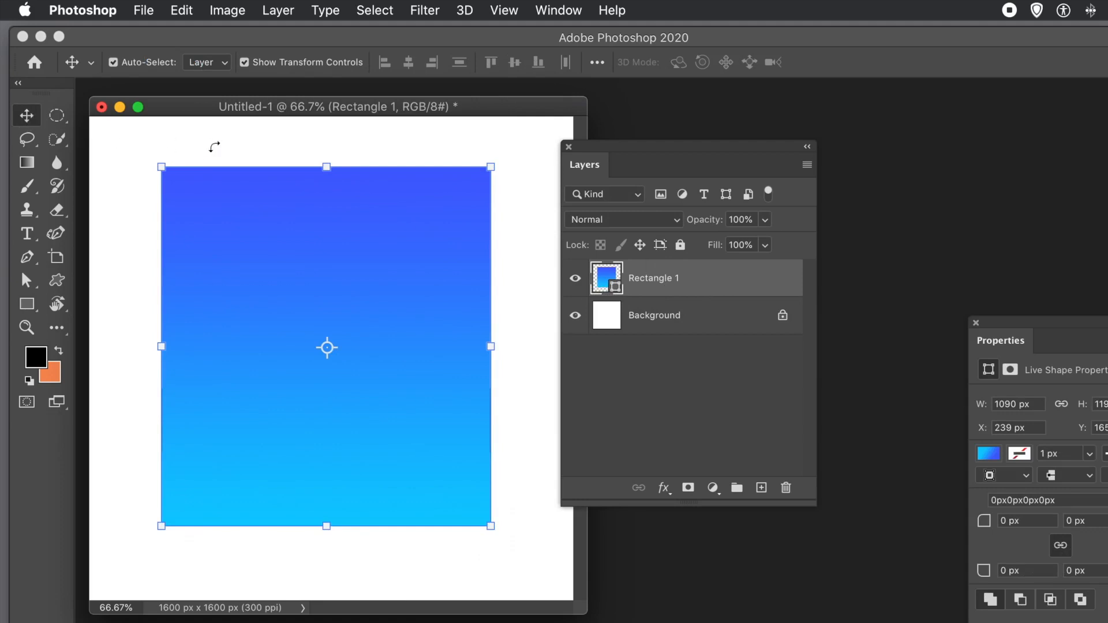
mouse_move(279, 140)
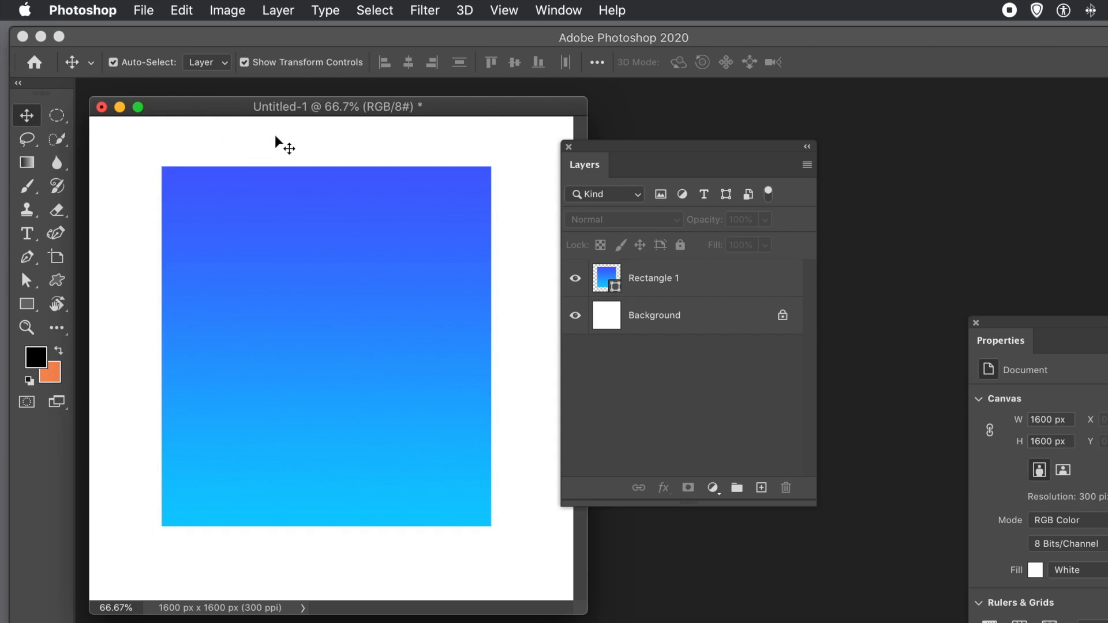
mouse_move(278, 146)
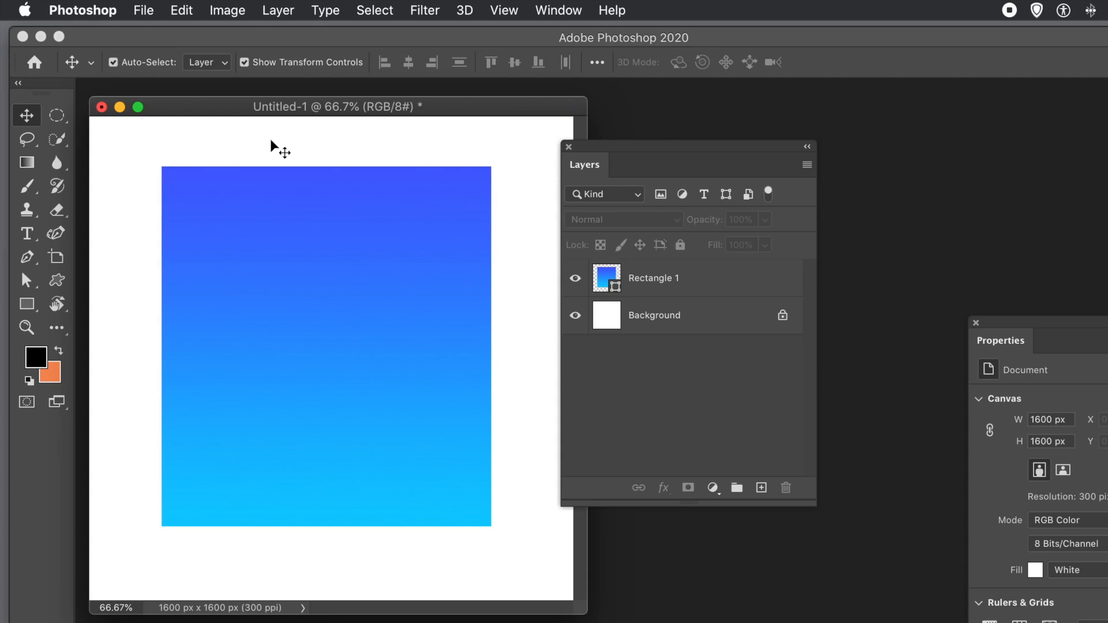
mouse_move(312, 309)
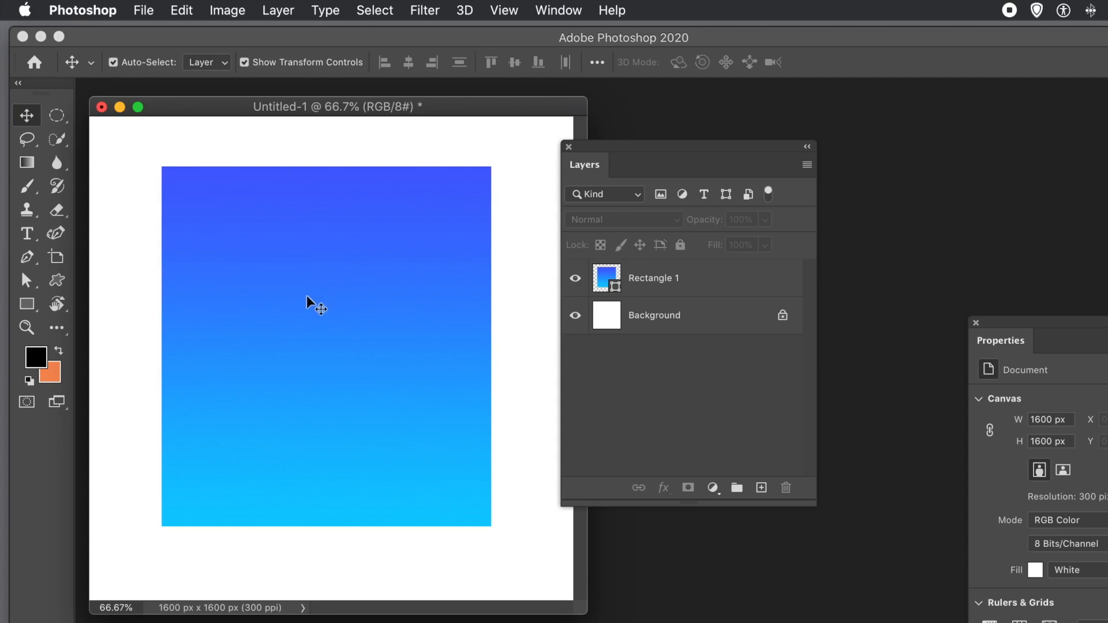
mouse_move(343, 282)
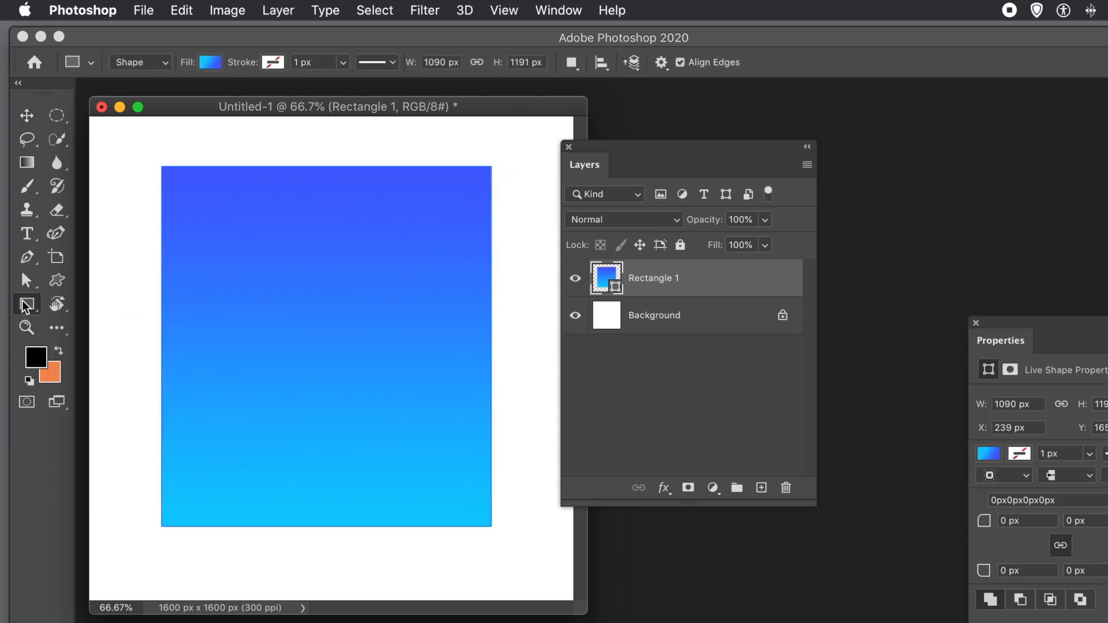
mouse_move(27, 305)
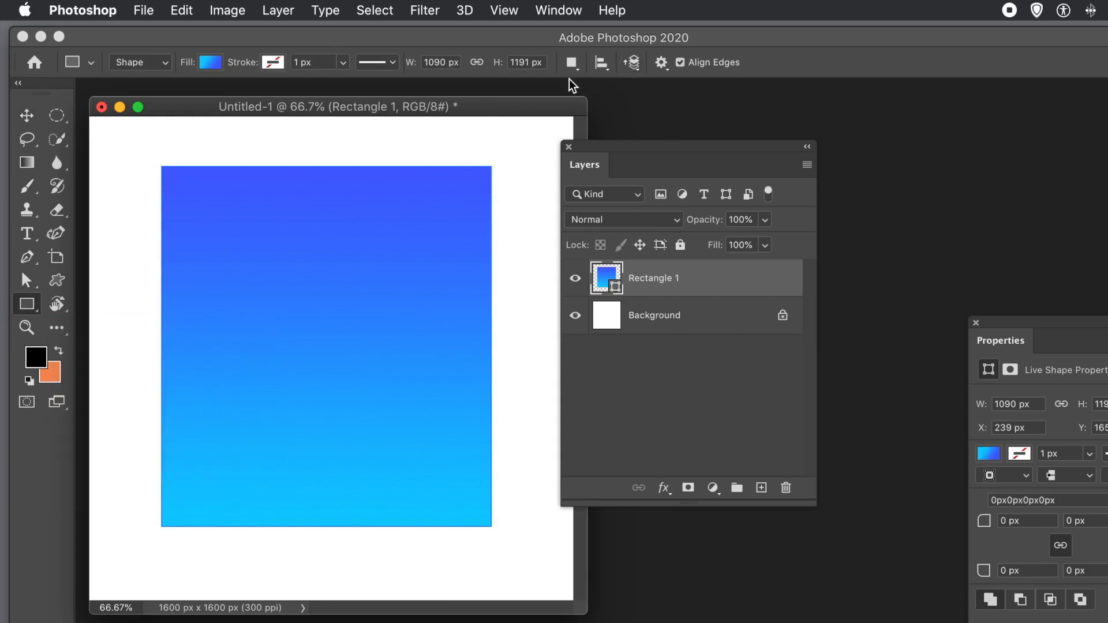
mouse_move(571, 63)
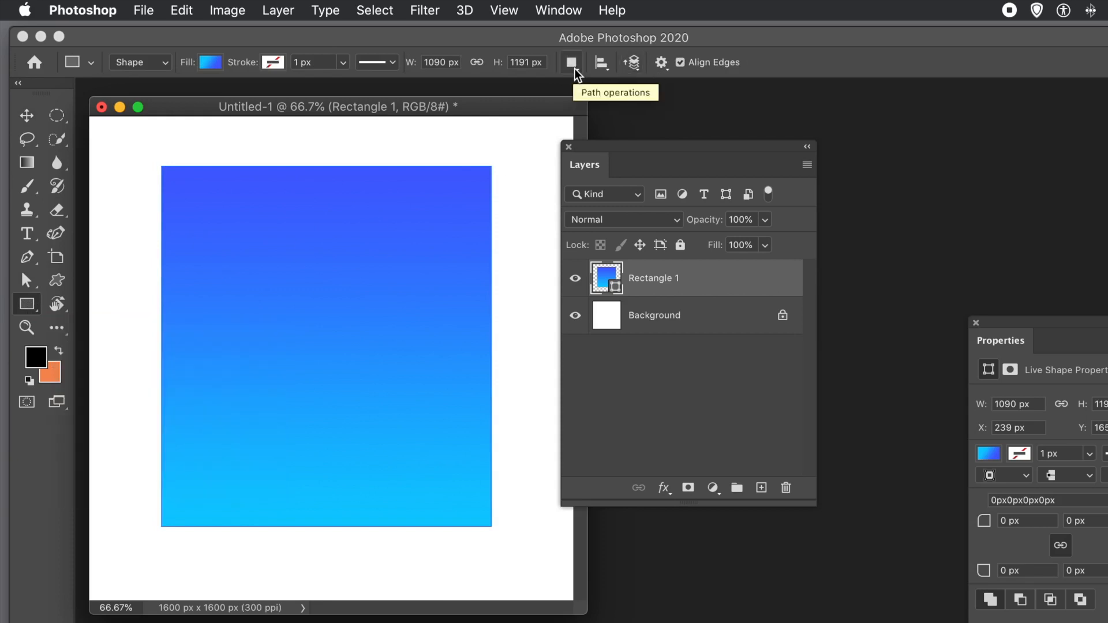
- Set Subtract Front Shape and cut a rectangular hole near the top left of the gradient rectangle
click(571, 62)
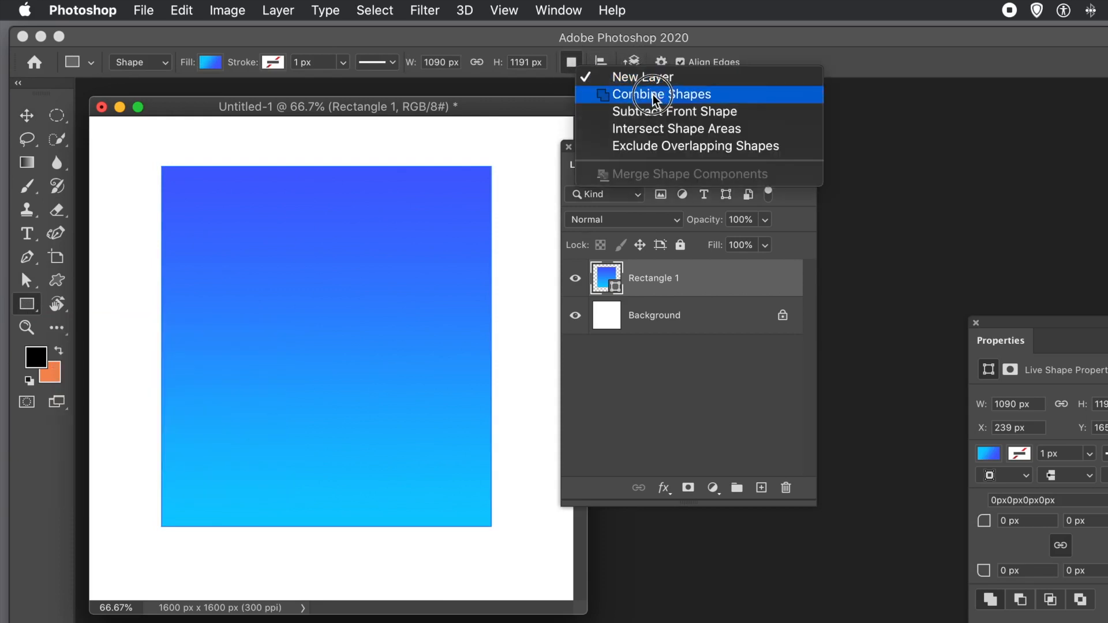
mouse_move(650, 119)
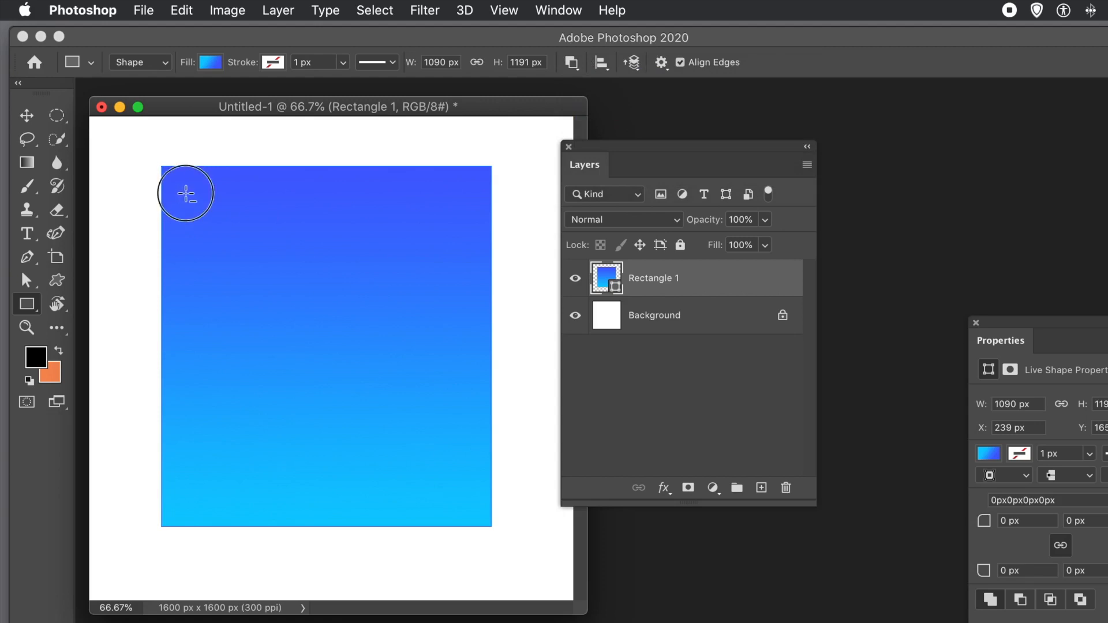
drag(186, 193, 282, 270)
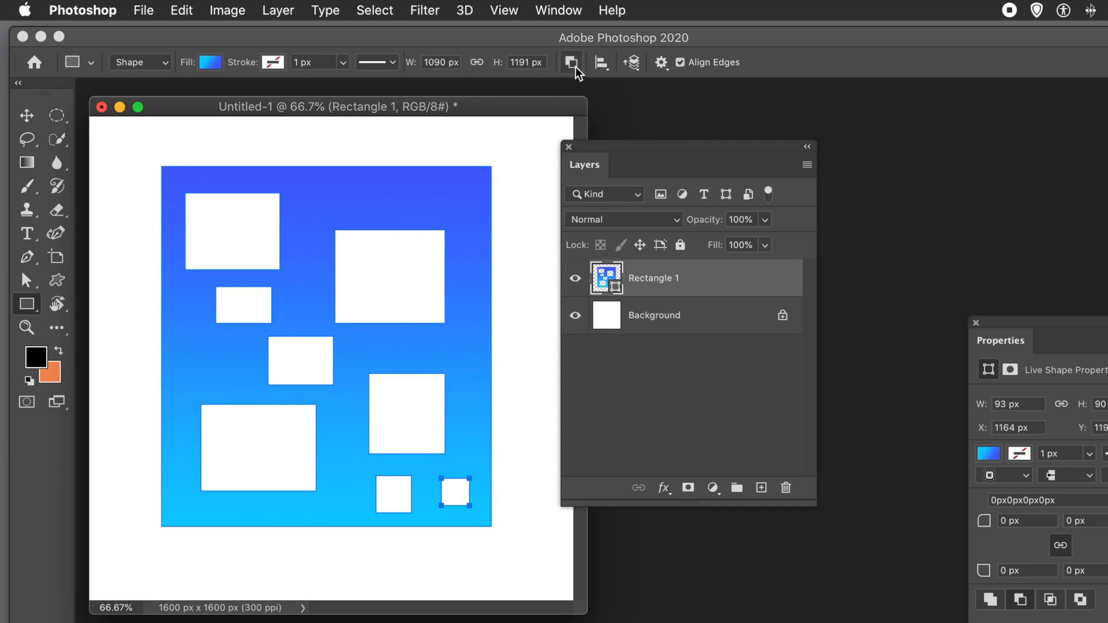
- Merge Shape Components on Rectangle 1, confirming conversion to a regular path, ready for removing the layer
click(571, 62)
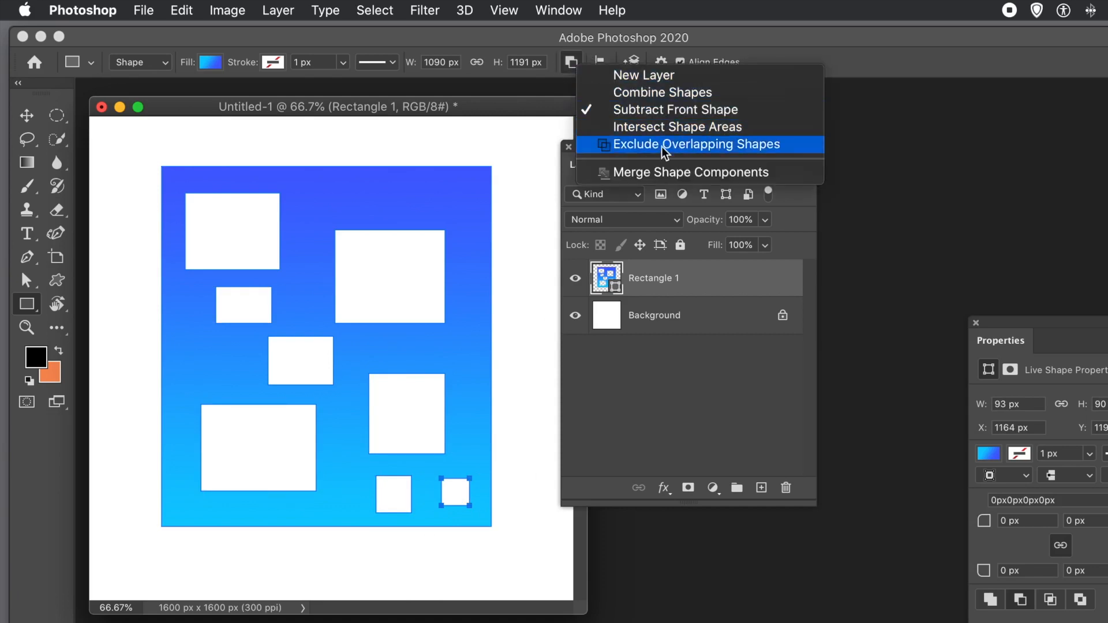
mouse_move(666, 176)
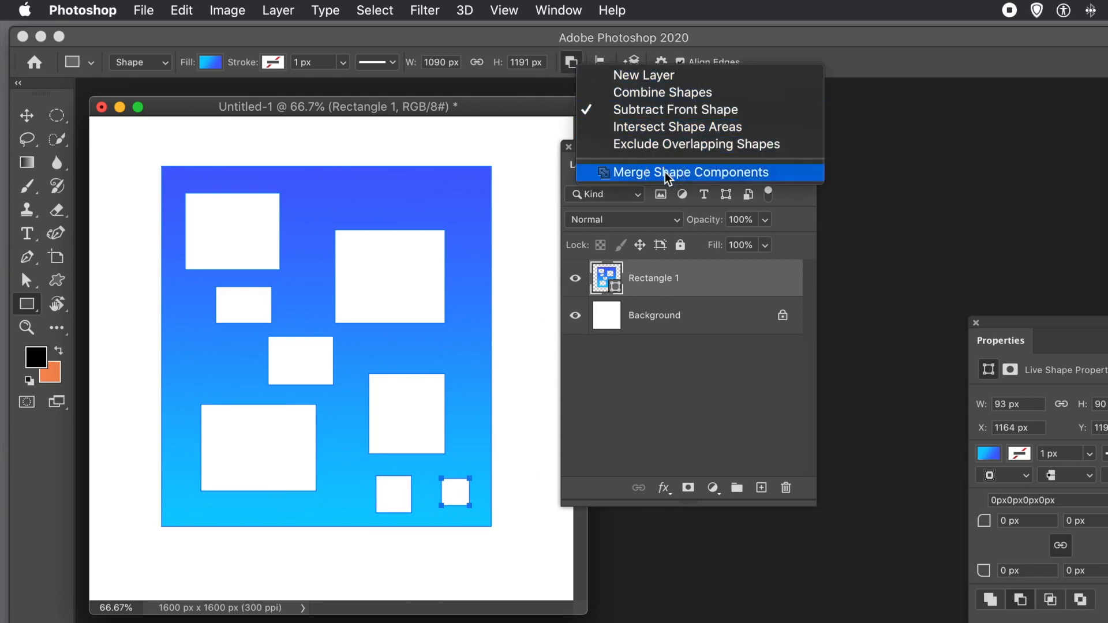
click(689, 172)
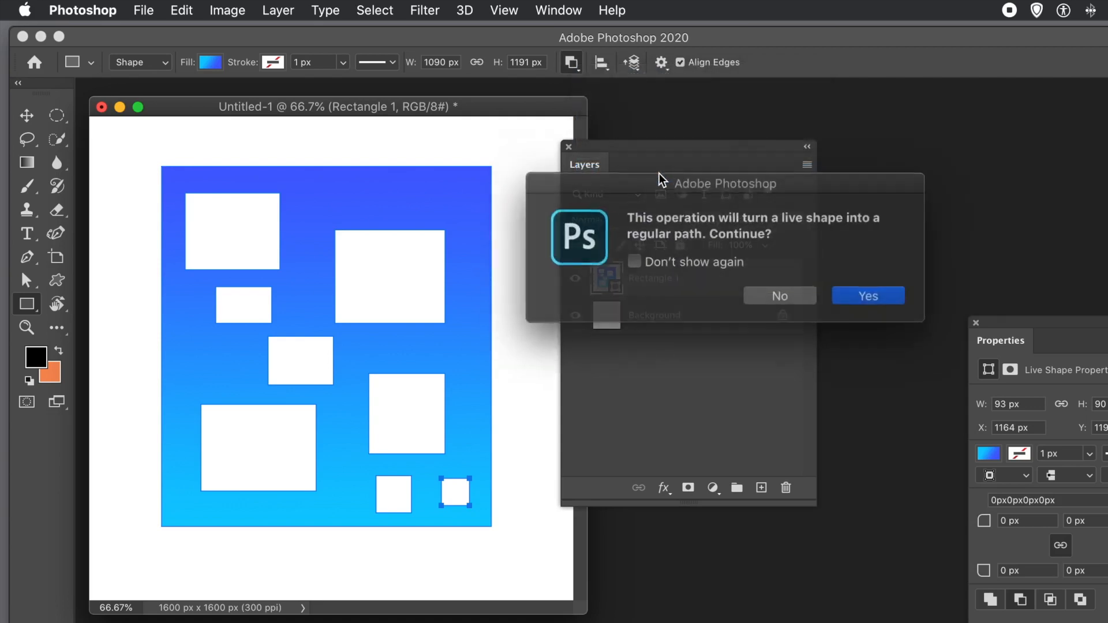
click(868, 296)
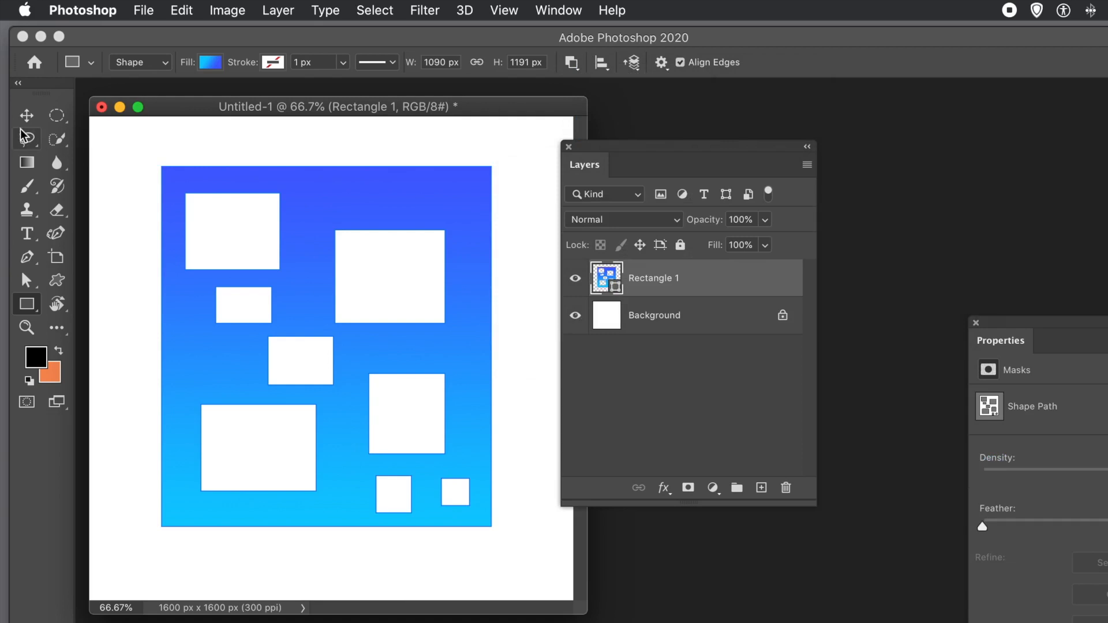
click(26, 114)
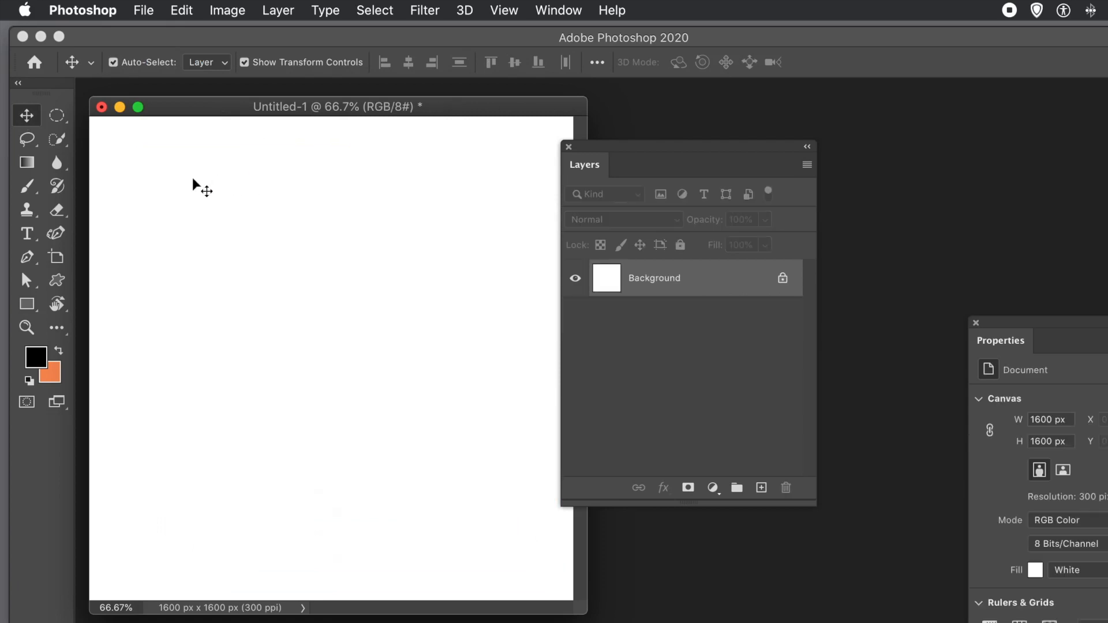
- With the Ellipse Tool on New Layer, draw a large gradient circle filling most of the canvas as Ellipse 1
click(27, 303)
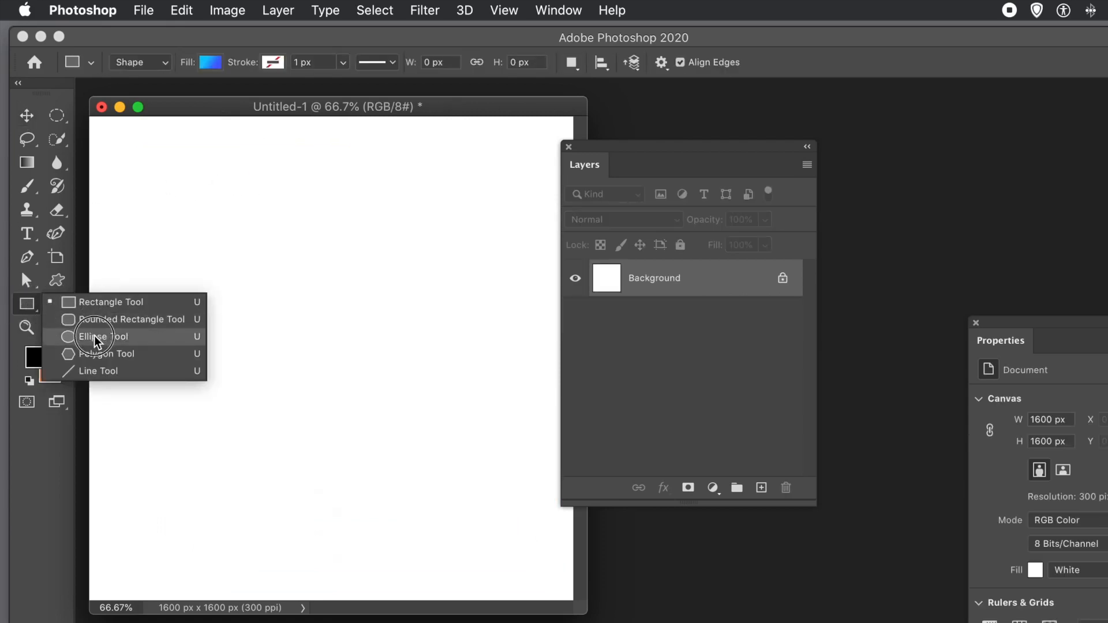
click(92, 336)
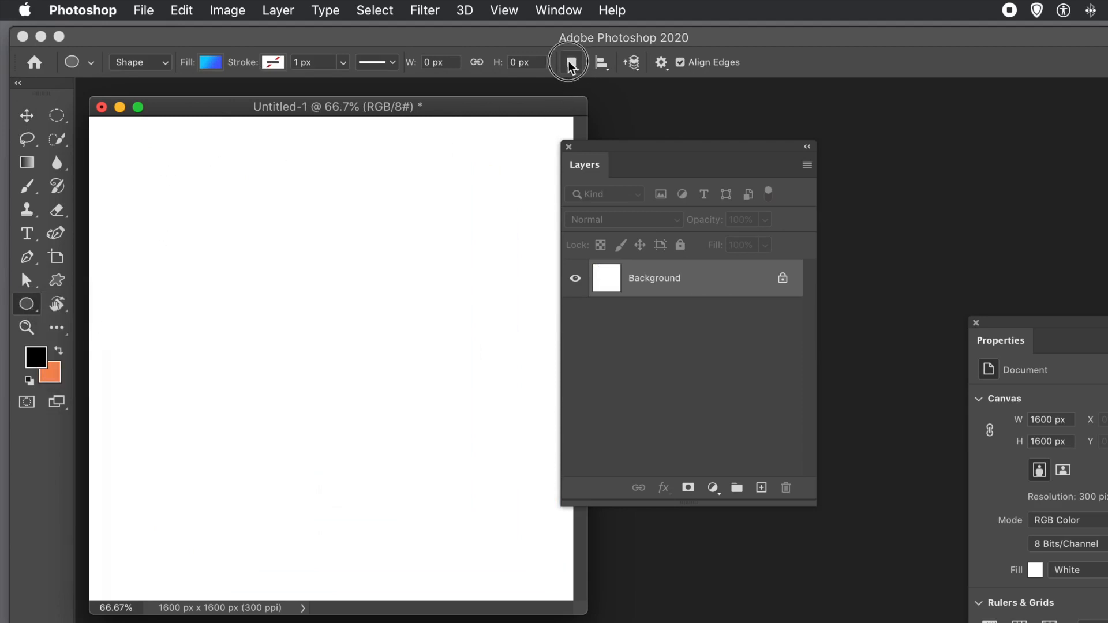
click(566, 62)
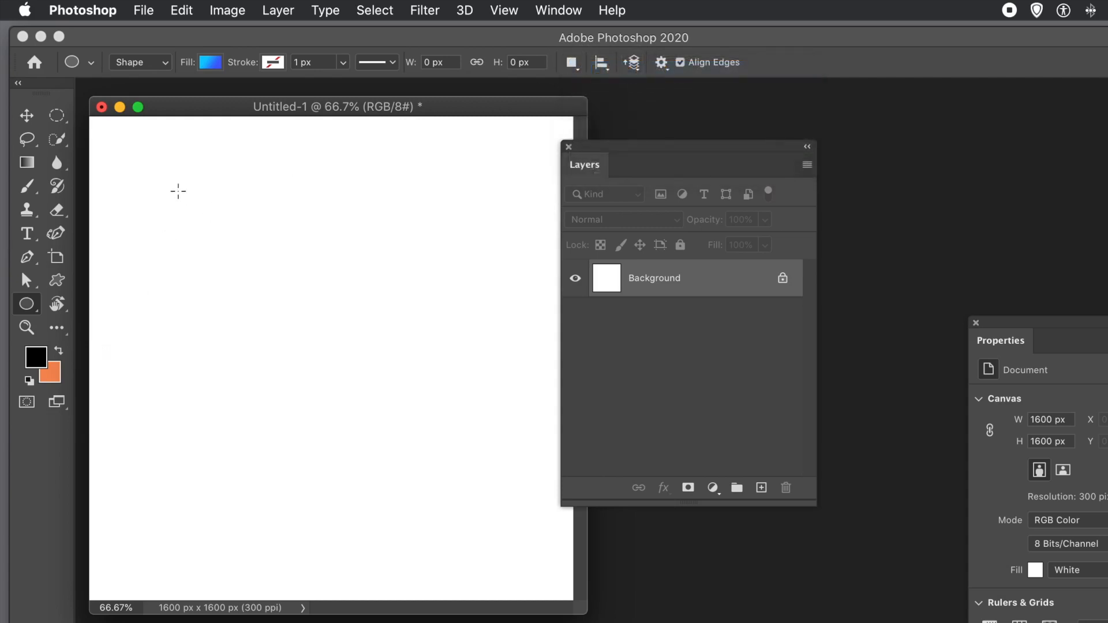
drag(178, 190, 484, 506)
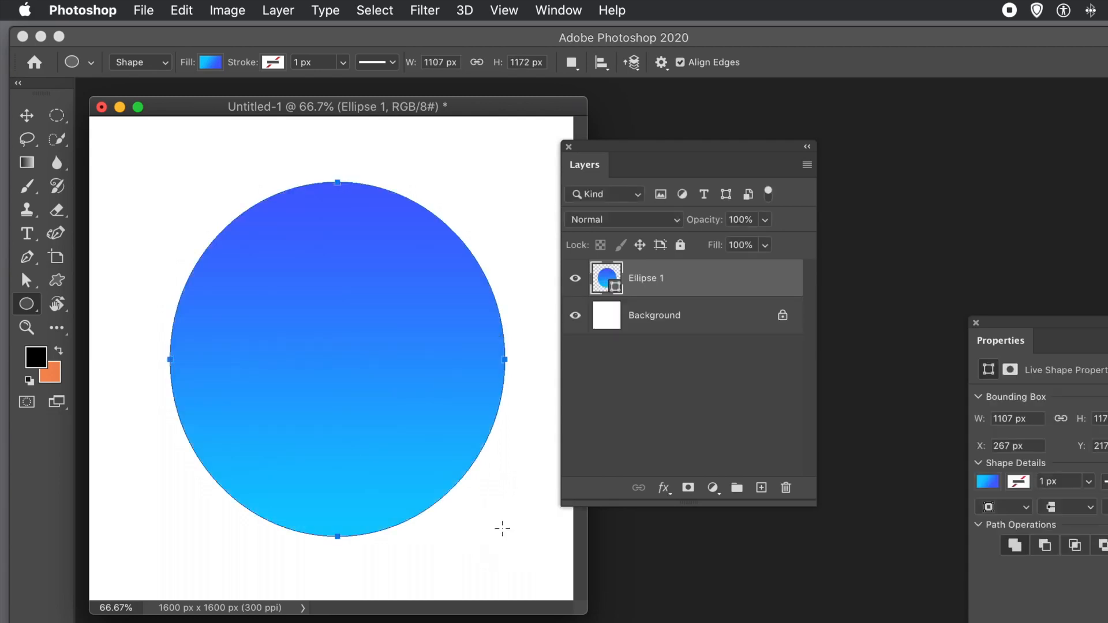
click(26, 115)
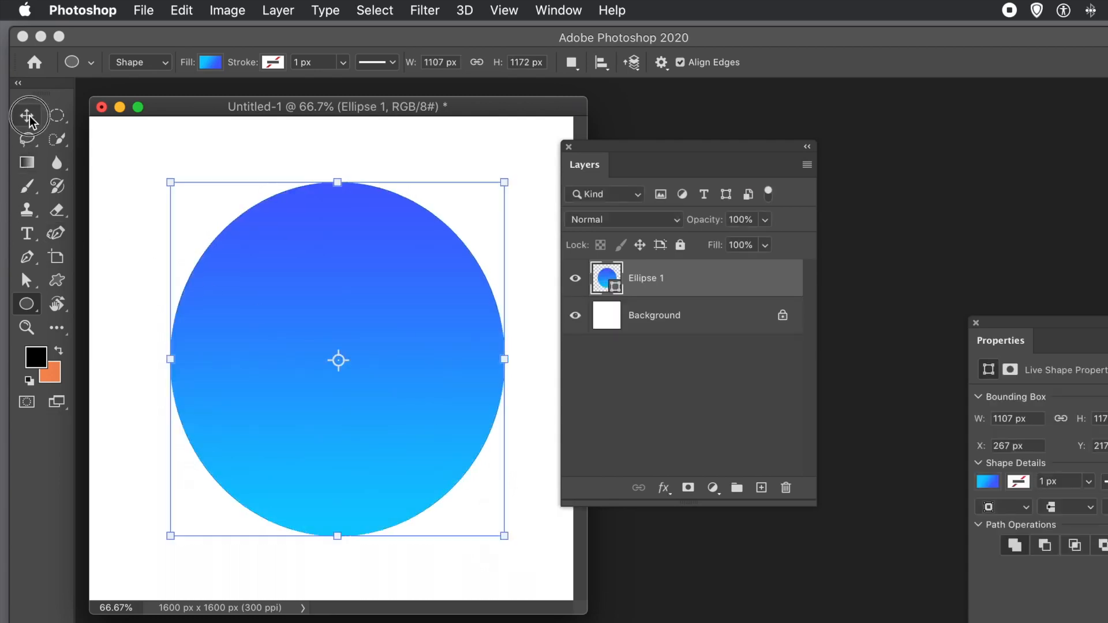
click(26, 115)
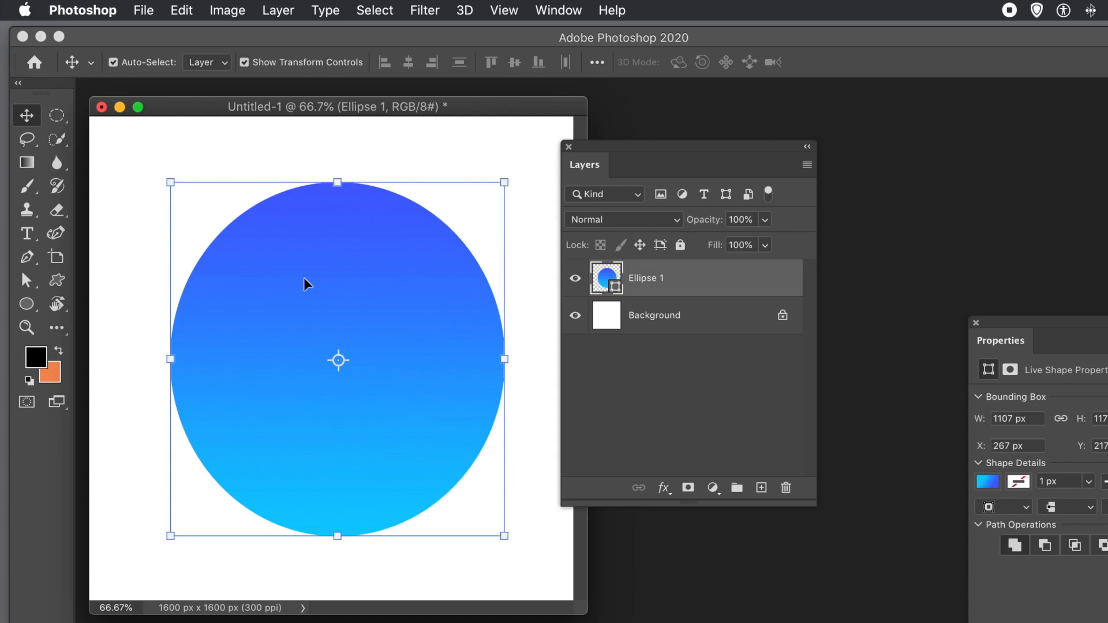
mouse_move(191, 198)
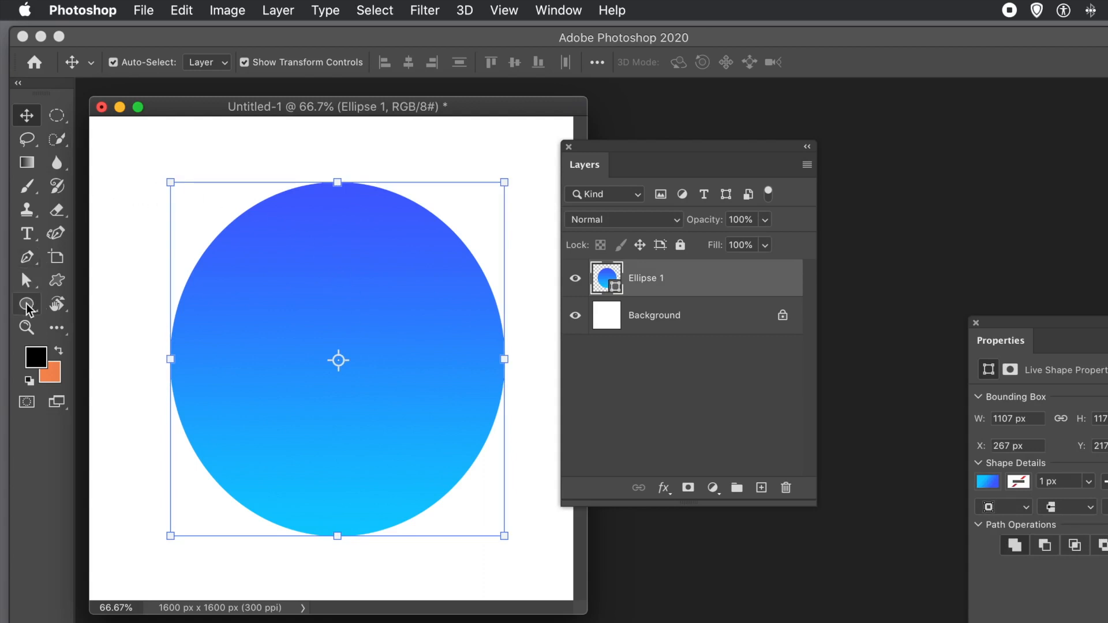
mouse_move(26, 304)
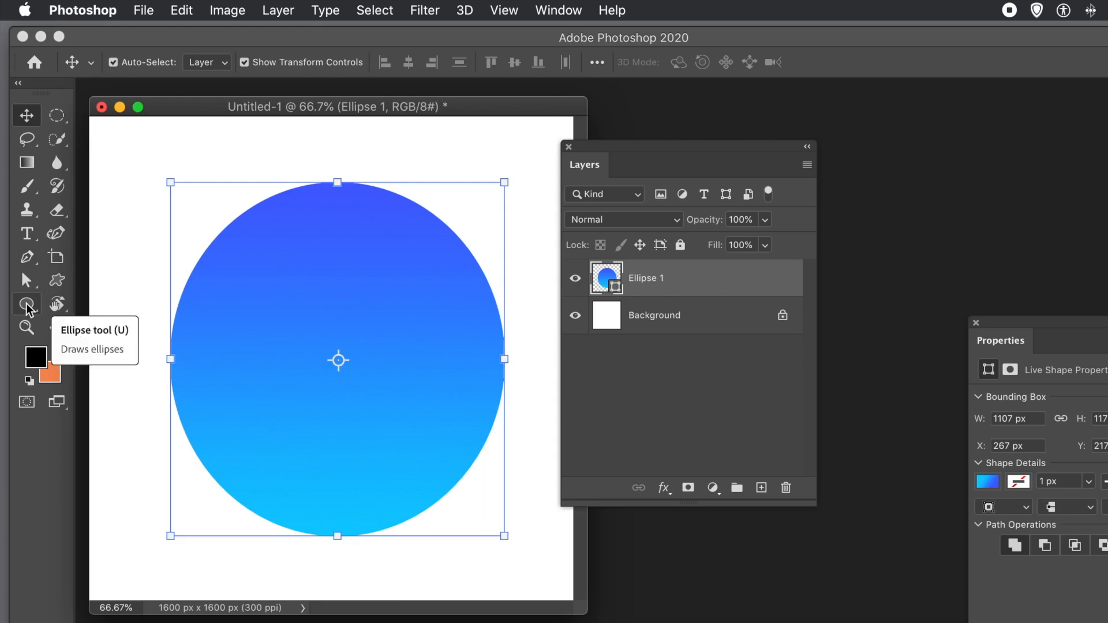
- Return to the Ellipse Tool and bring up Path Operations to choose Subtract Front Shape
click(27, 304)
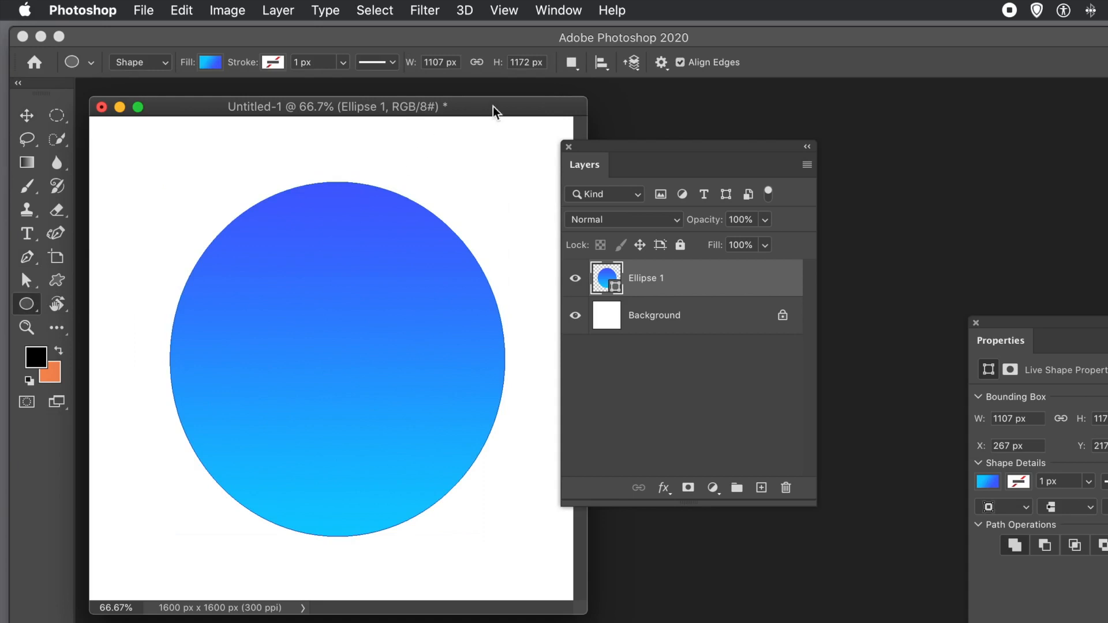
click(572, 62)
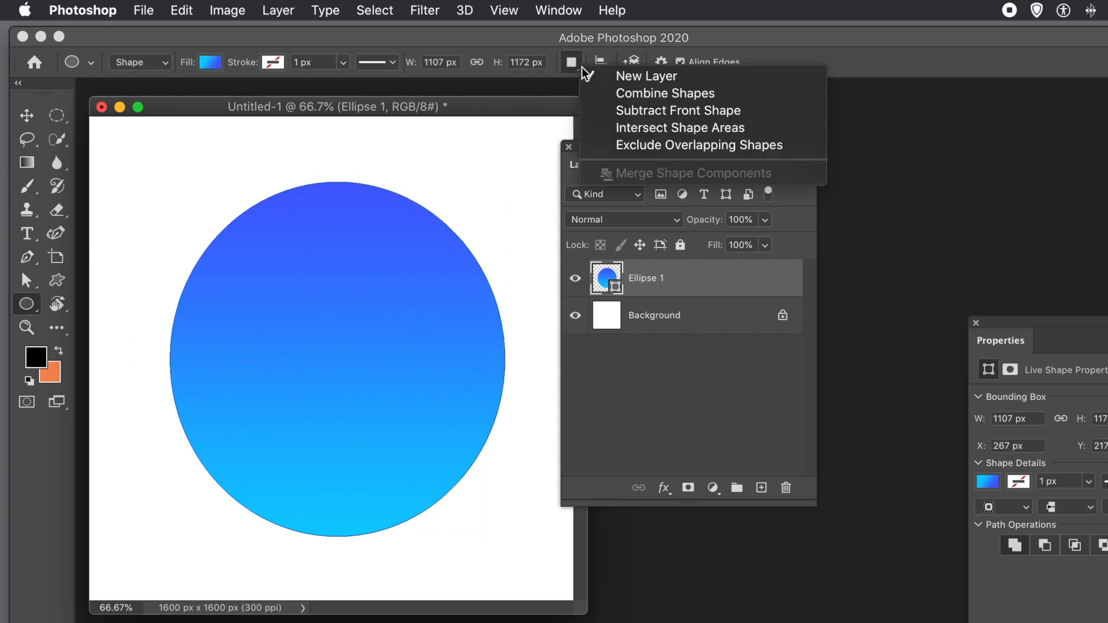
mouse_move(653, 111)
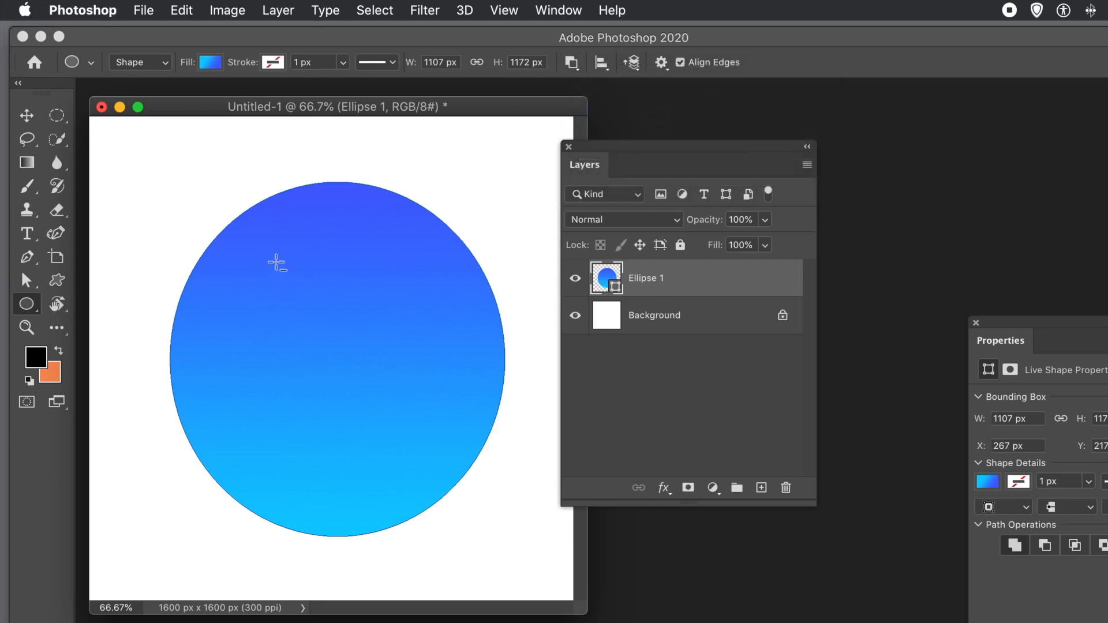
- Cut round holes near the top, left, bottom, right of centre and toward the upper right of the circle
drag(277, 262, 370, 340)
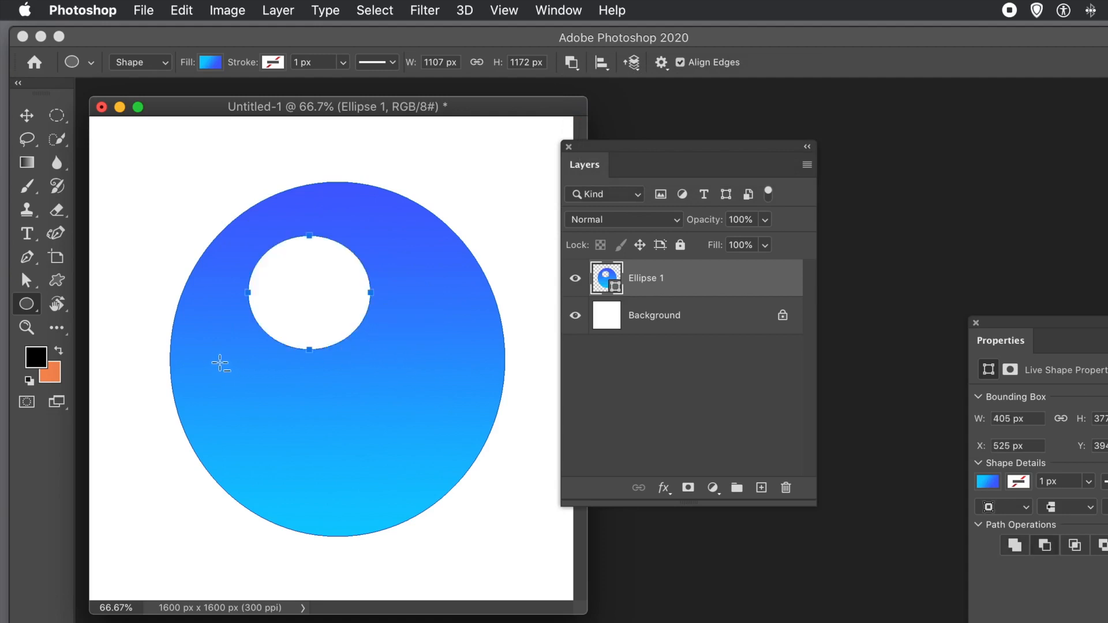
drag(219, 363, 295, 435)
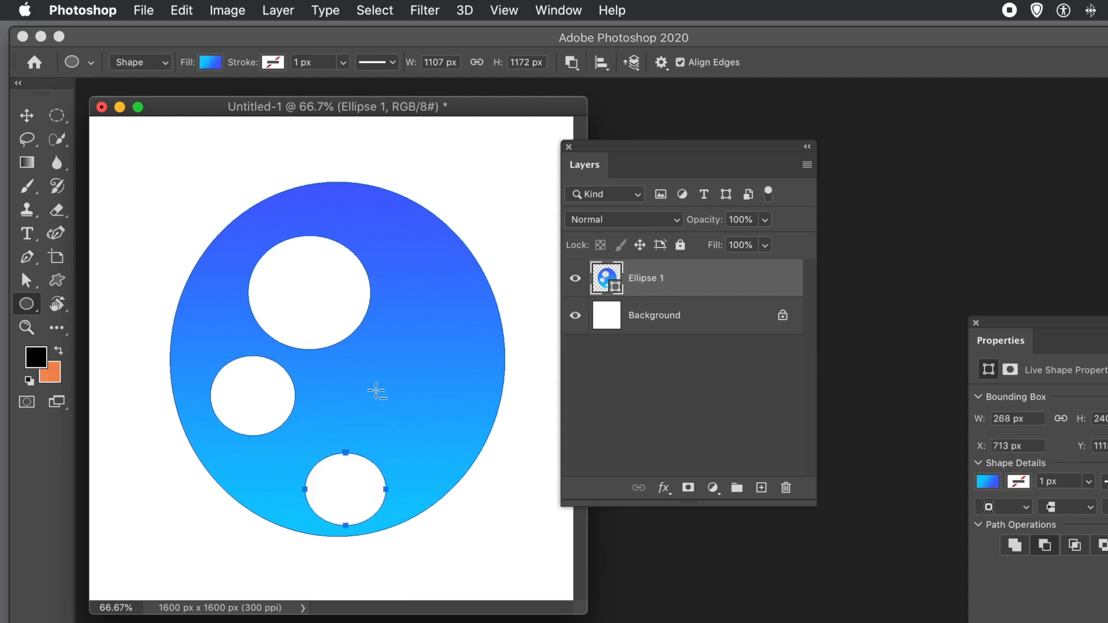
drag(346, 487, 393, 392)
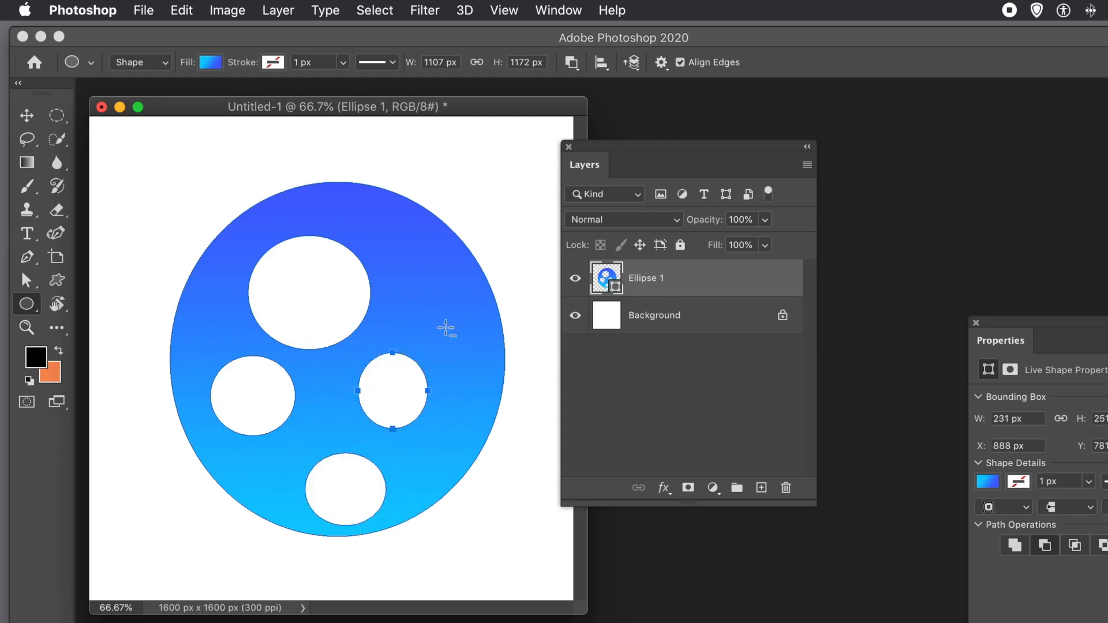
drag(391, 391, 479, 344)
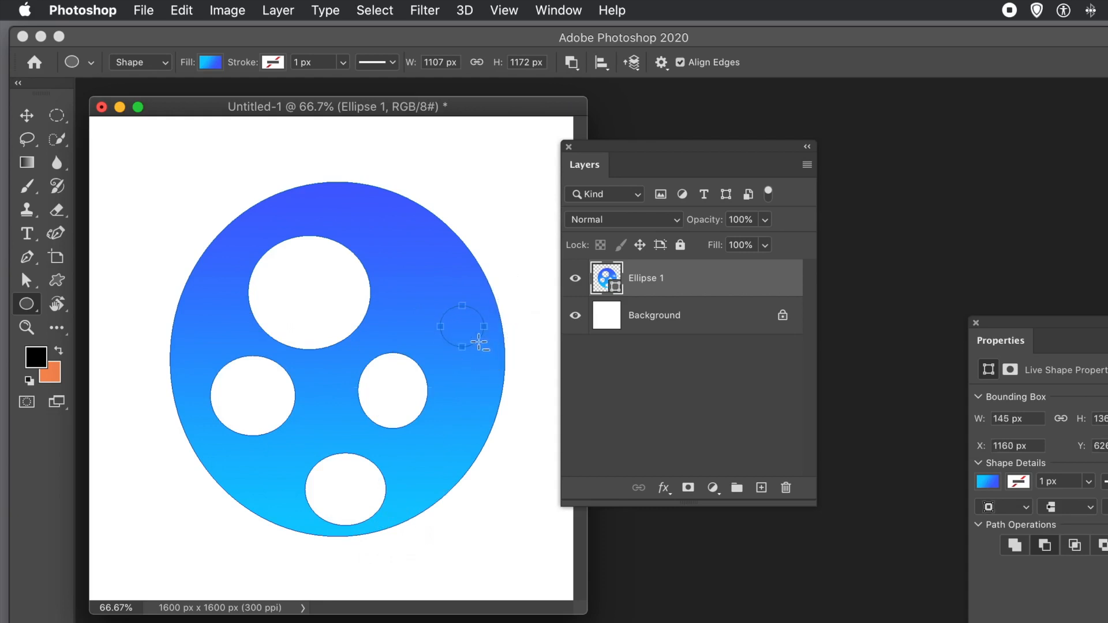
drag(479, 342, 426, 289)
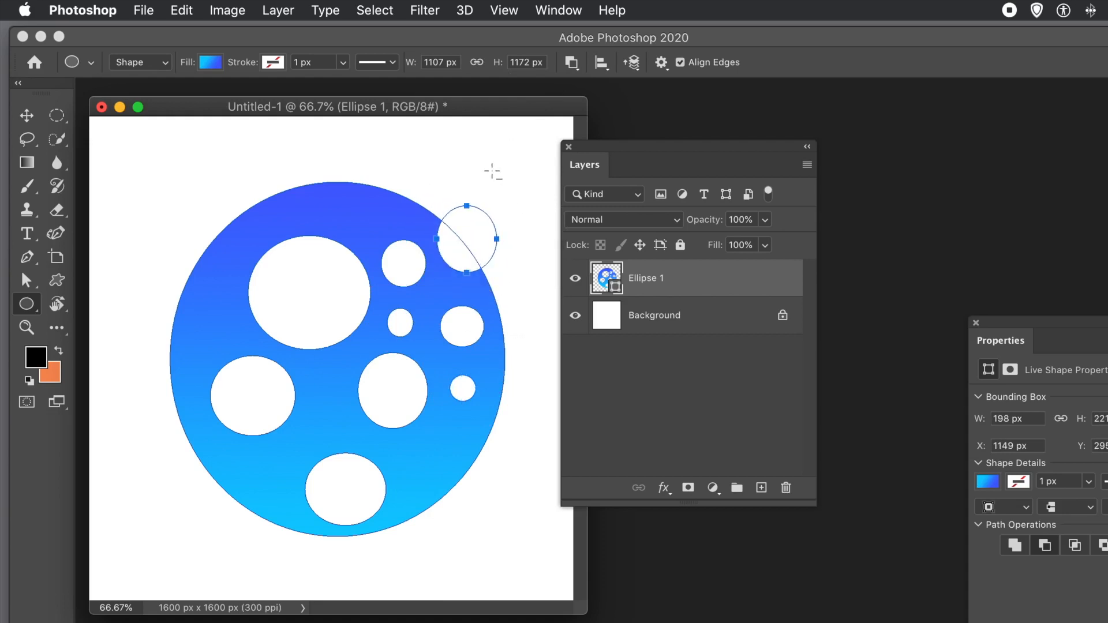
- Try Combine Shapes then Subtract Front Shape for the small top-right circle
click(571, 62)
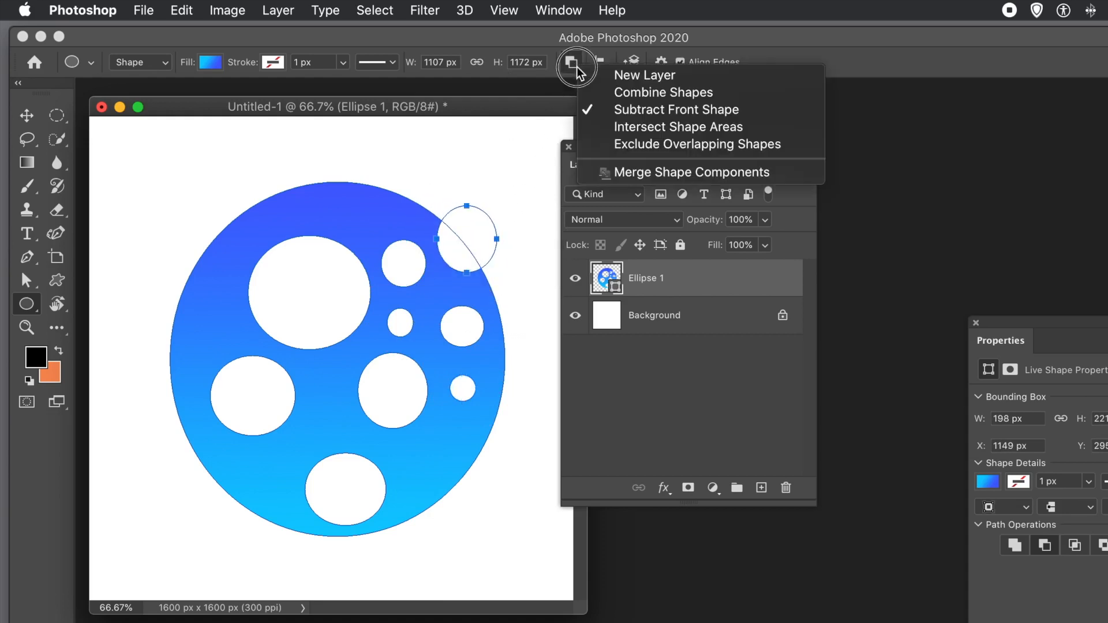
mouse_move(632, 92)
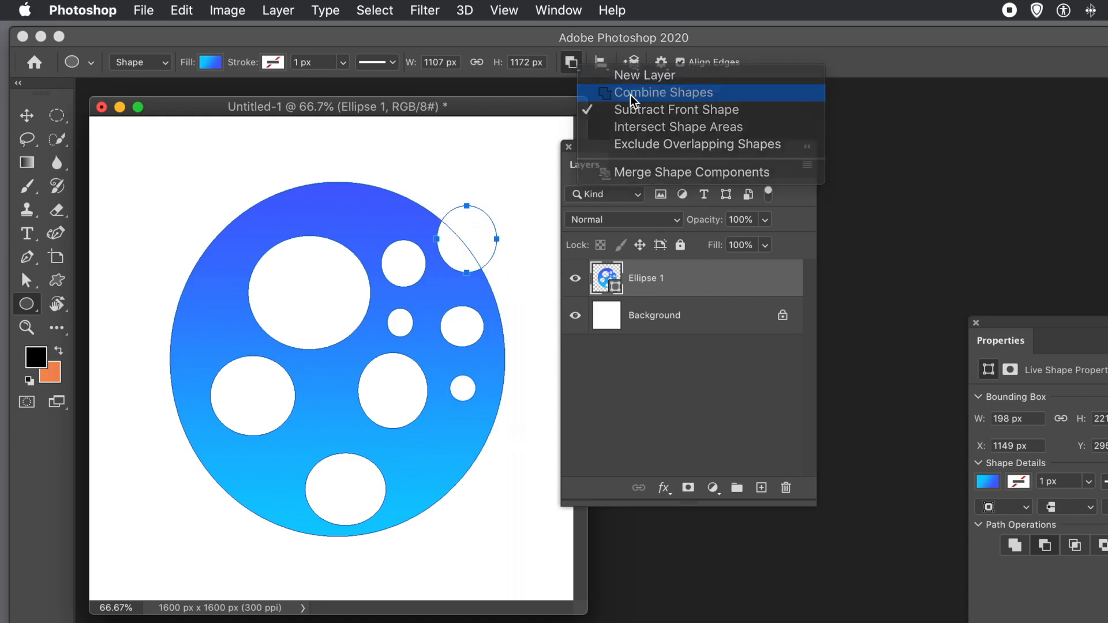
click(662, 92)
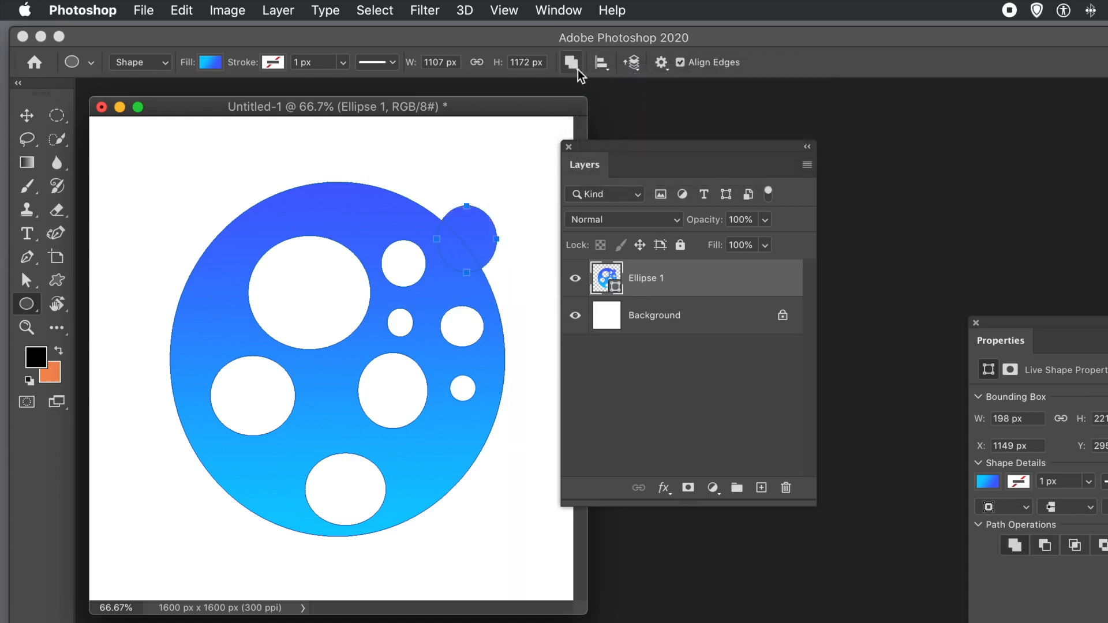
click(571, 62)
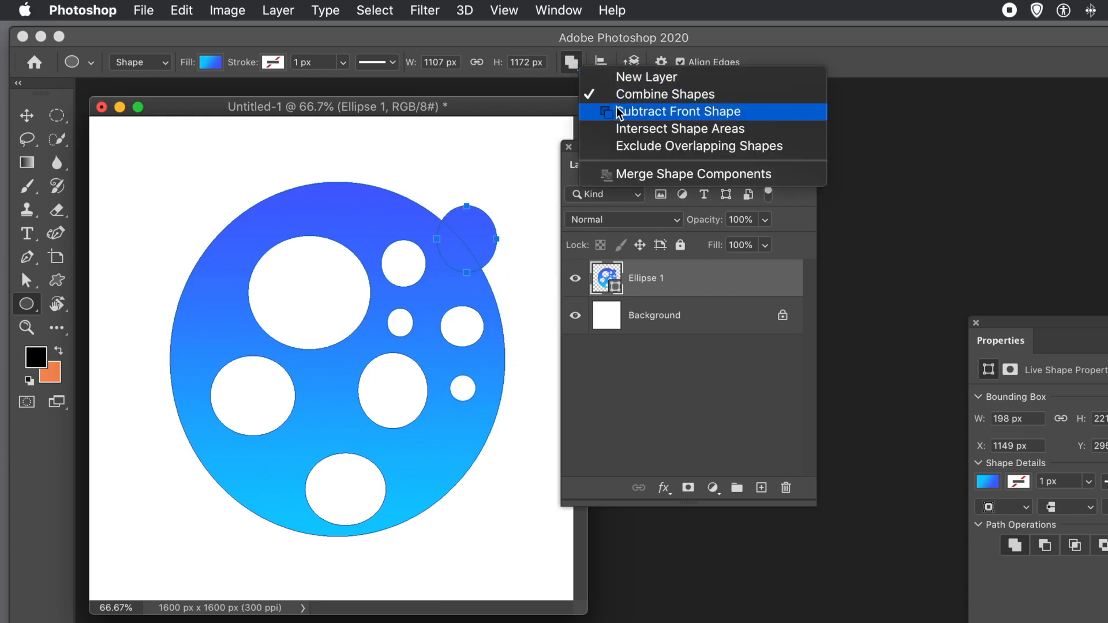
click(677, 111)
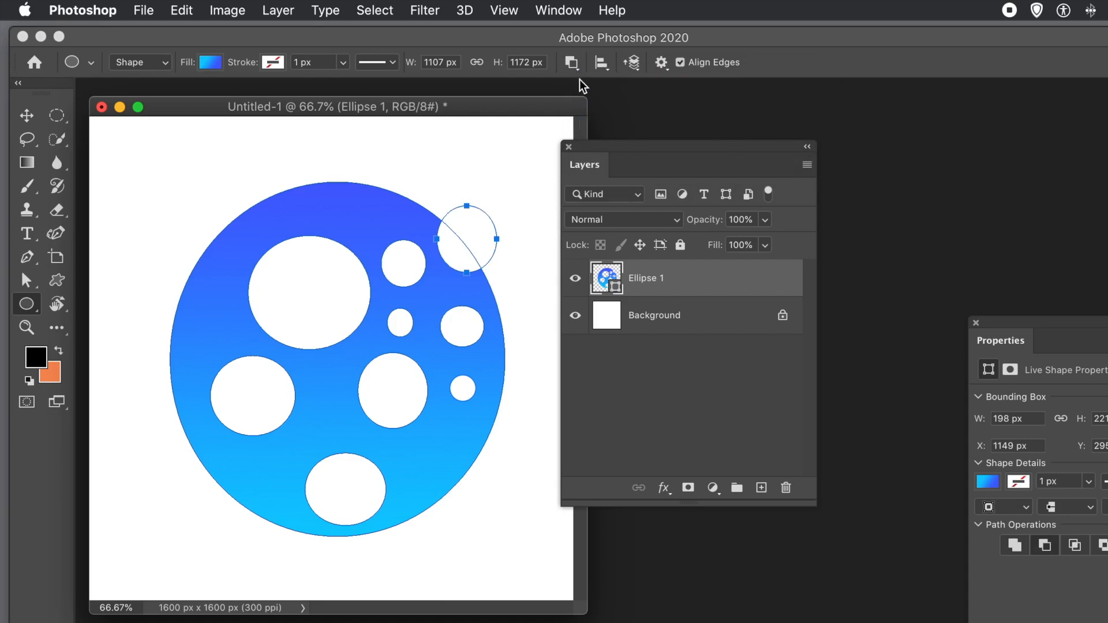
- Try Intersect Shape Areas and Exclude Overlapping Shapes, then settle on how the small circle combines
click(571, 62)
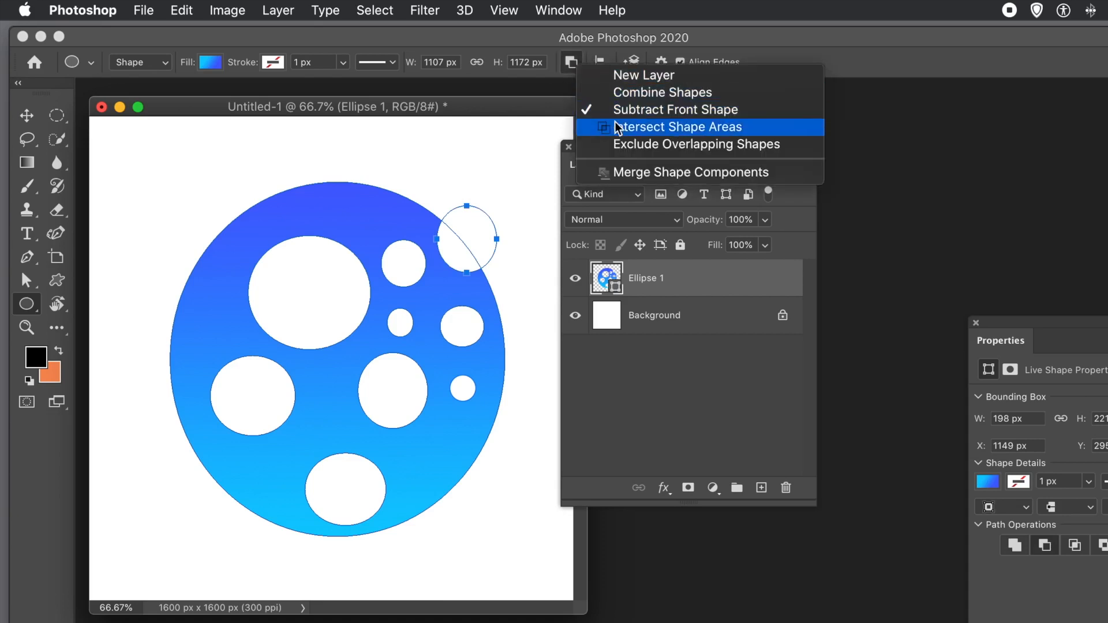
click(681, 127)
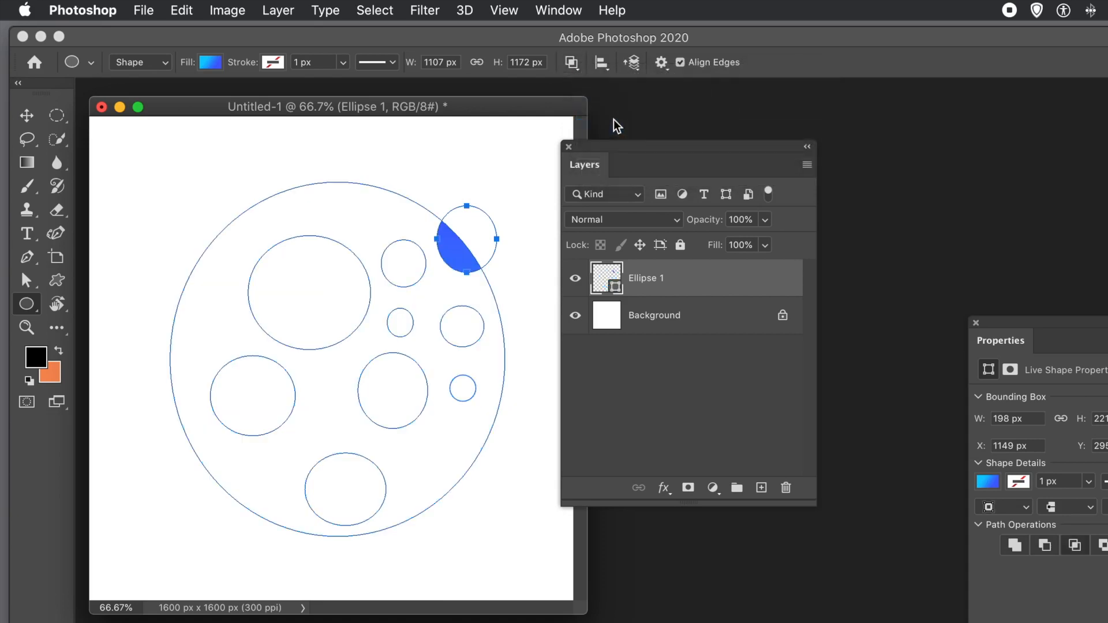
click(572, 62)
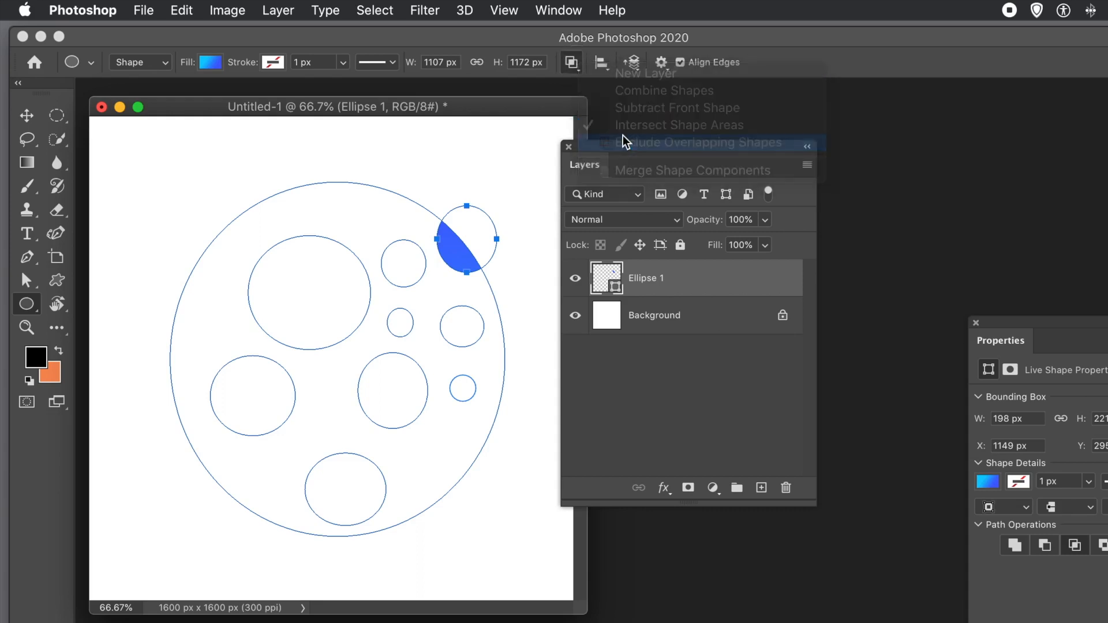
click(701, 142)
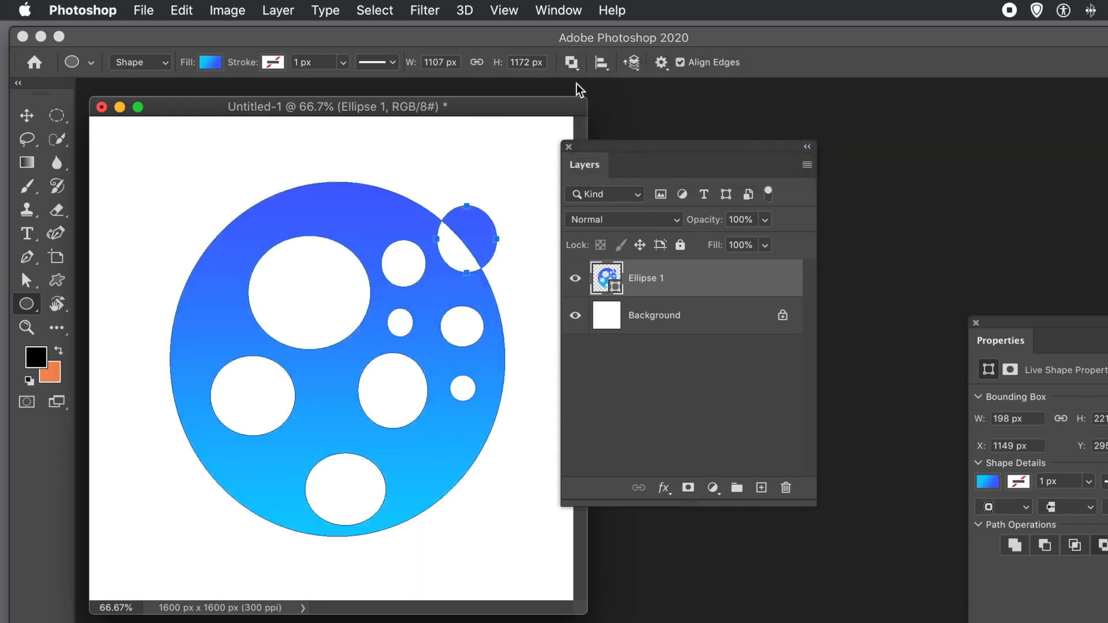
click(571, 62)
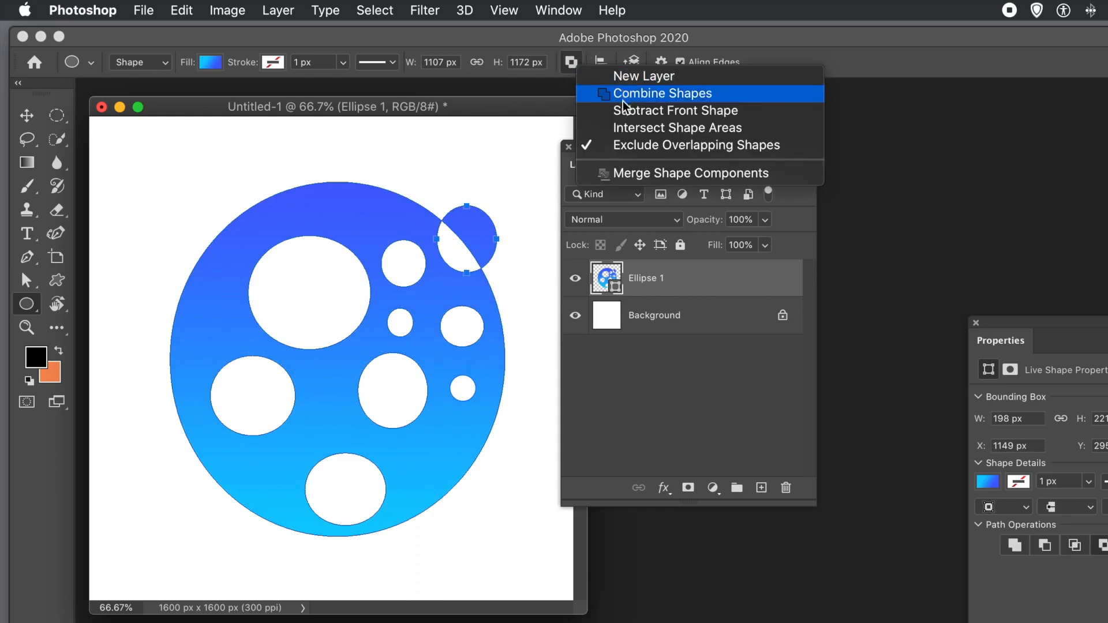
click(662, 94)
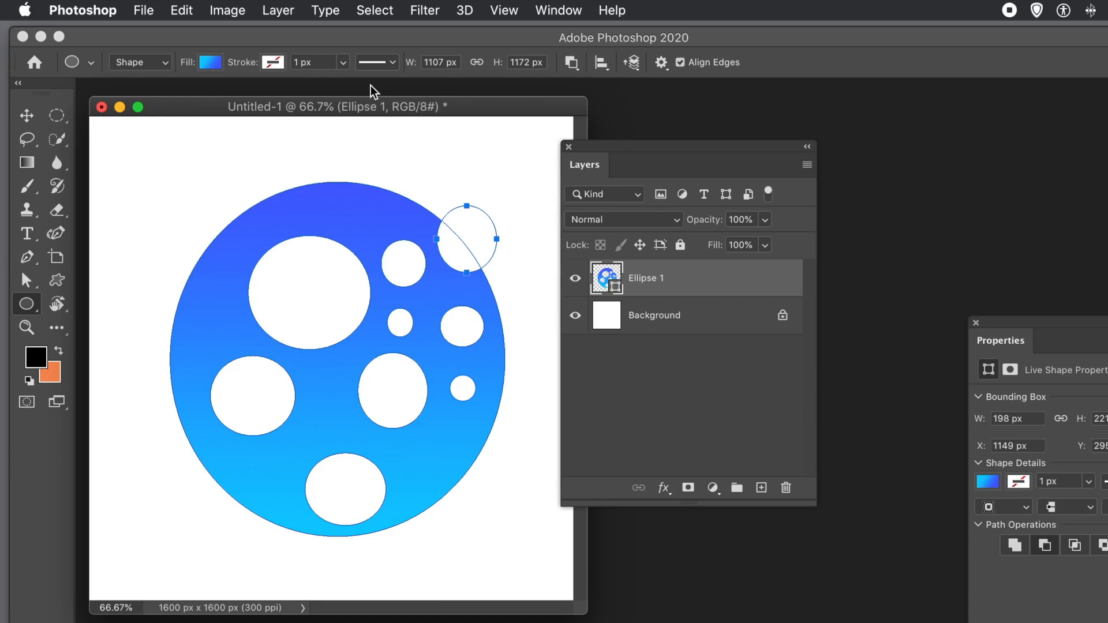
mouse_move(87, 106)
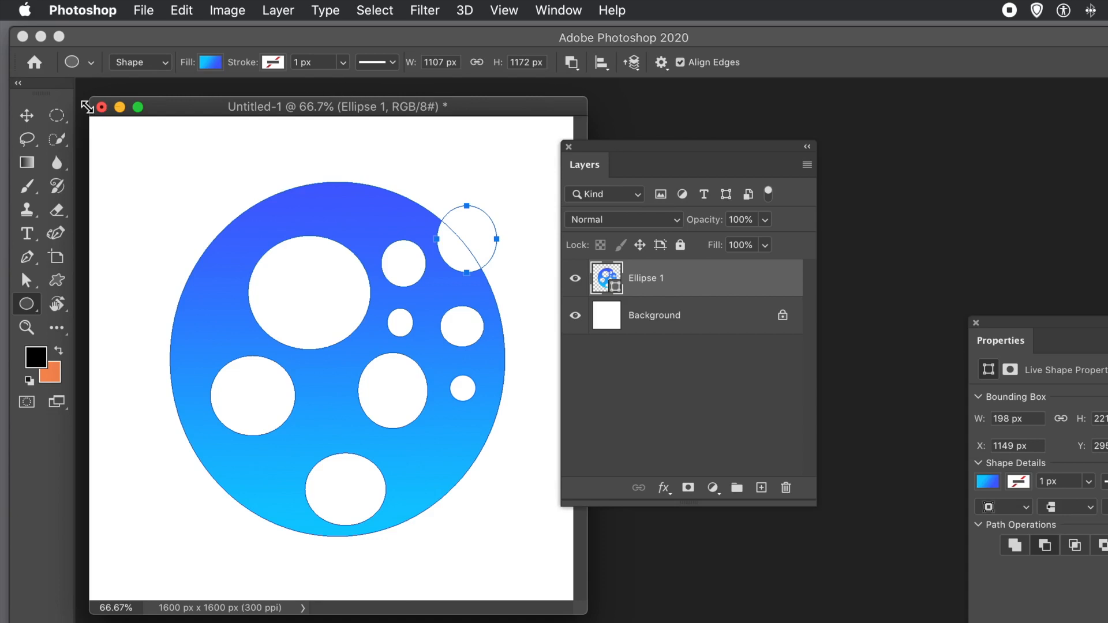
mouse_move(81, 109)
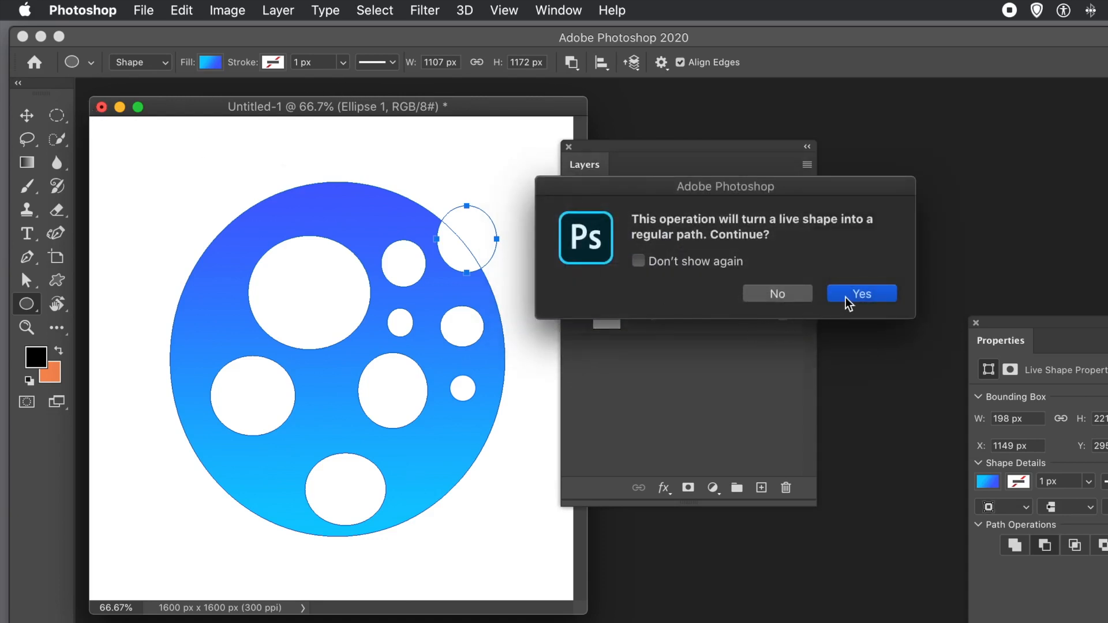
- Confirm converting Ellipse 1 to a single regular path and make it active for moving
click(861, 293)
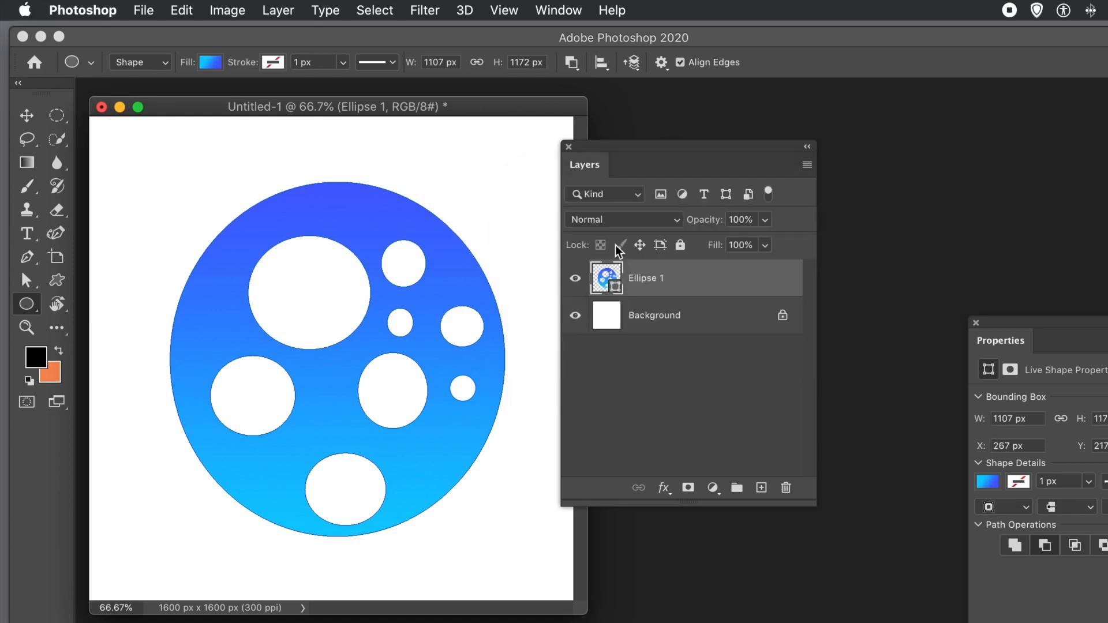
click(26, 115)
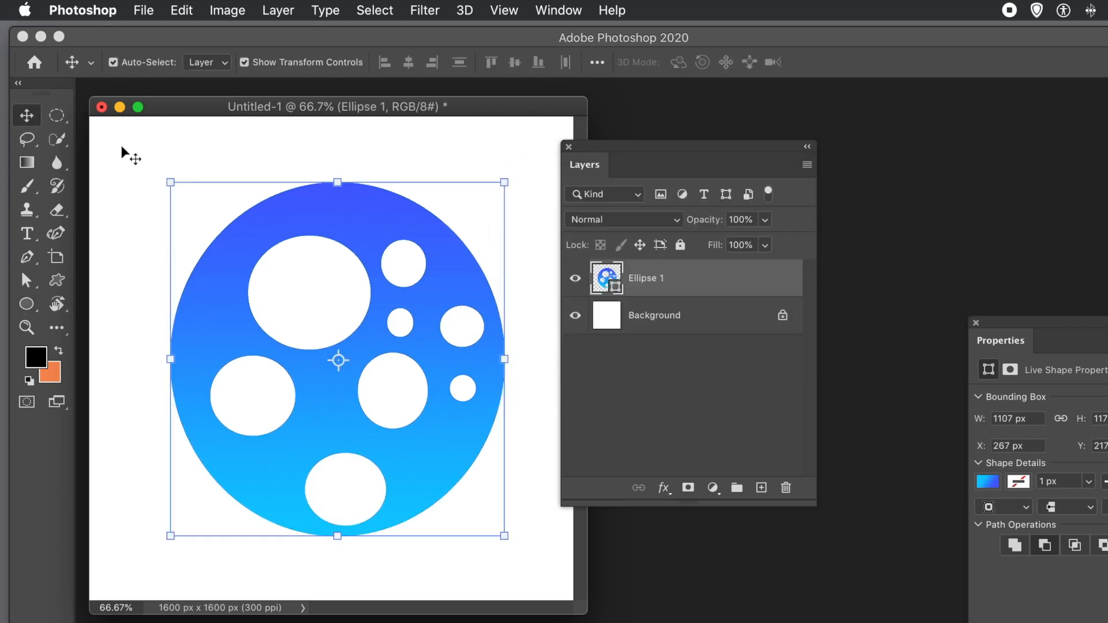
- Switch from the Ellipse Tool to the Polygon Tool for drawing the gradient triangle
click(784, 487)
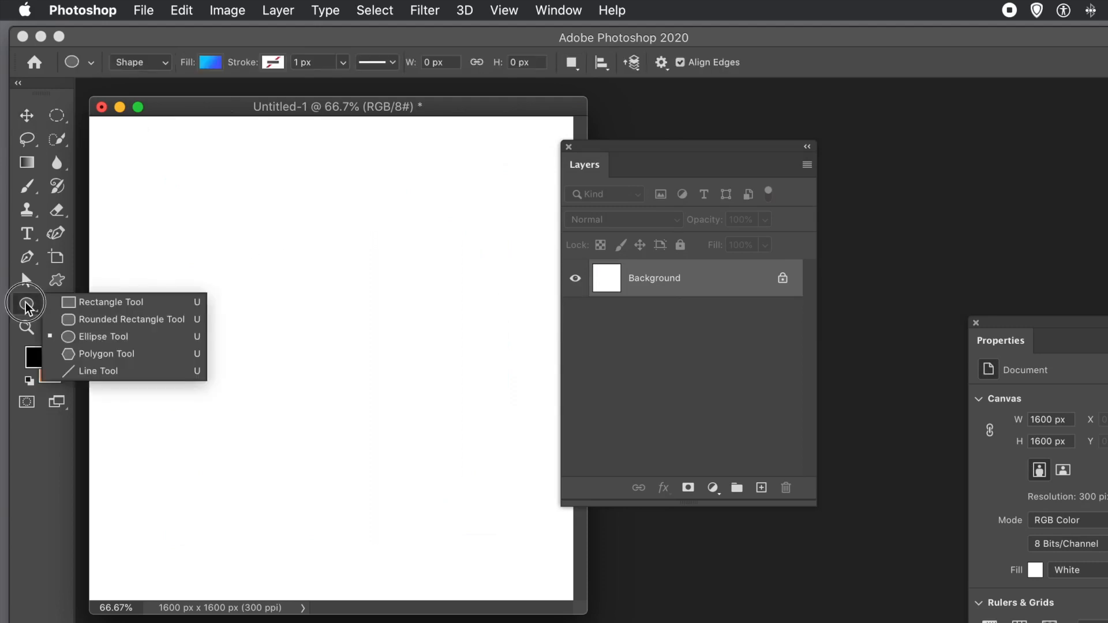
mouse_move(103, 336)
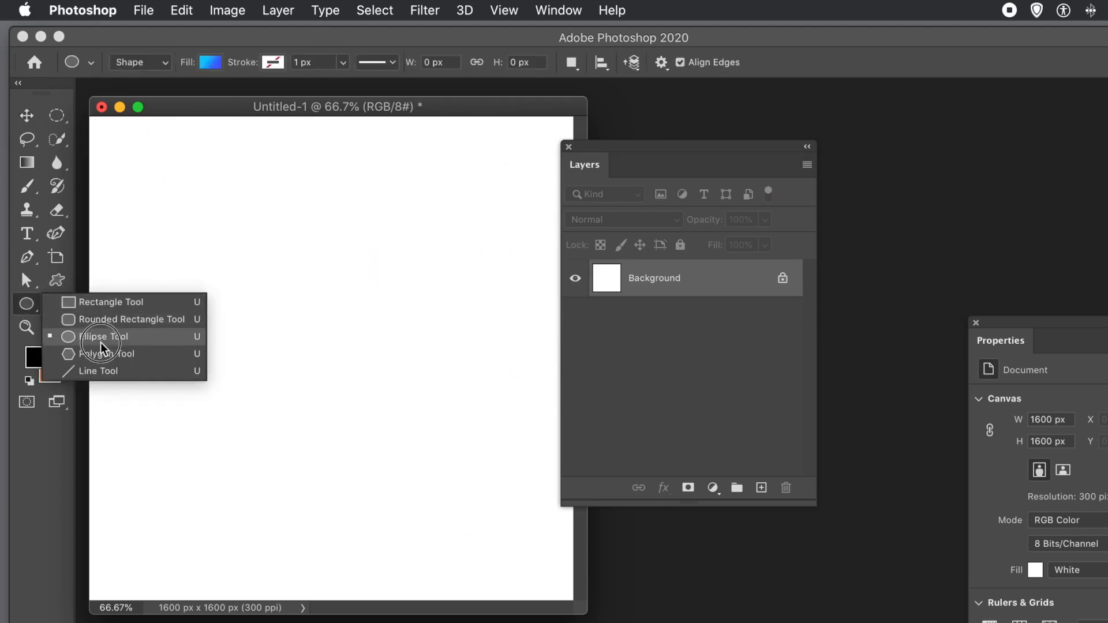
mouse_move(106, 355)
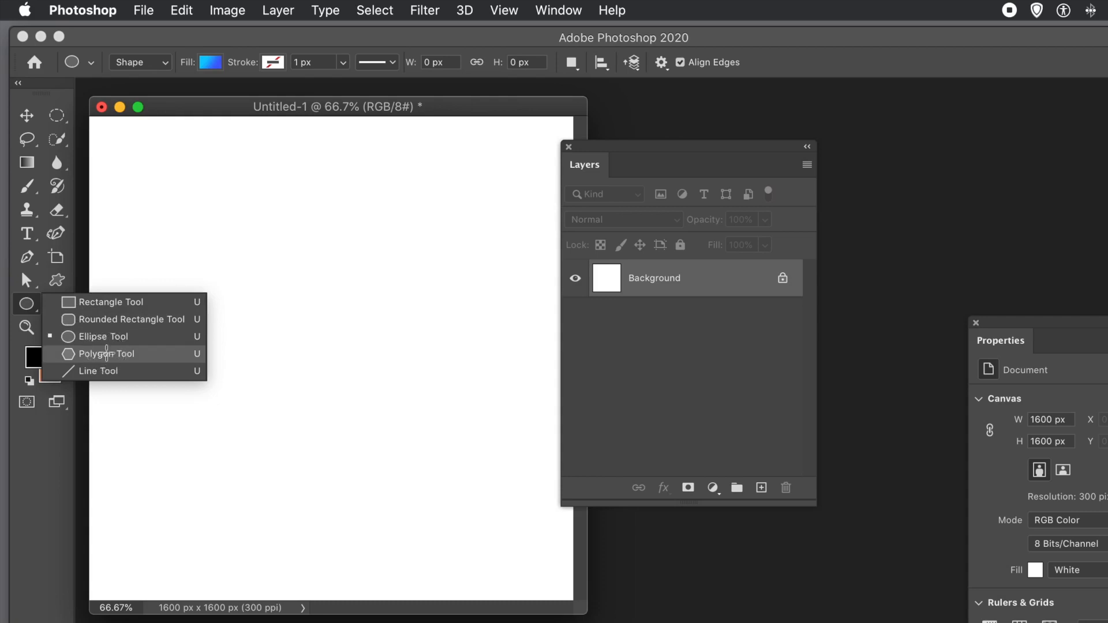
click(107, 353)
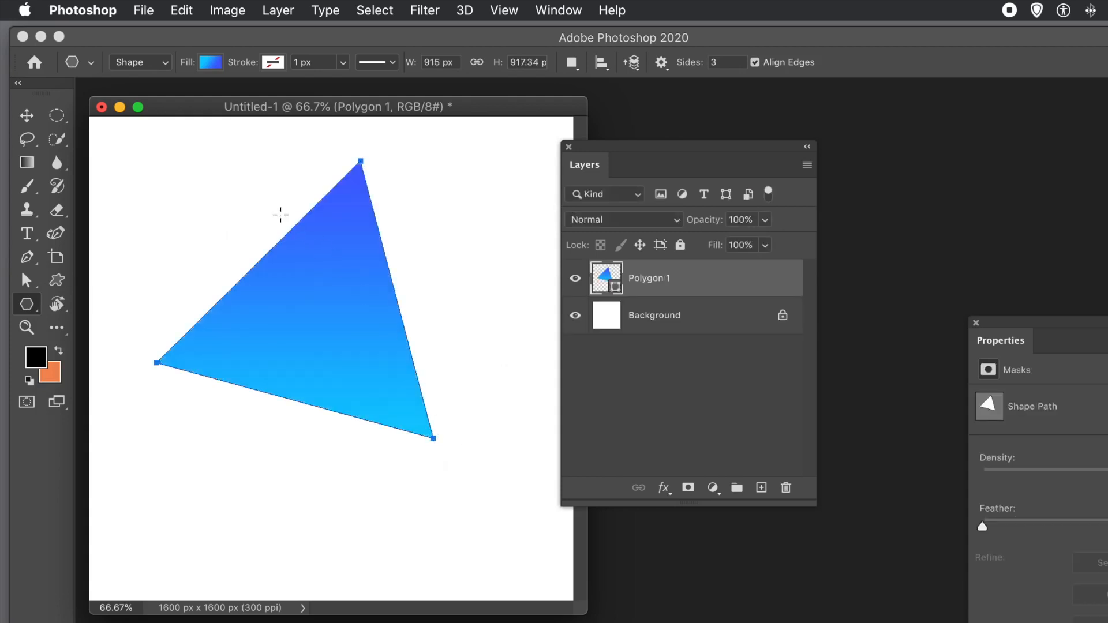
mouse_move(280, 199)
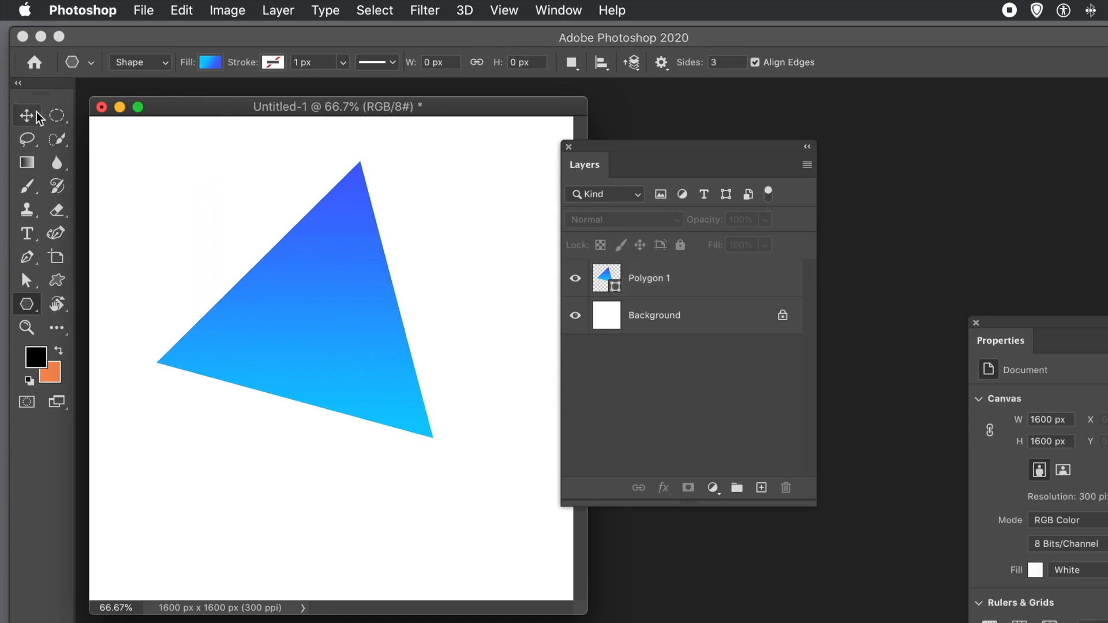
mouse_move(27, 115)
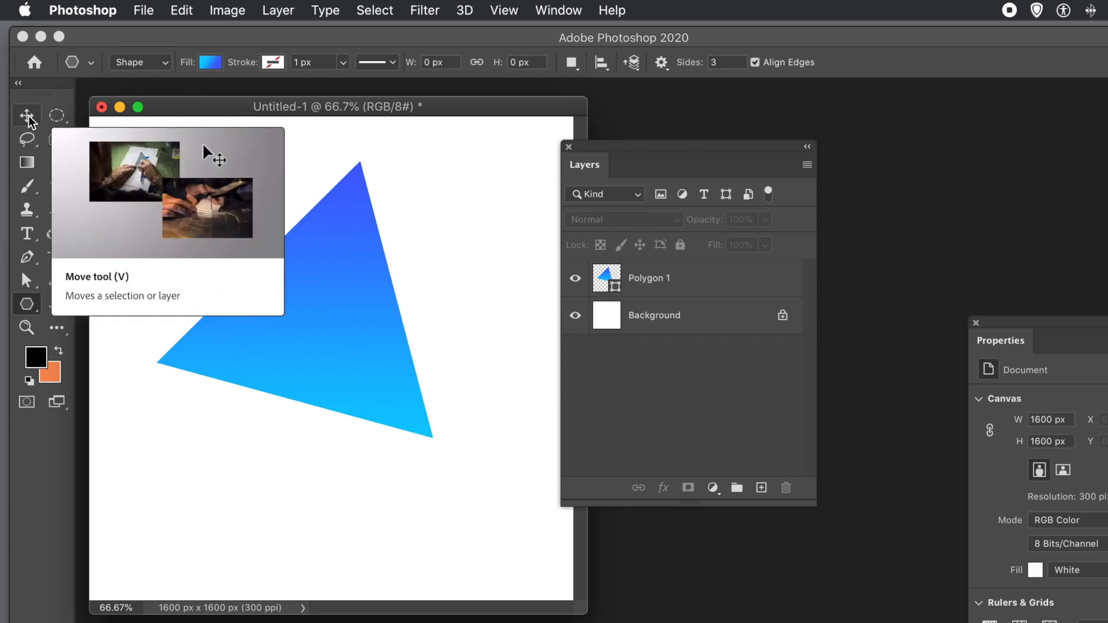
- Select the Polygon 1 triangle and return to the Polygon Tool's Path Operations for Subtract Front Shape
click(27, 116)
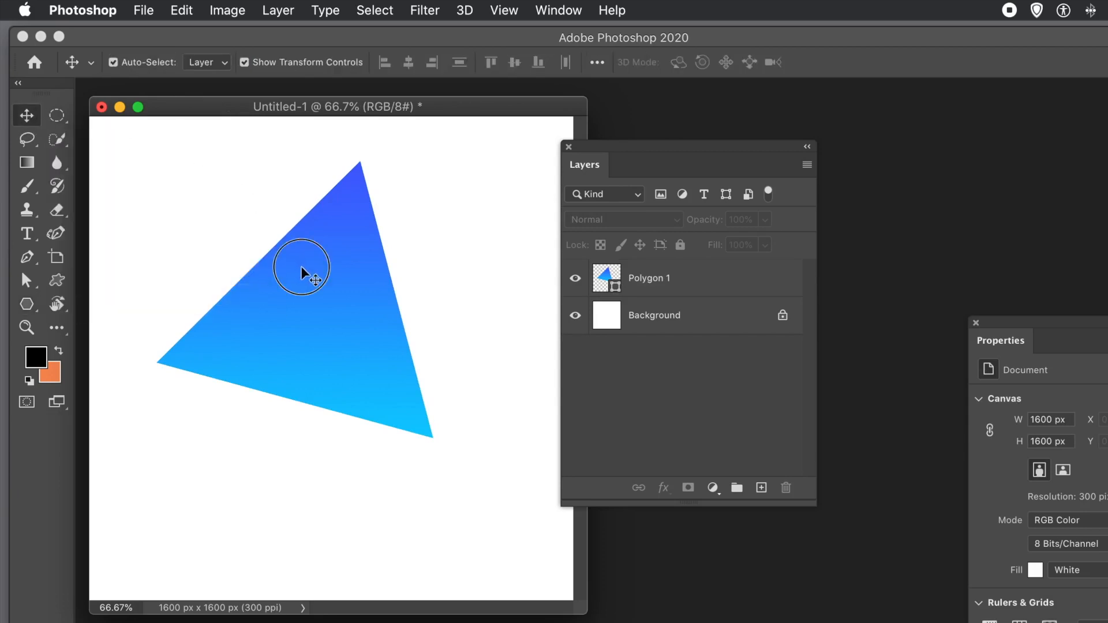
click(648, 278)
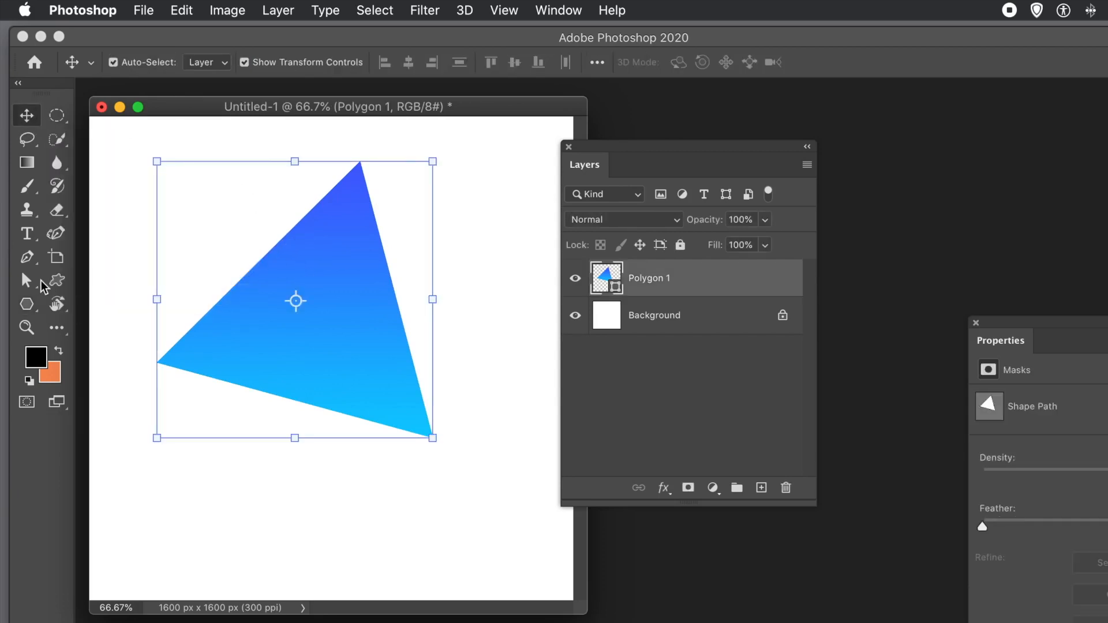
click(26, 304)
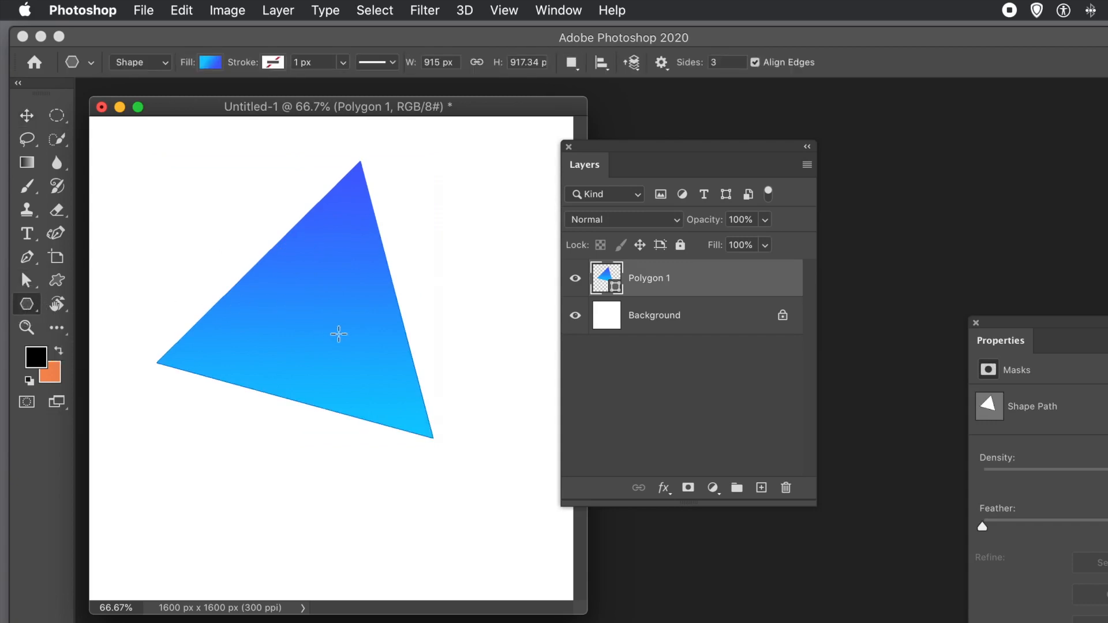
click(572, 63)
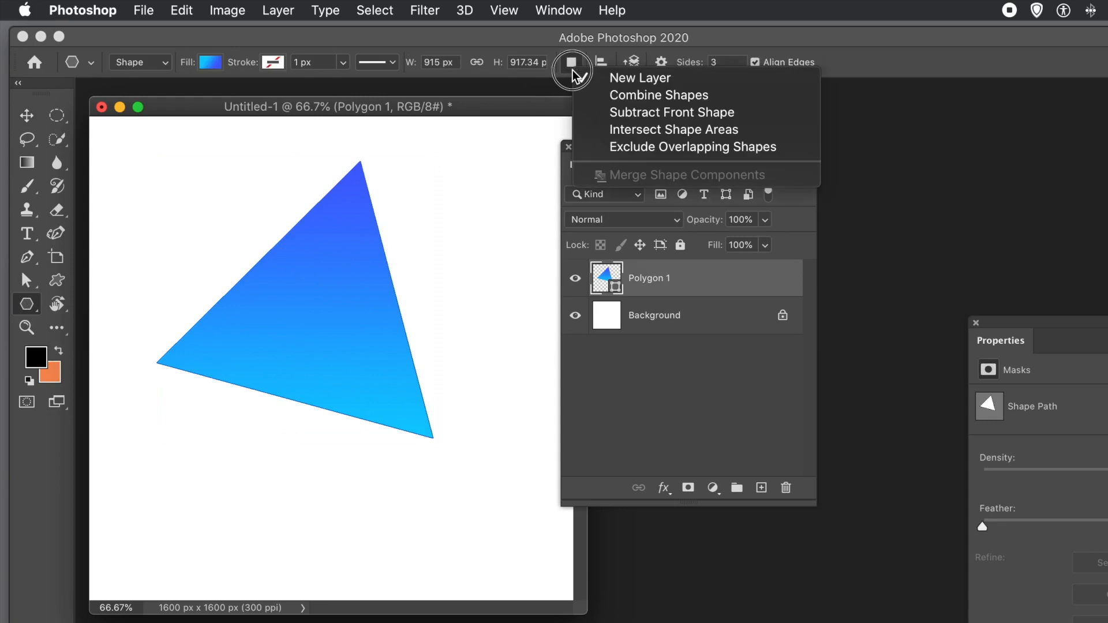
mouse_move(643, 112)
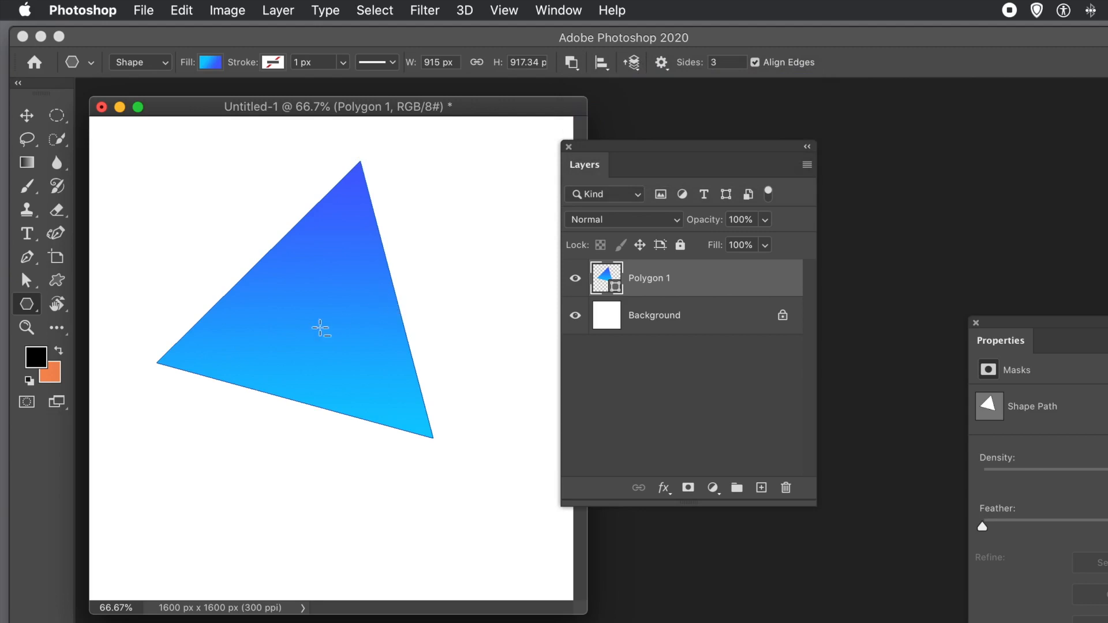
mouse_move(332, 325)
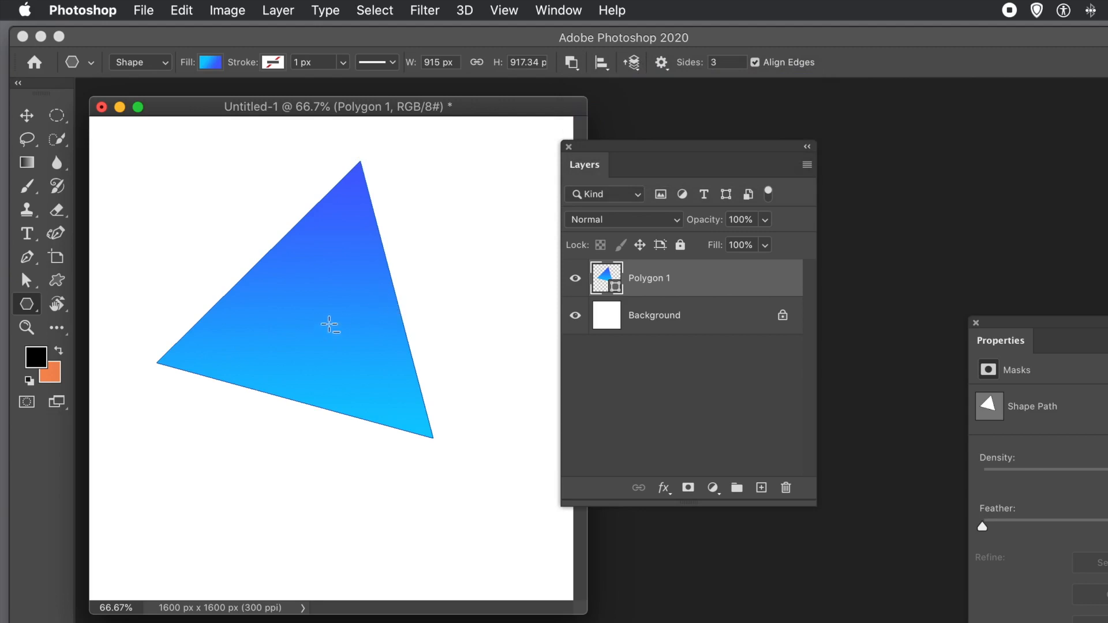
- Cut one large and one small lower-right triangular hole out of the gradient triangle
drag(330, 326, 360, 369)
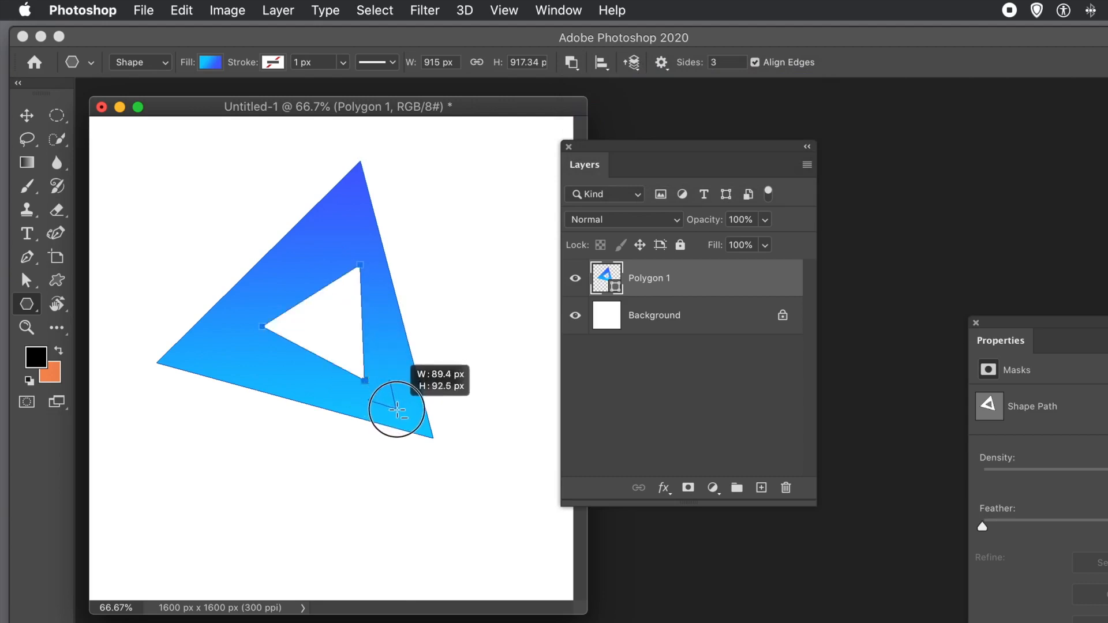
drag(397, 410, 236, 350)
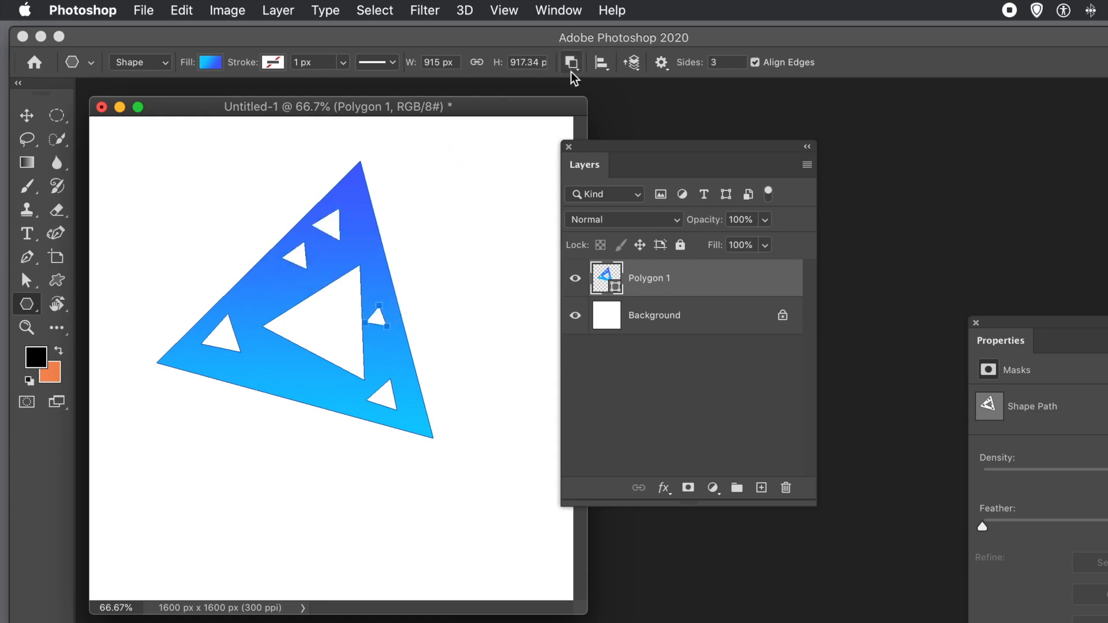
- Merge the triangle and its holes into one shape, then ready the Move tool
click(571, 62)
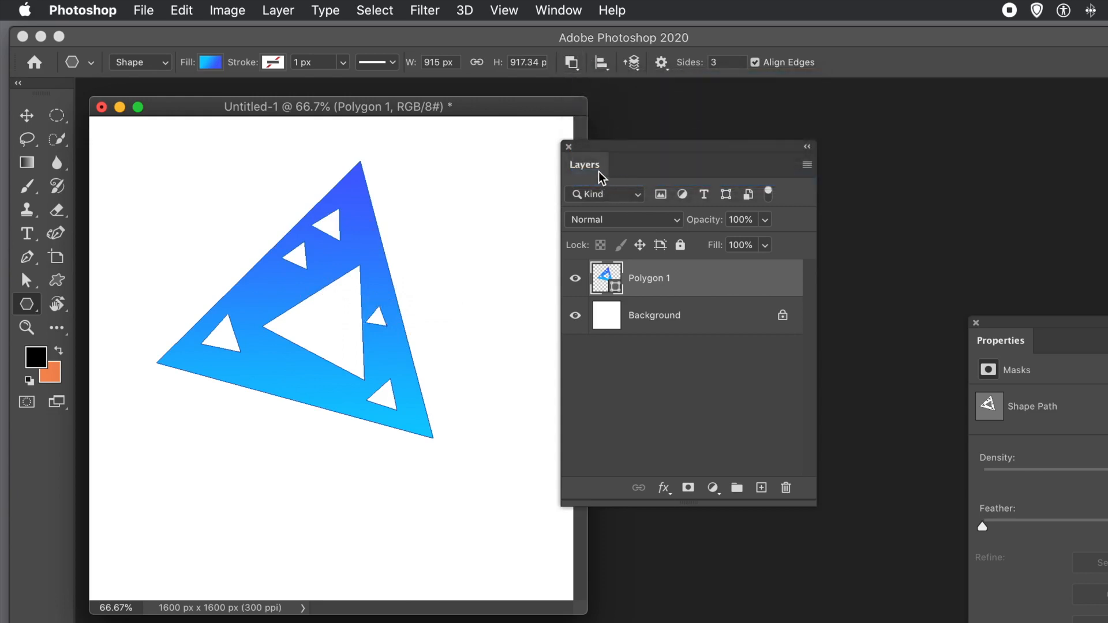
click(27, 115)
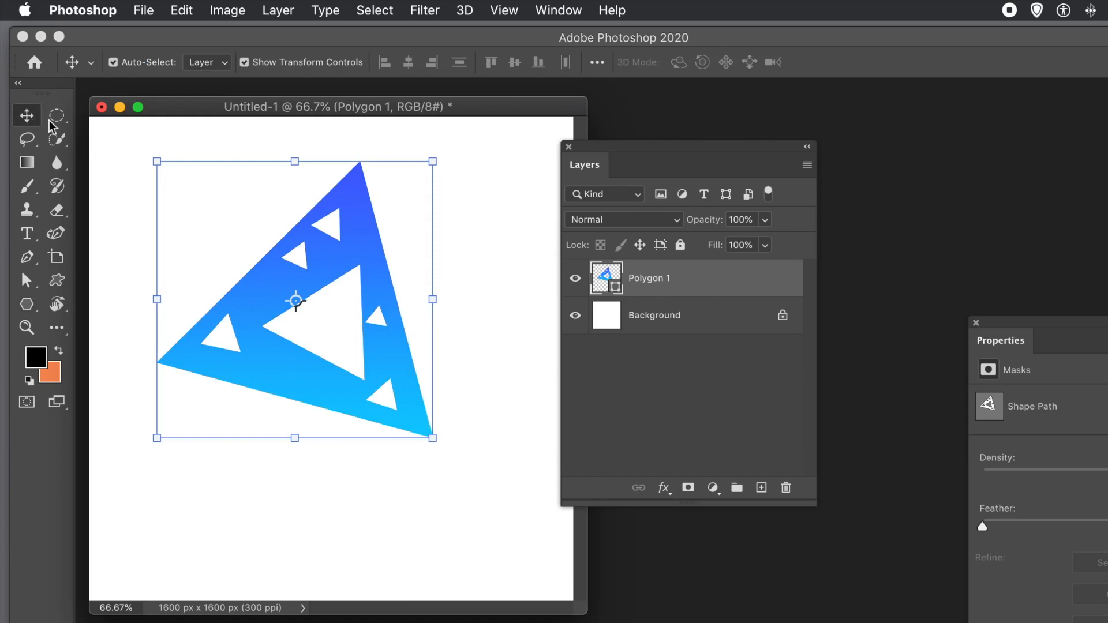